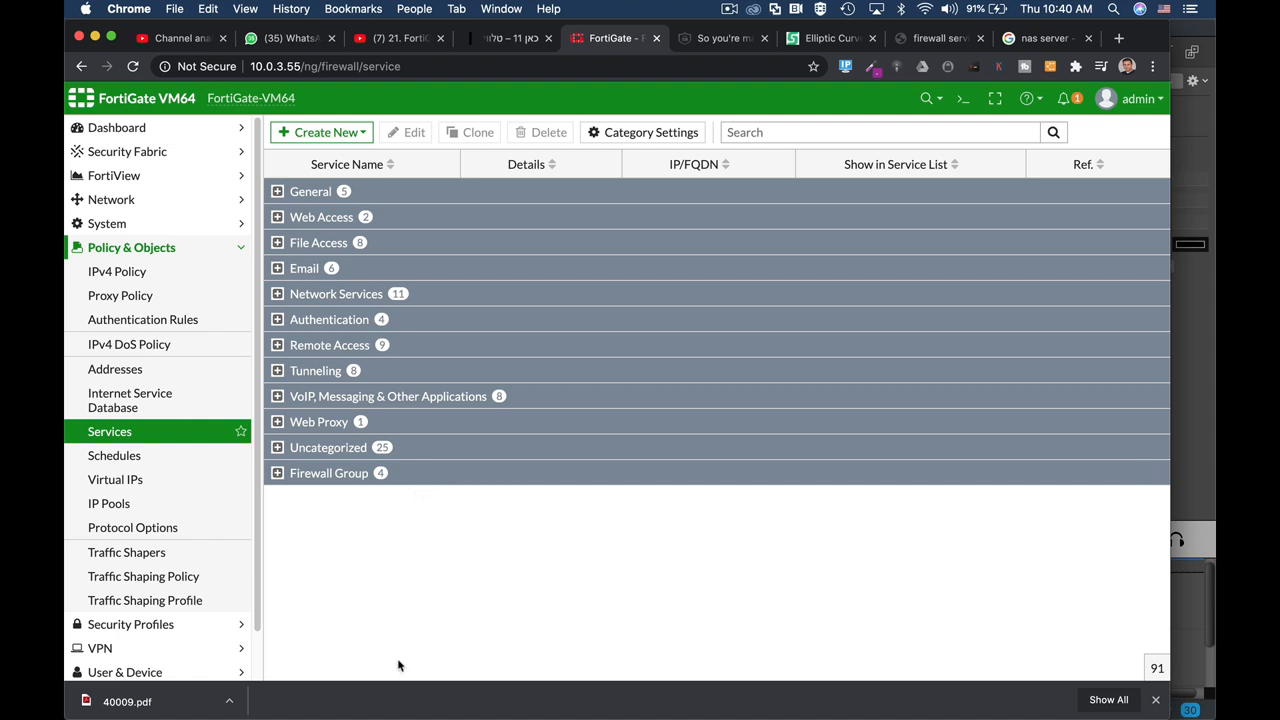
mouse_move(408, 647)
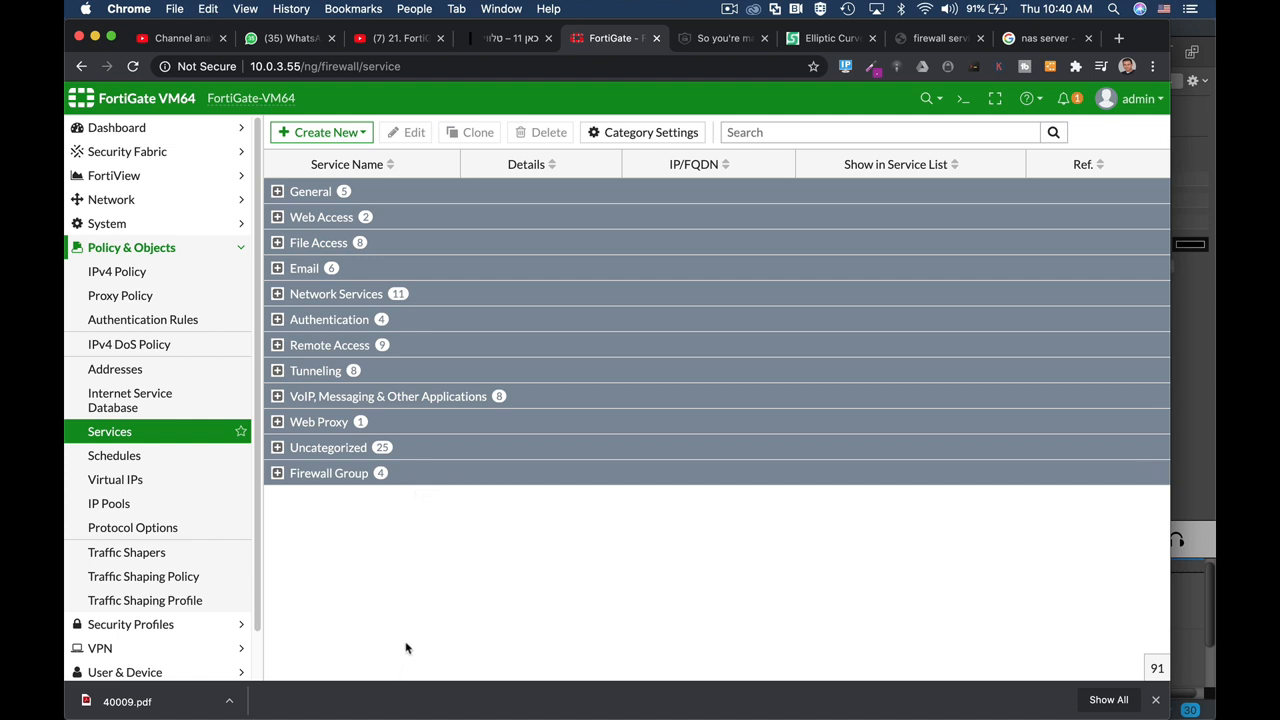
mouse_move(448, 629)
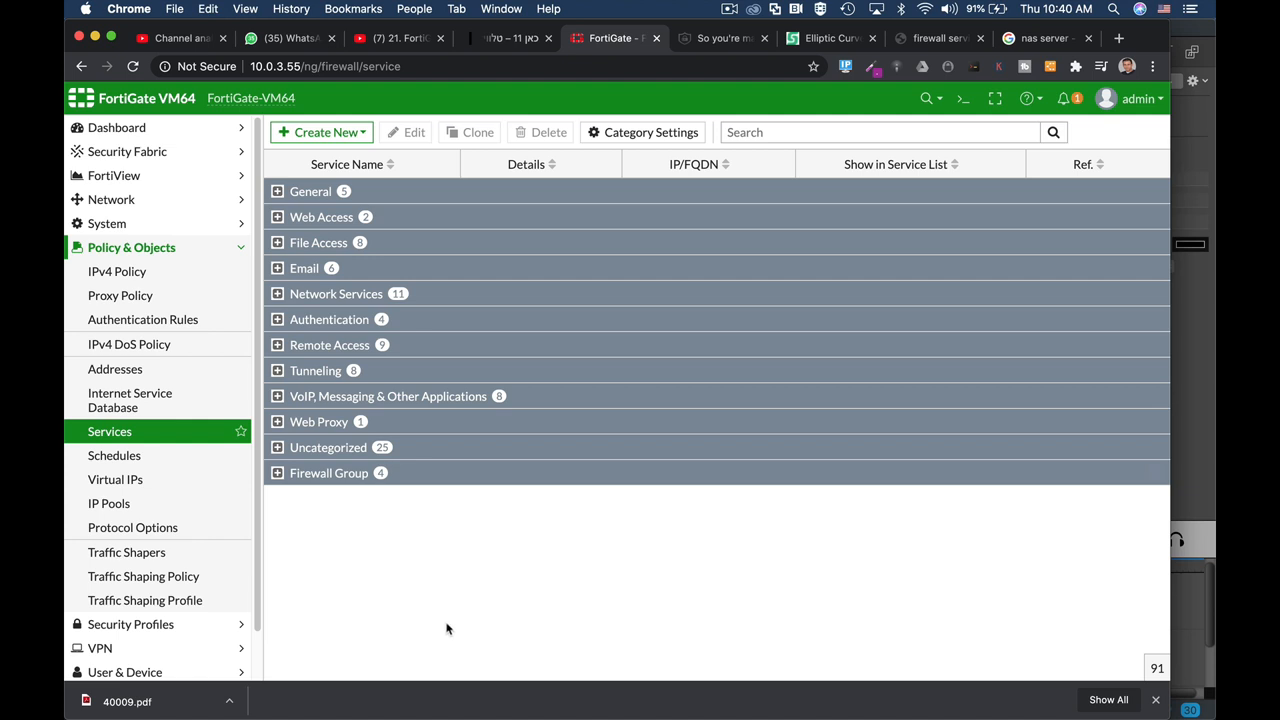
mouse_move(277, 497)
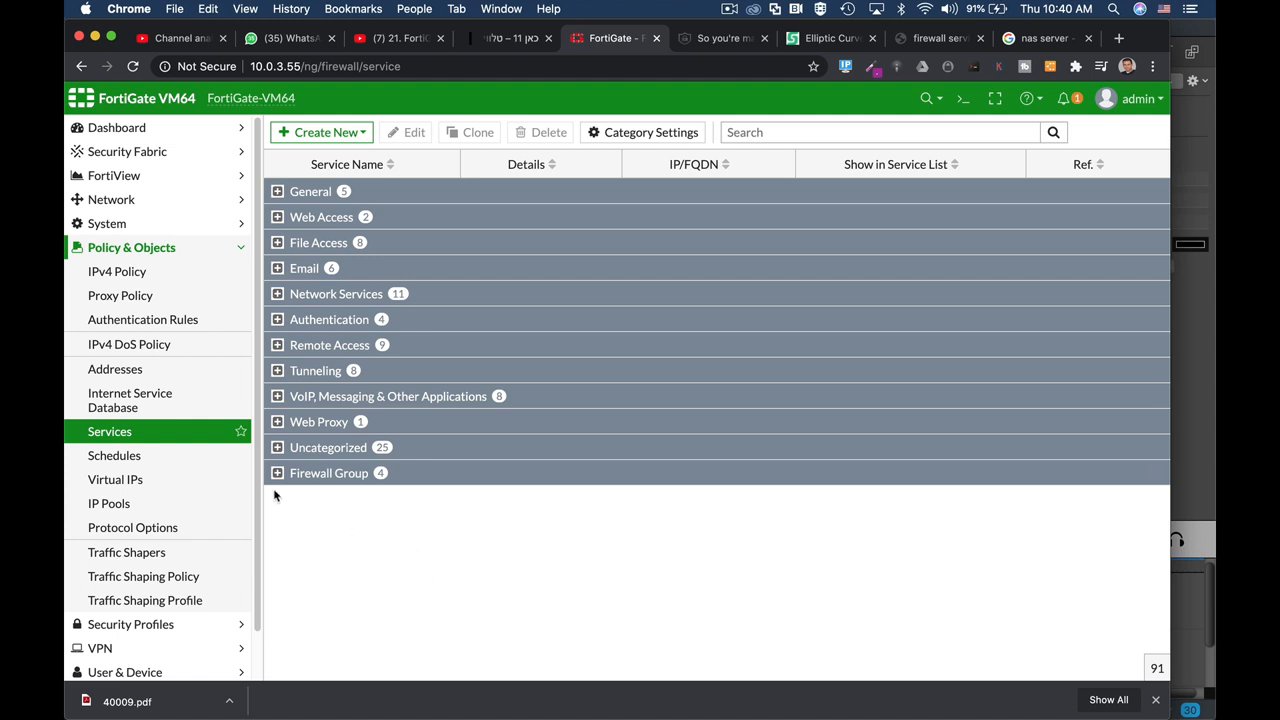
mouse_move(194, 253)
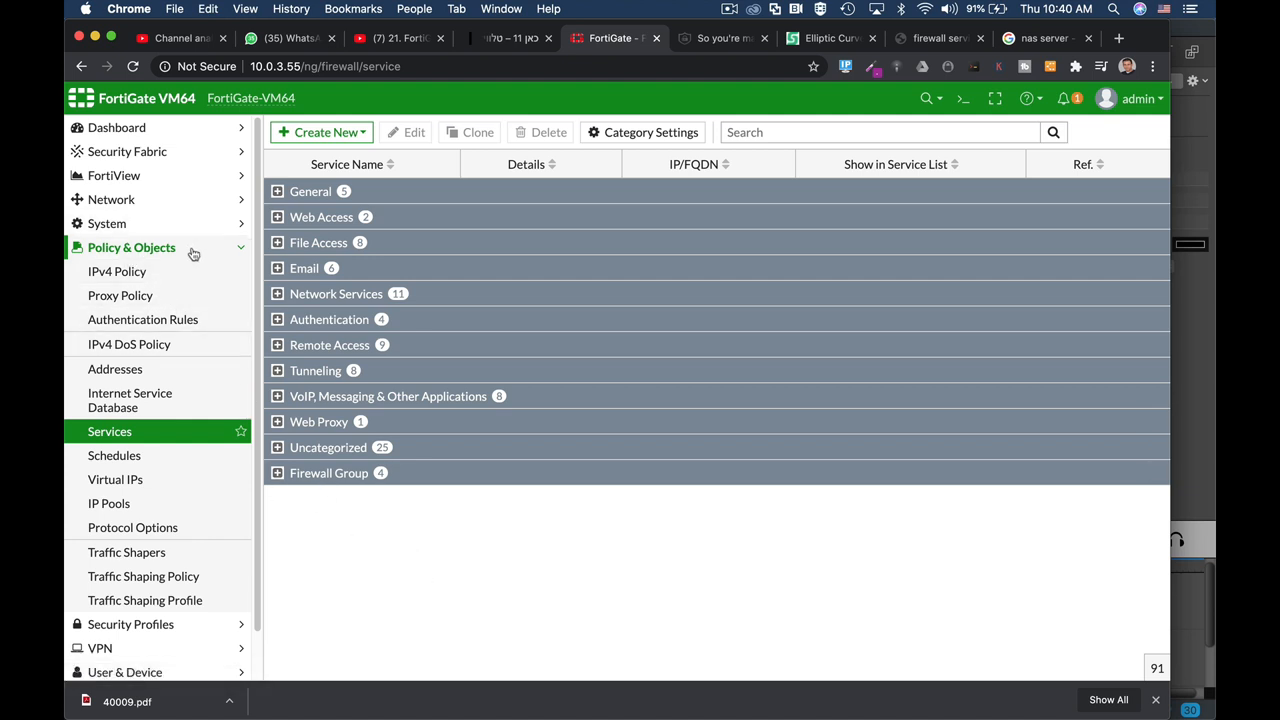
Start a new custom service in the GUI, then cancel it without saving
left_click(320, 132)
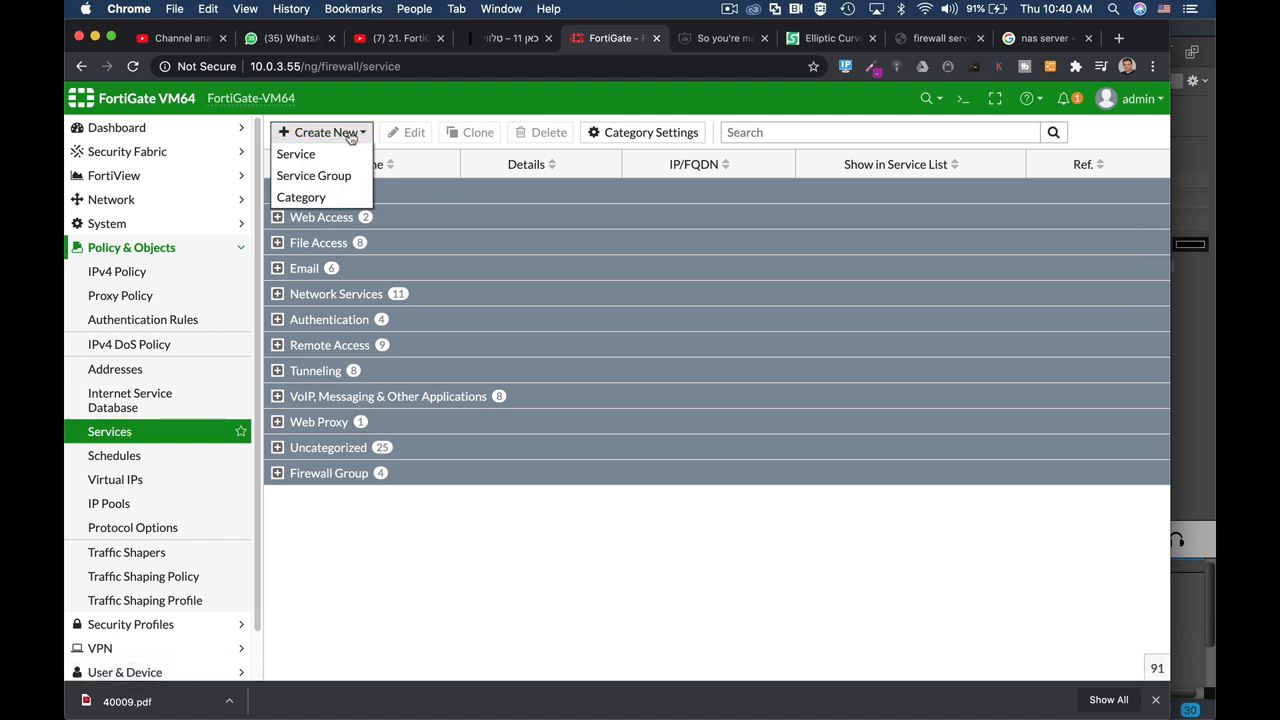
left_click(296, 154)
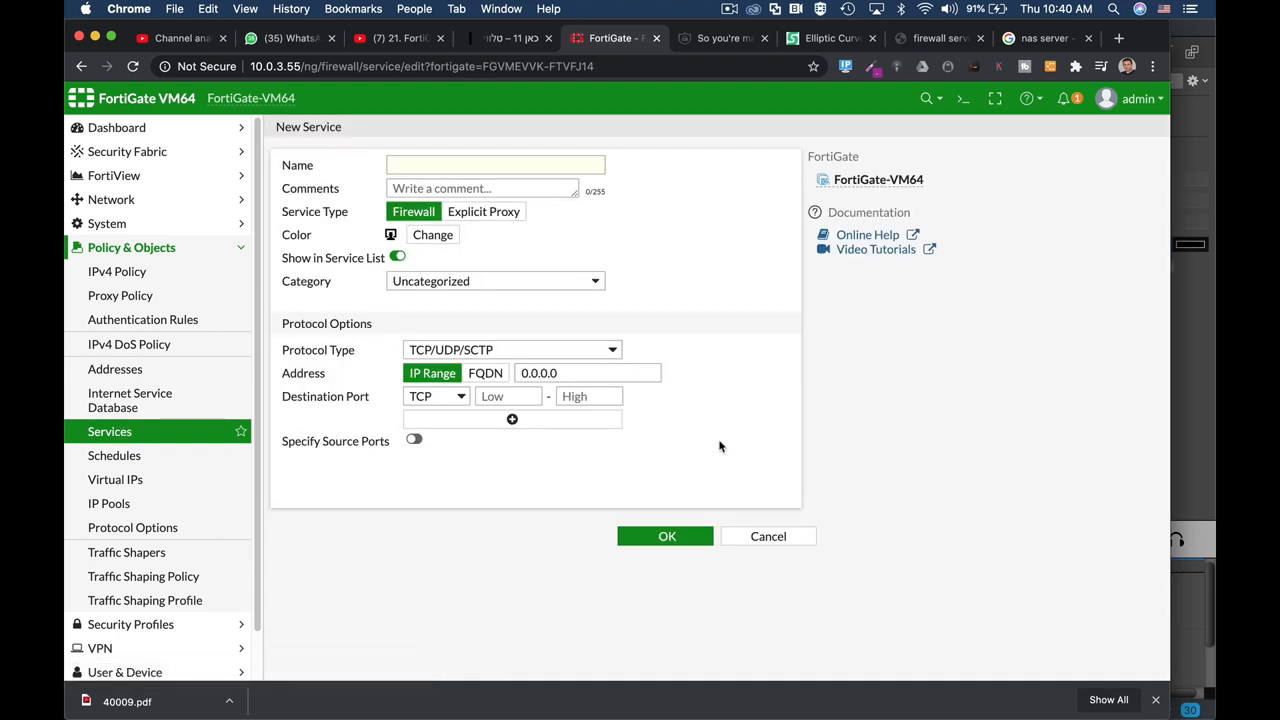
mouse_move(768, 536)
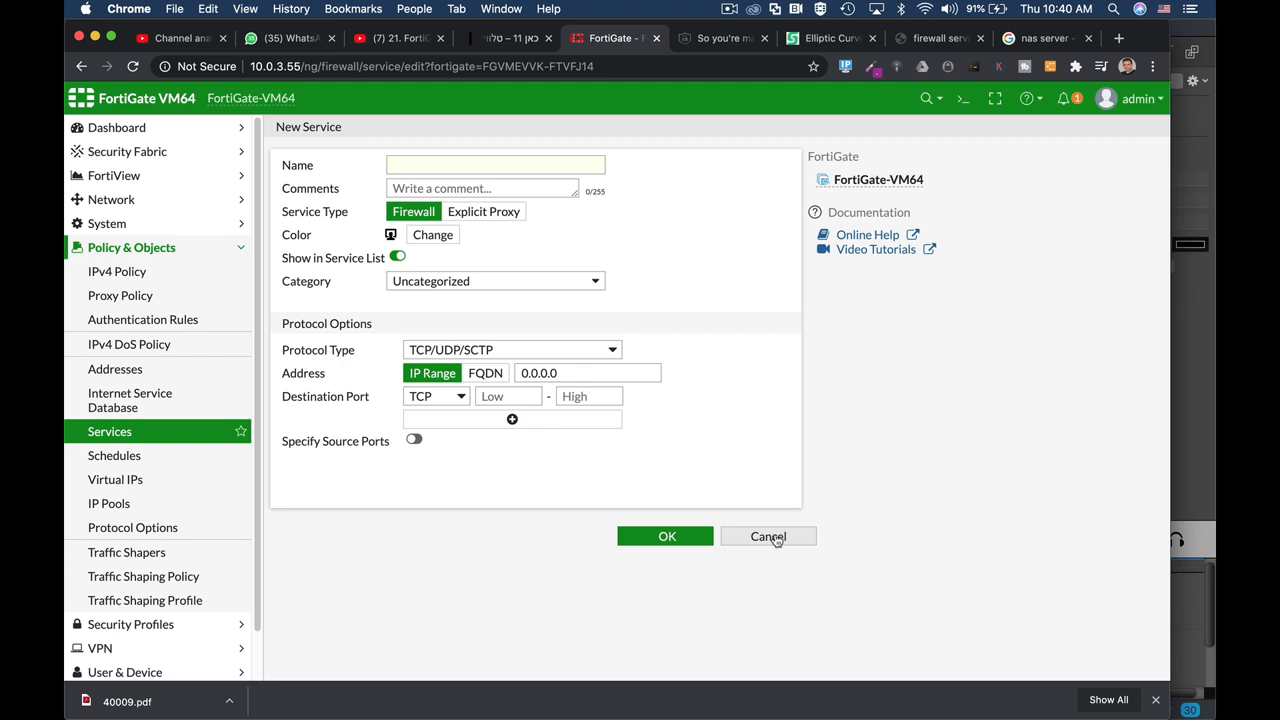
left_click(768, 536)
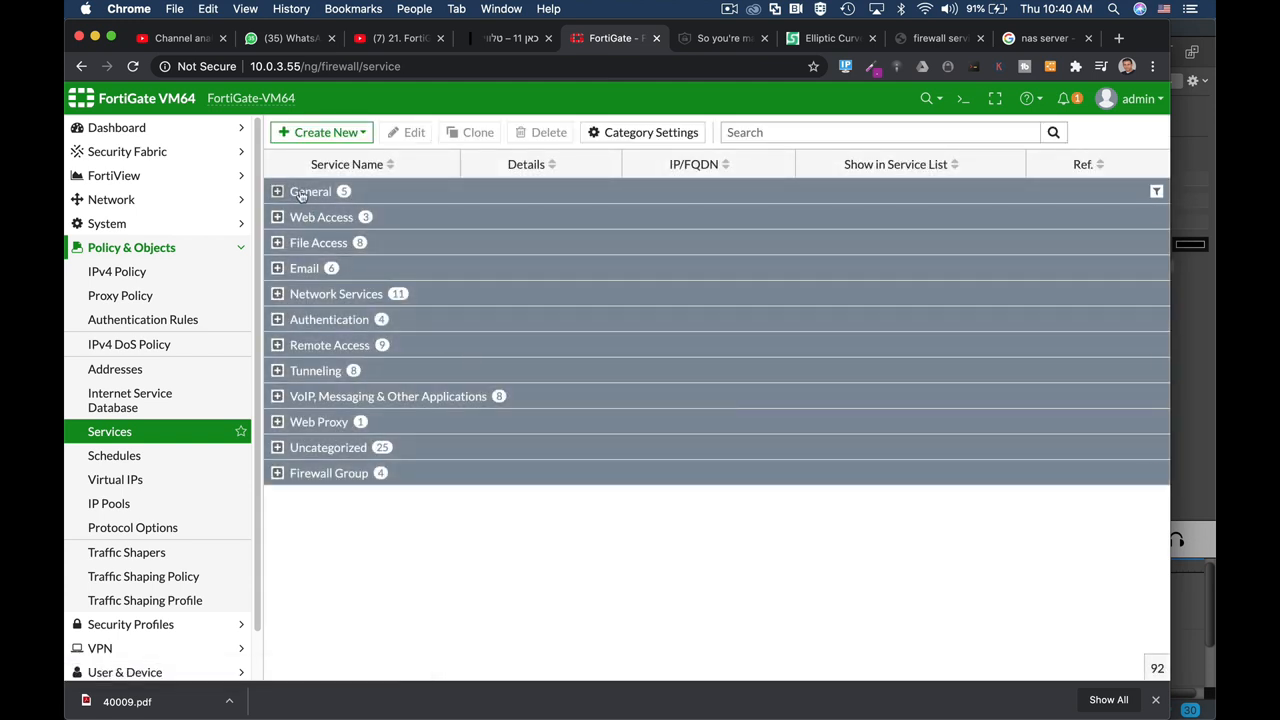
mouse_move(294, 272)
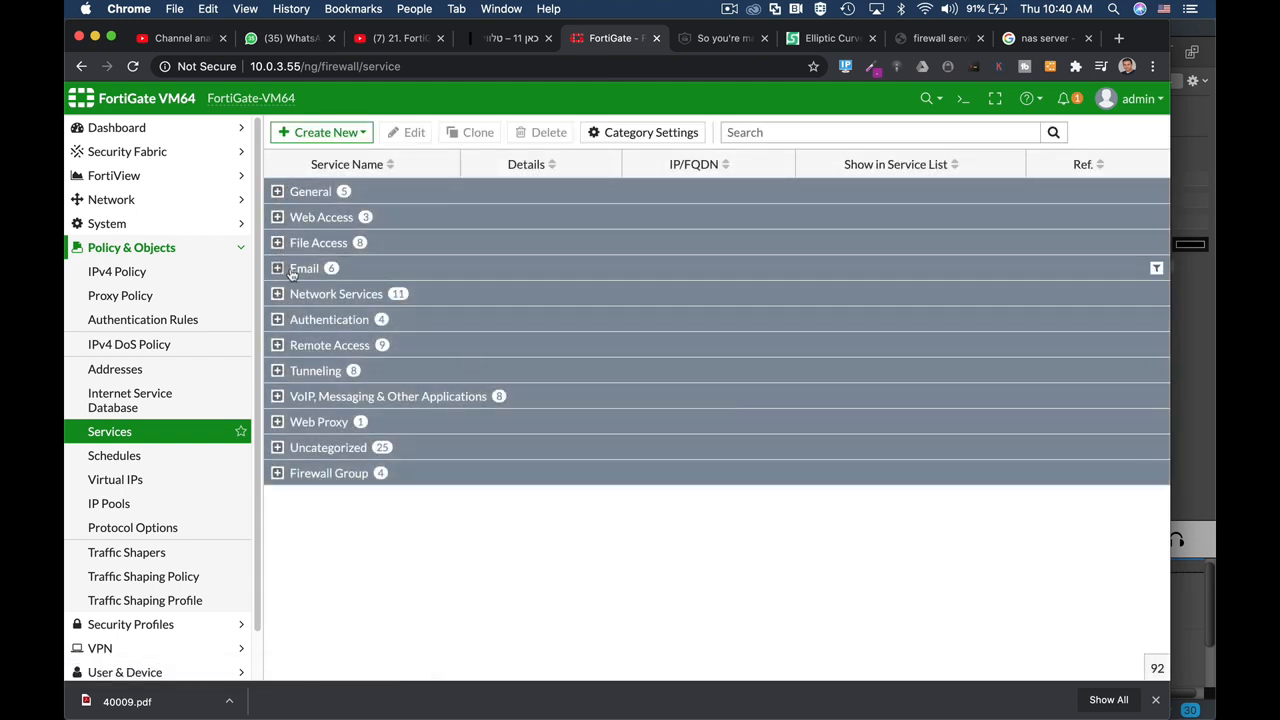
mouse_move(301, 224)
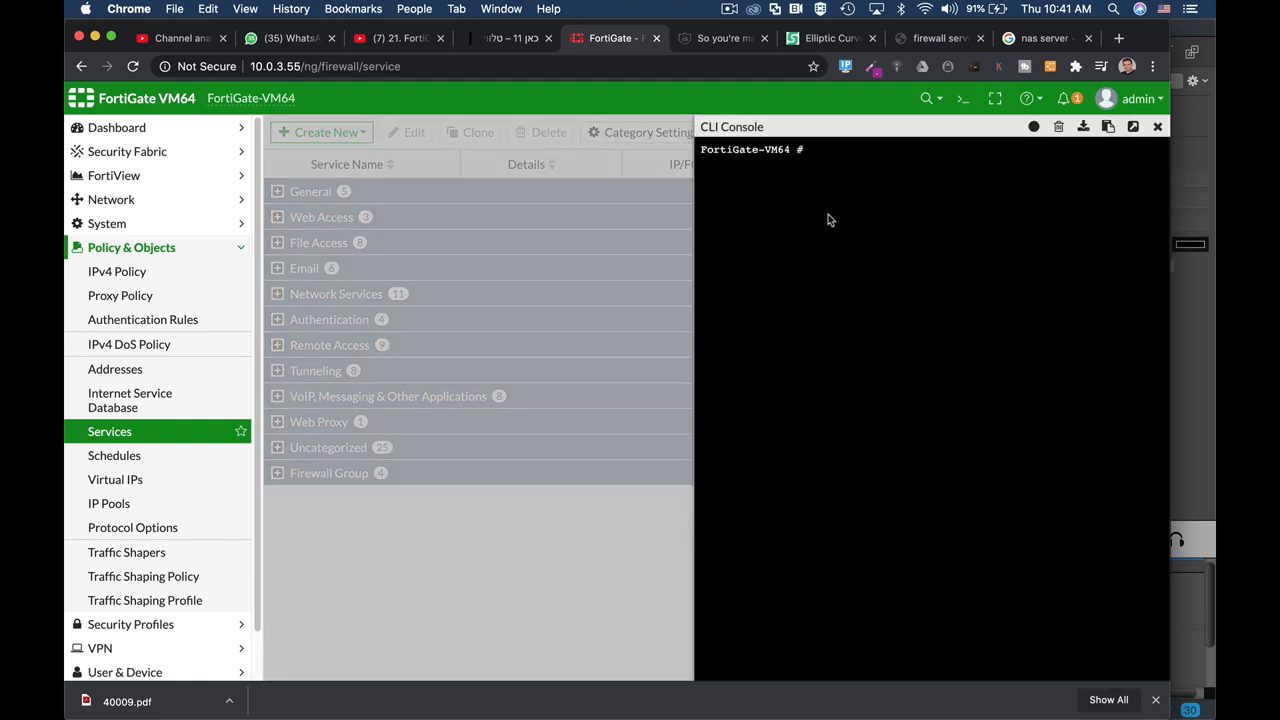
In the CLI, enter 'config firewall service custom' and 'edit "backup"'
type("config")
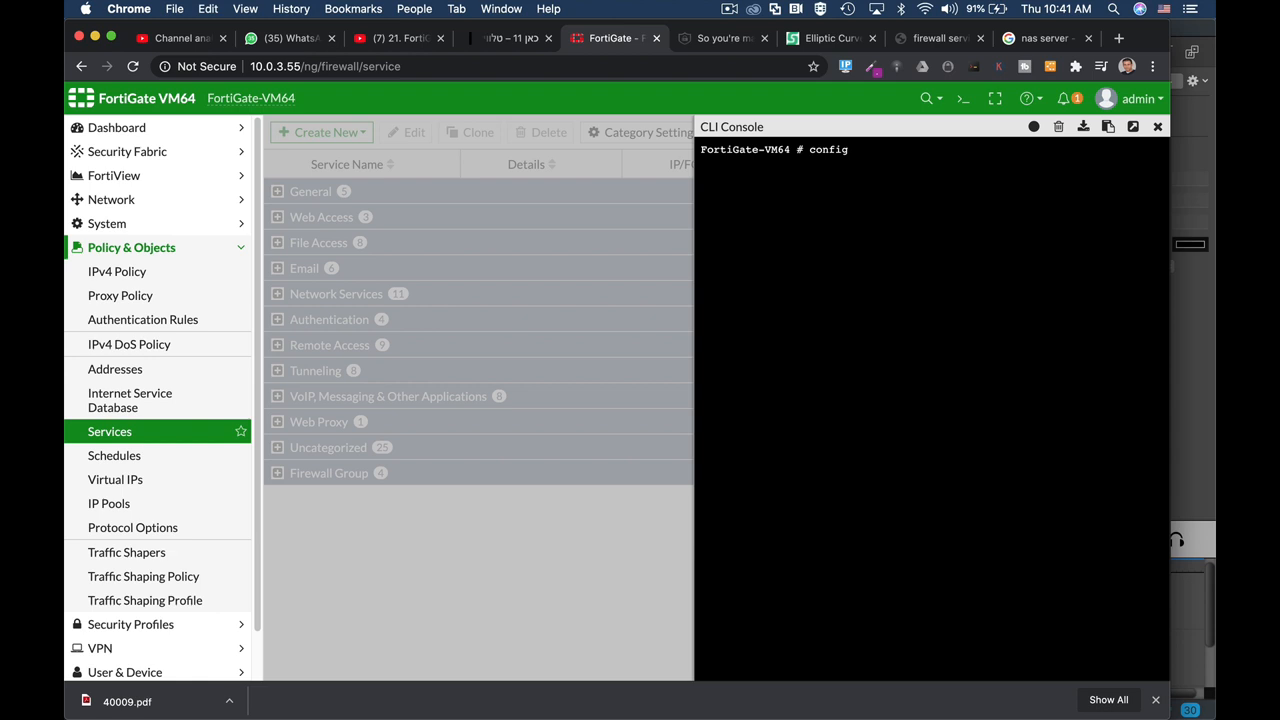
type("firewall service  custom")
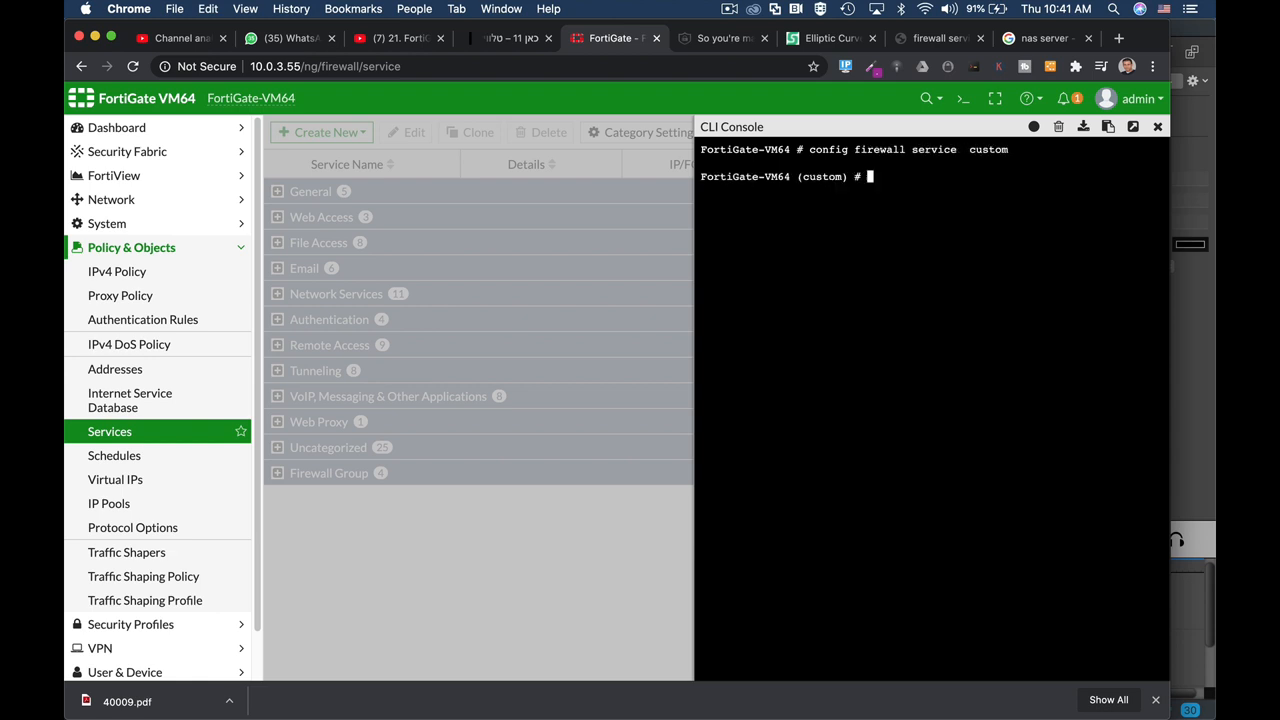
type("edit")
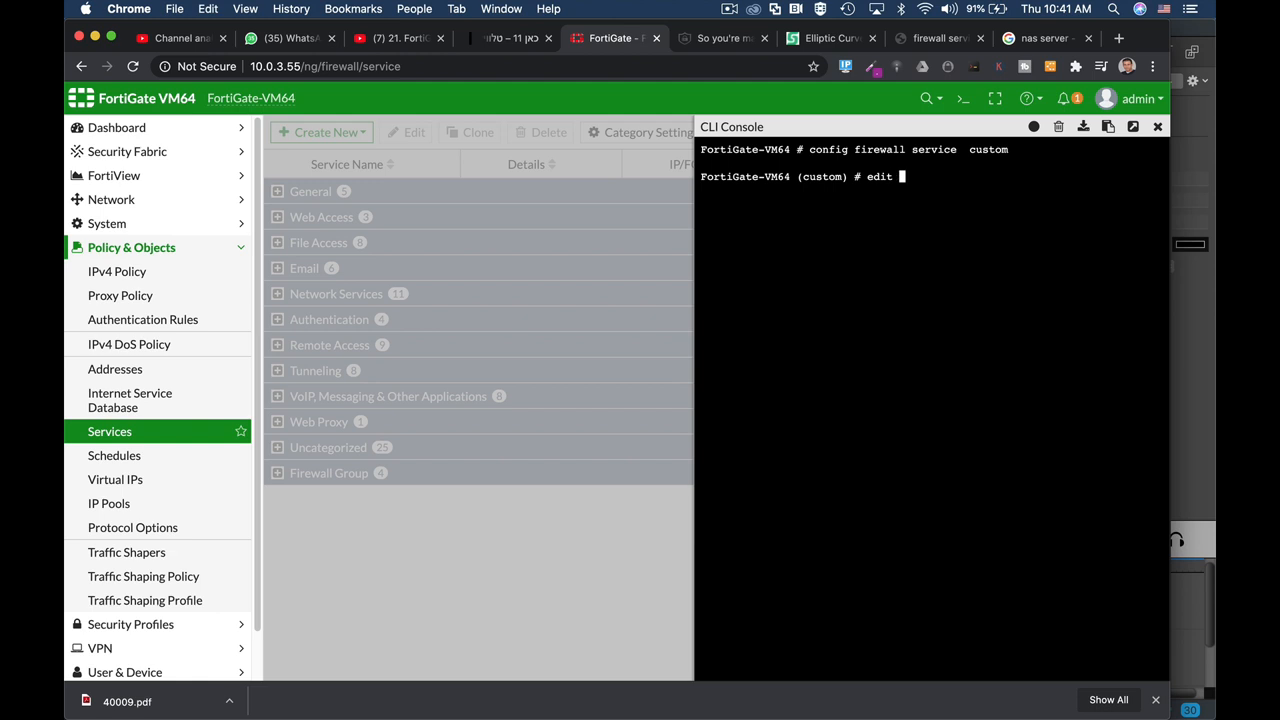
type("\"")
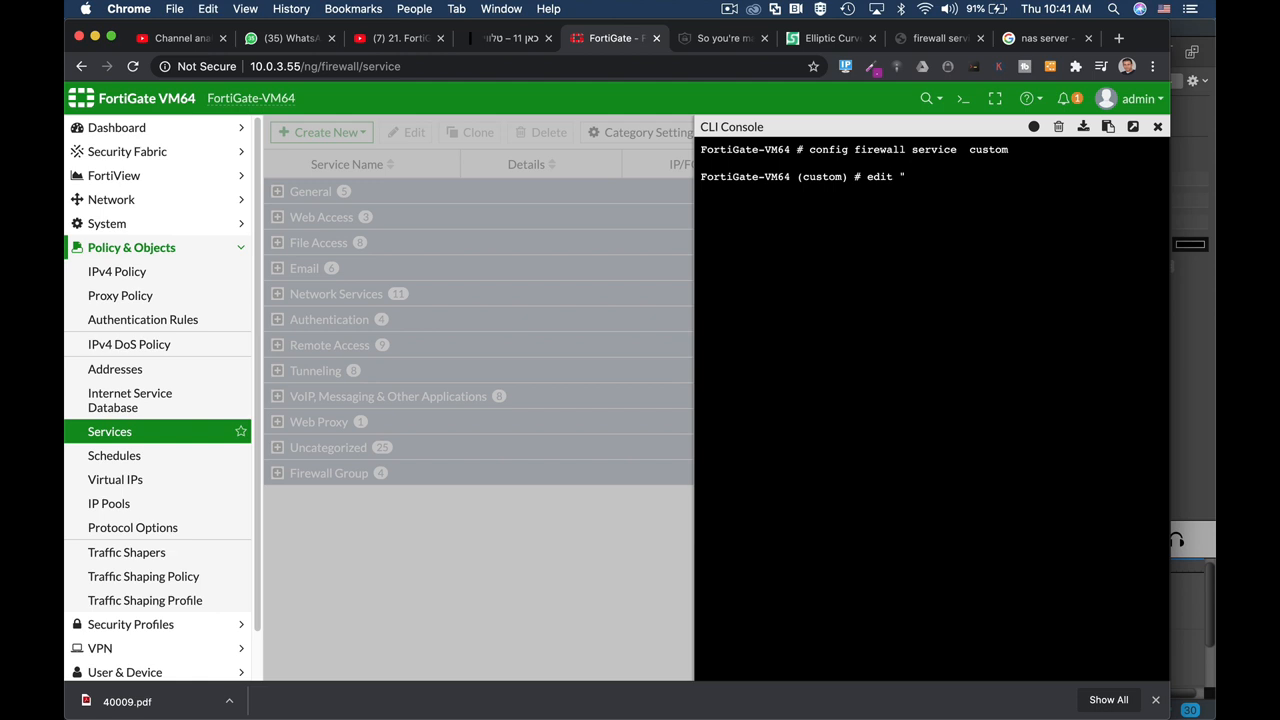
type("back")
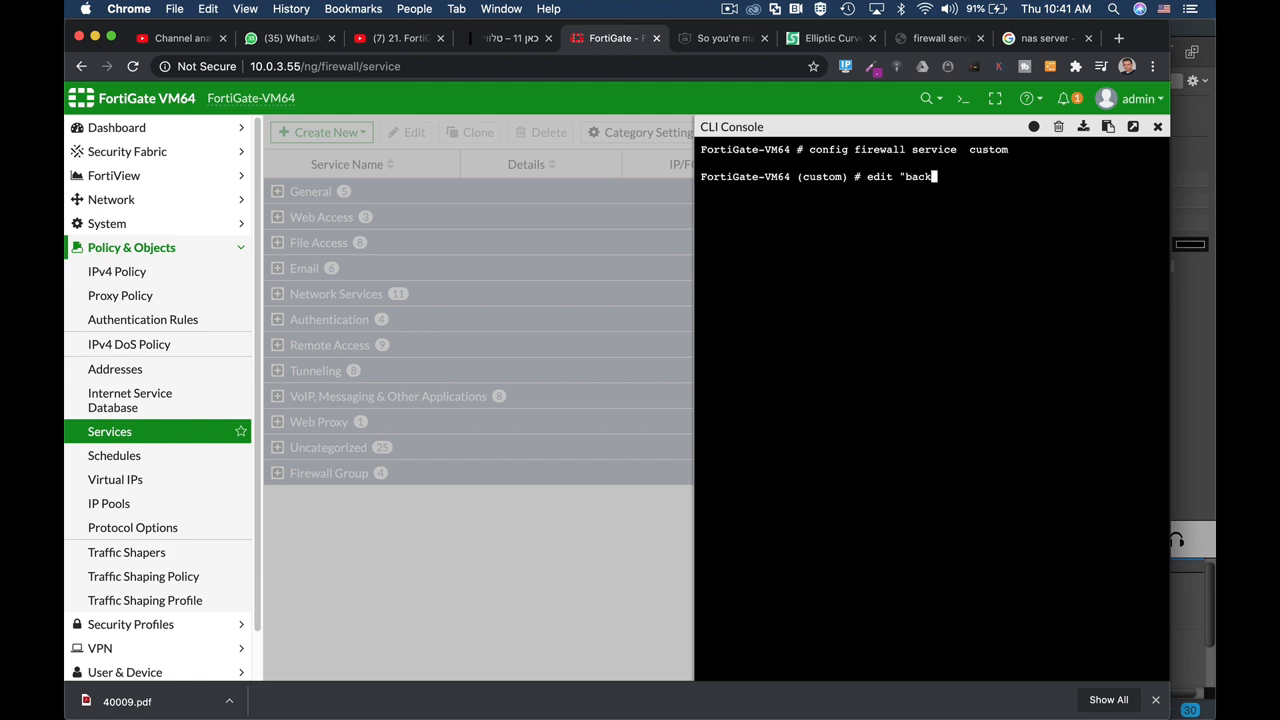
type("up\"")
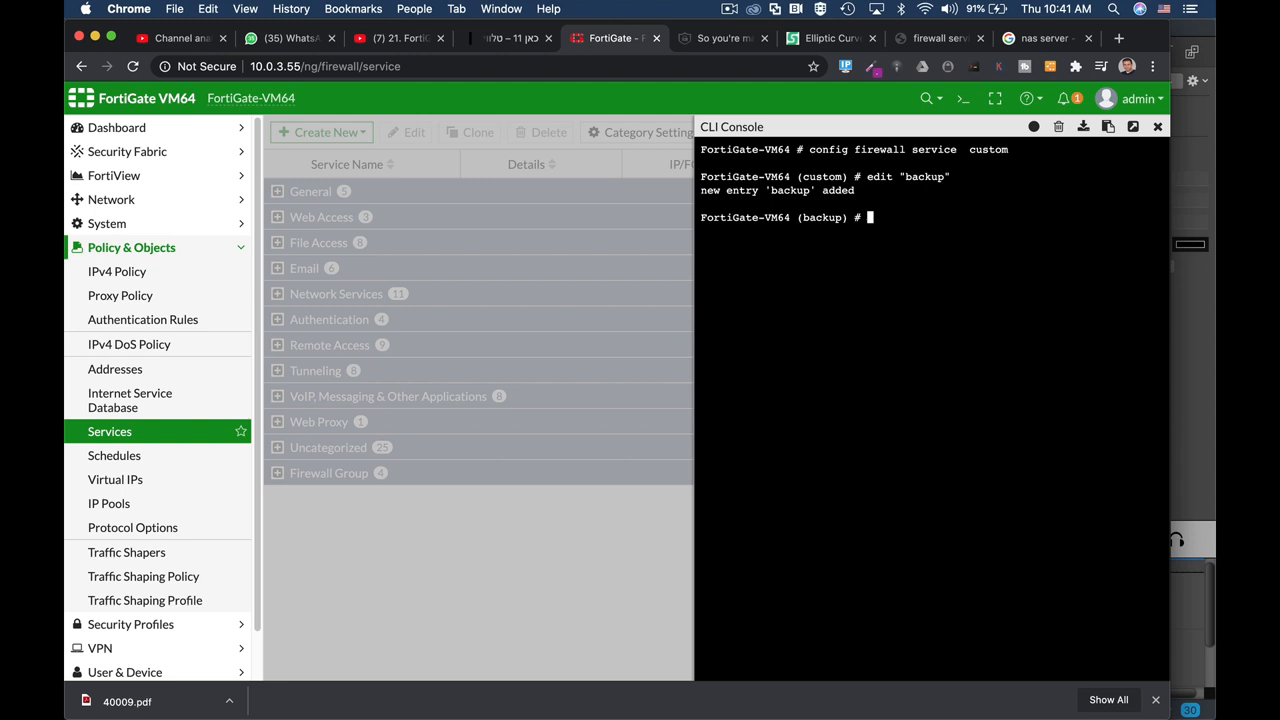
type("set")
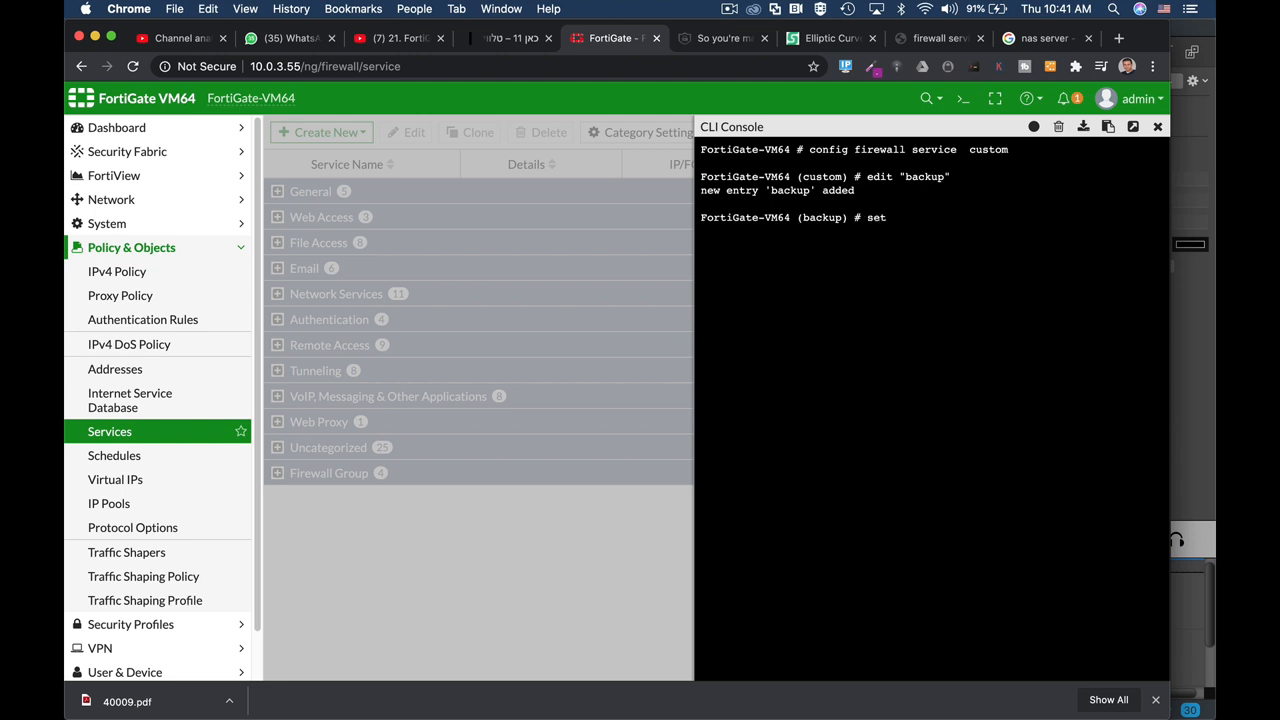
Set the backup service's protocol and TCP port range to 52630
type("proxy")
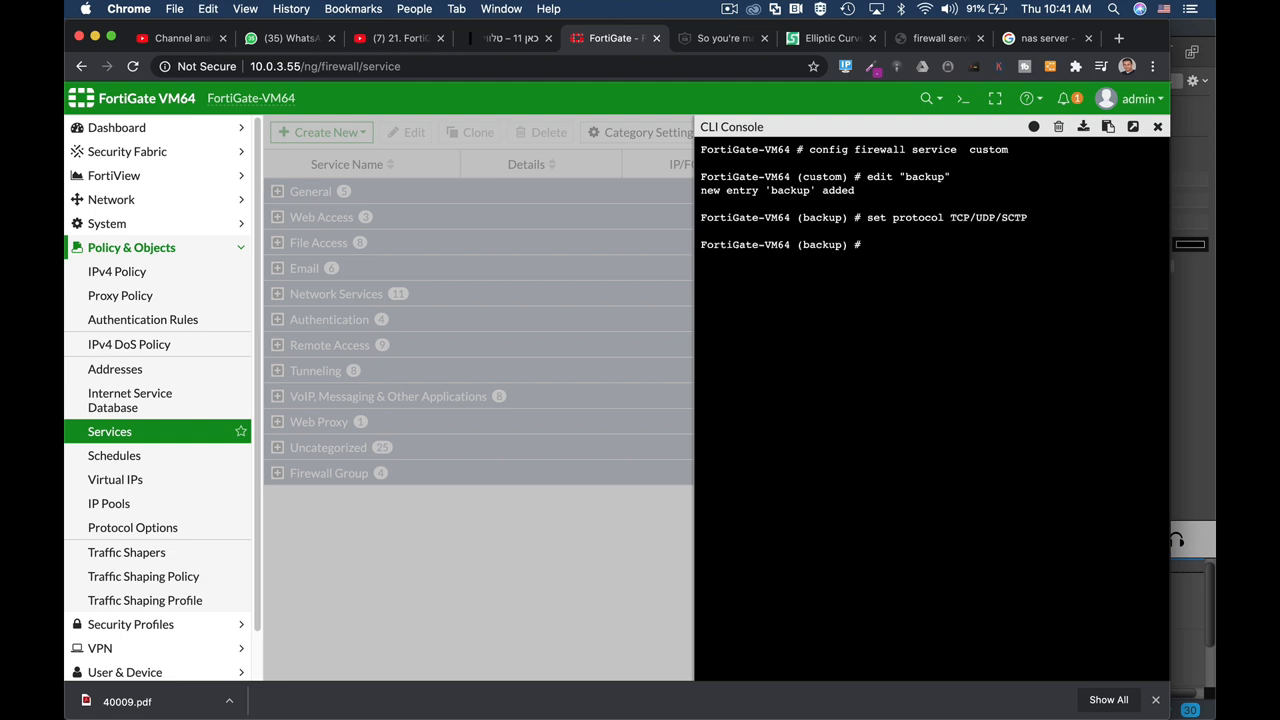
type("set")
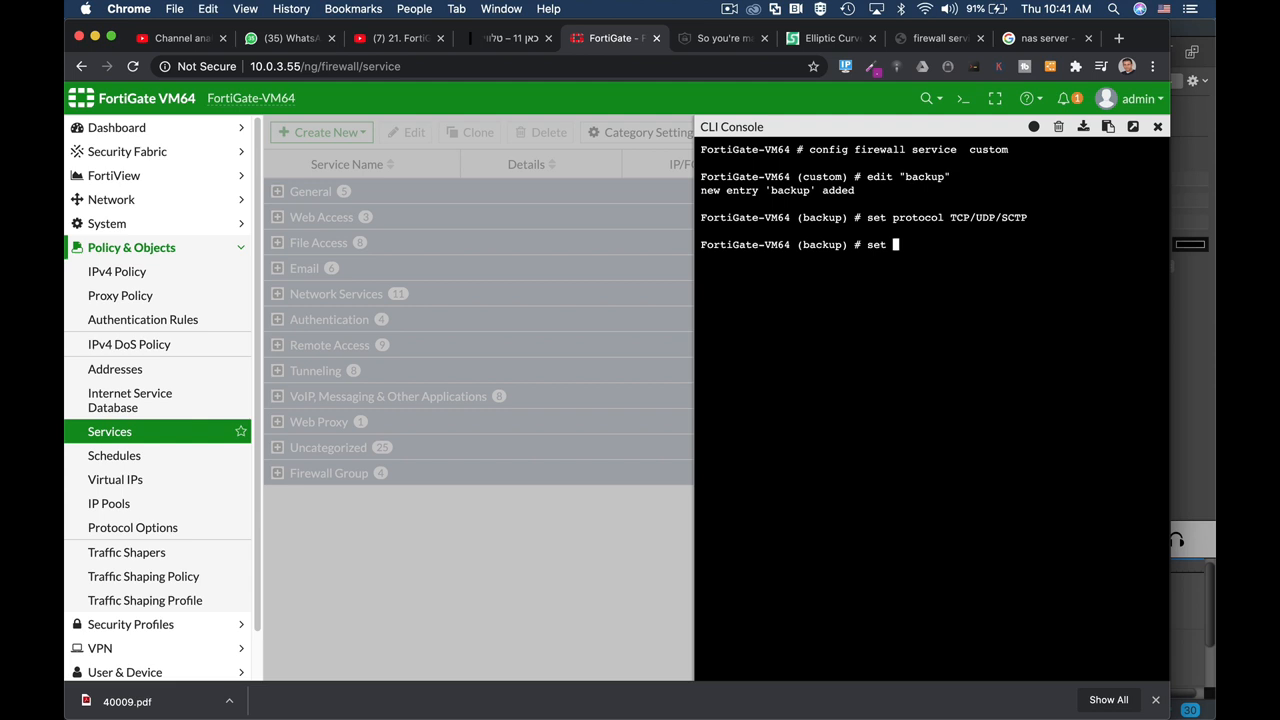
type("tcp-portrange")
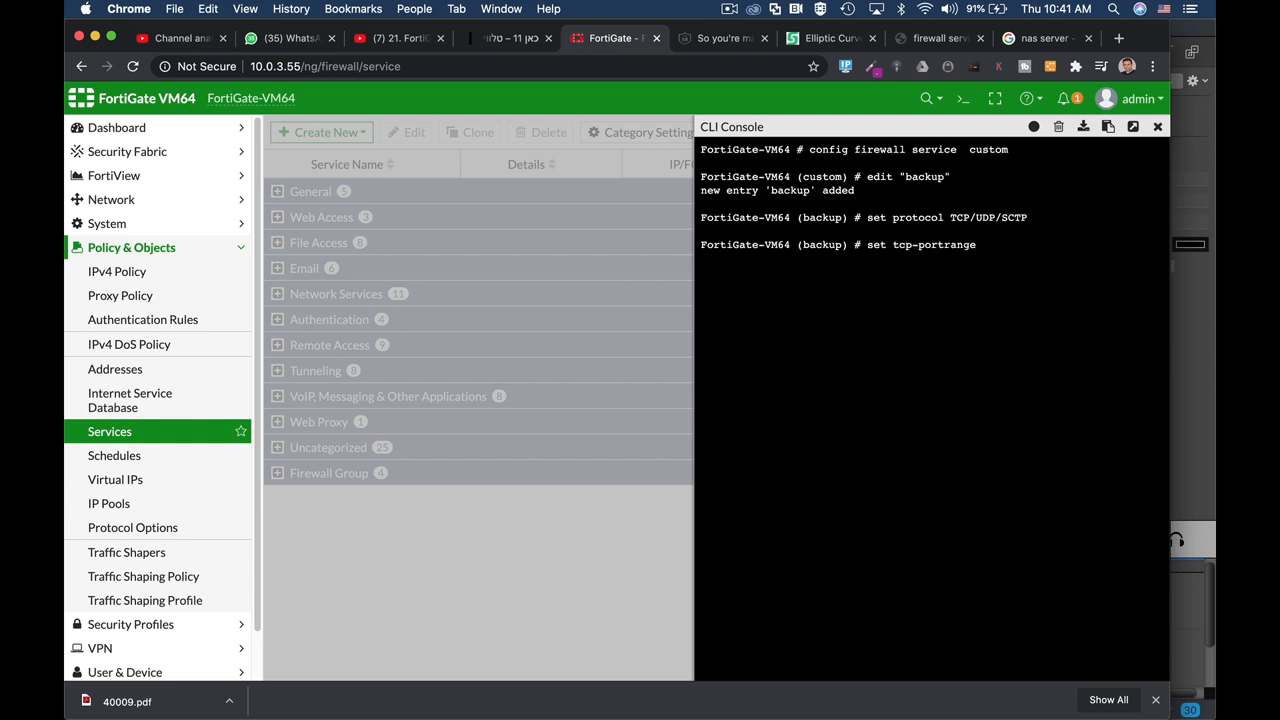
type("5")
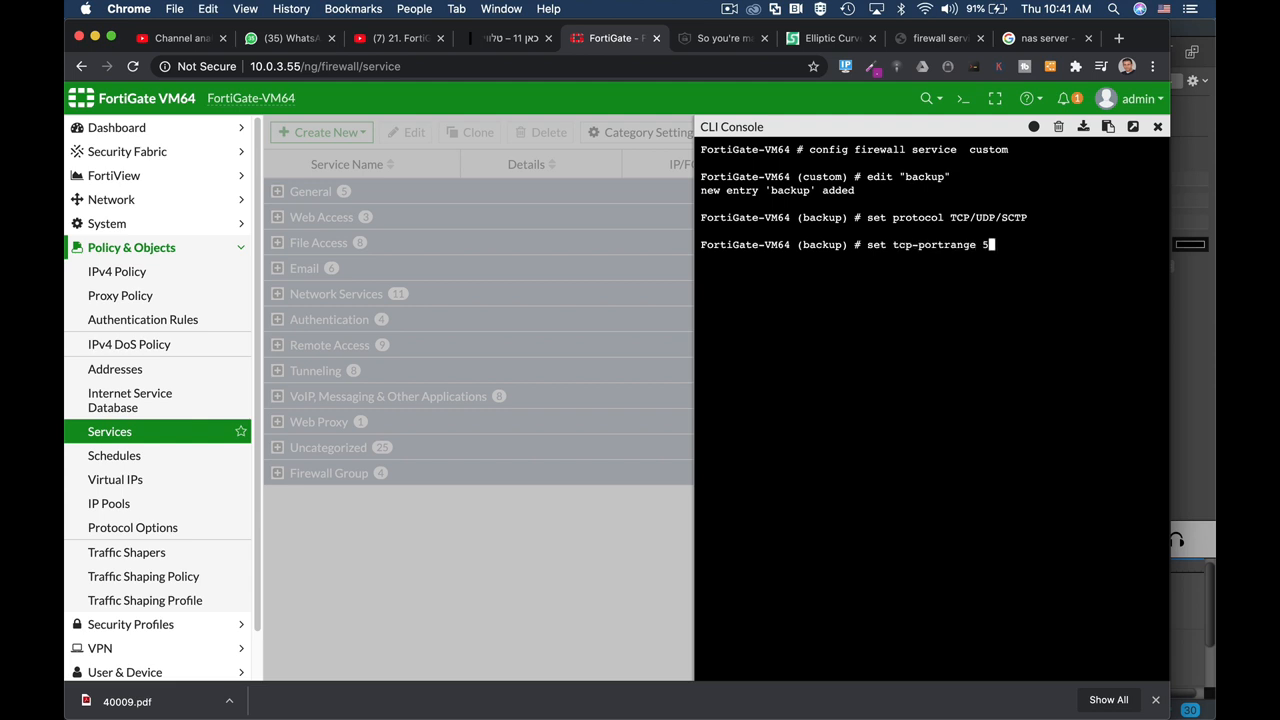
type("263")
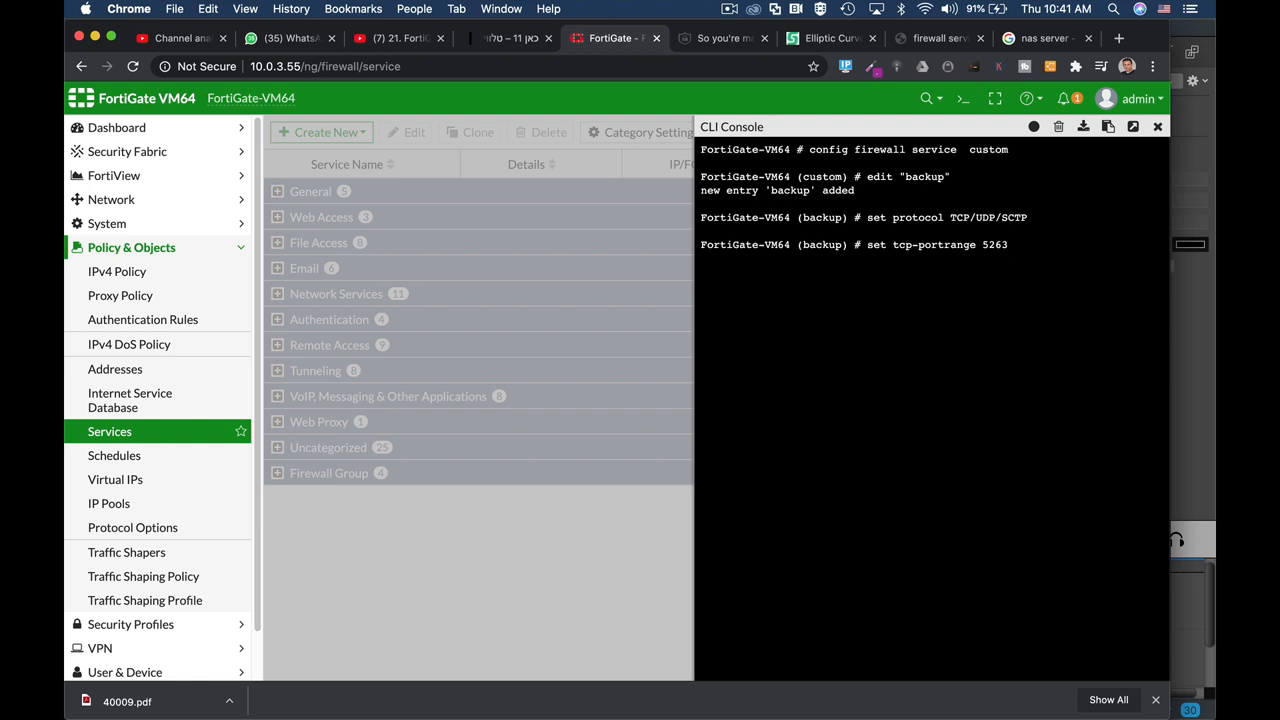
type("0:52630")
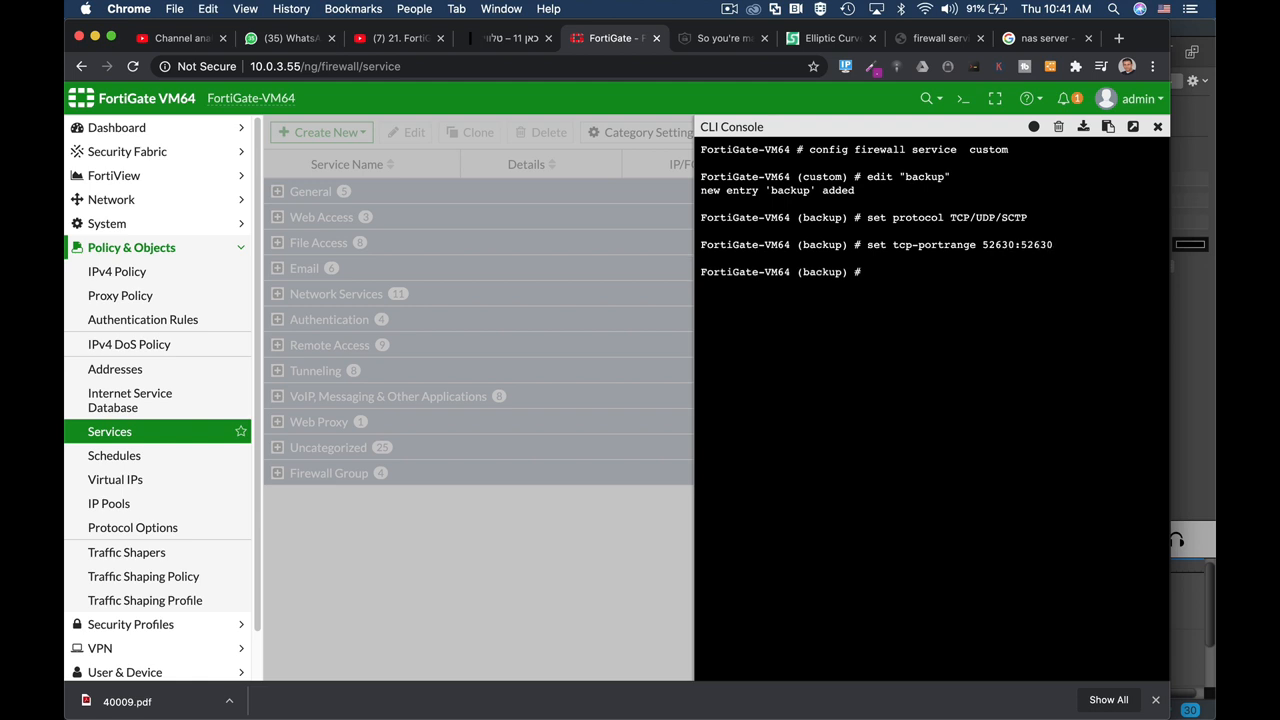
Set category Web Access and IP range 1.1.1.1-1.1.1.2, then end the configuration
type("set c")
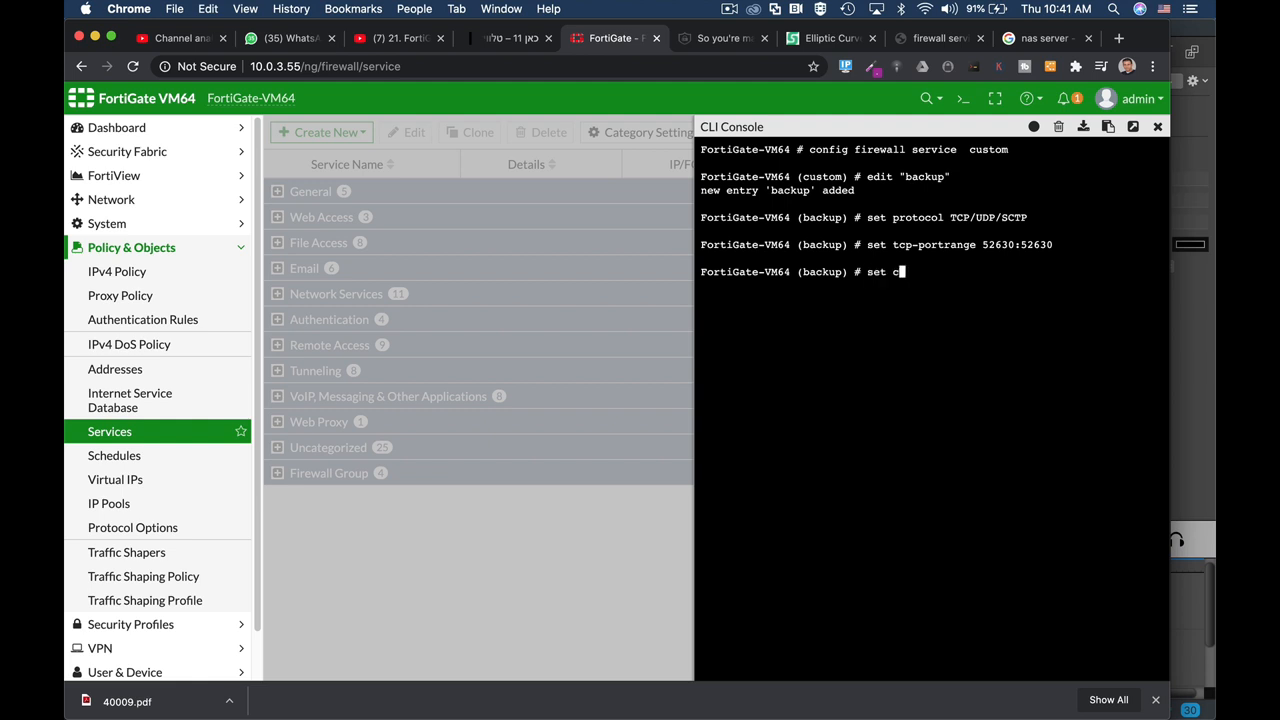
type("ategory Web\\ Acces")
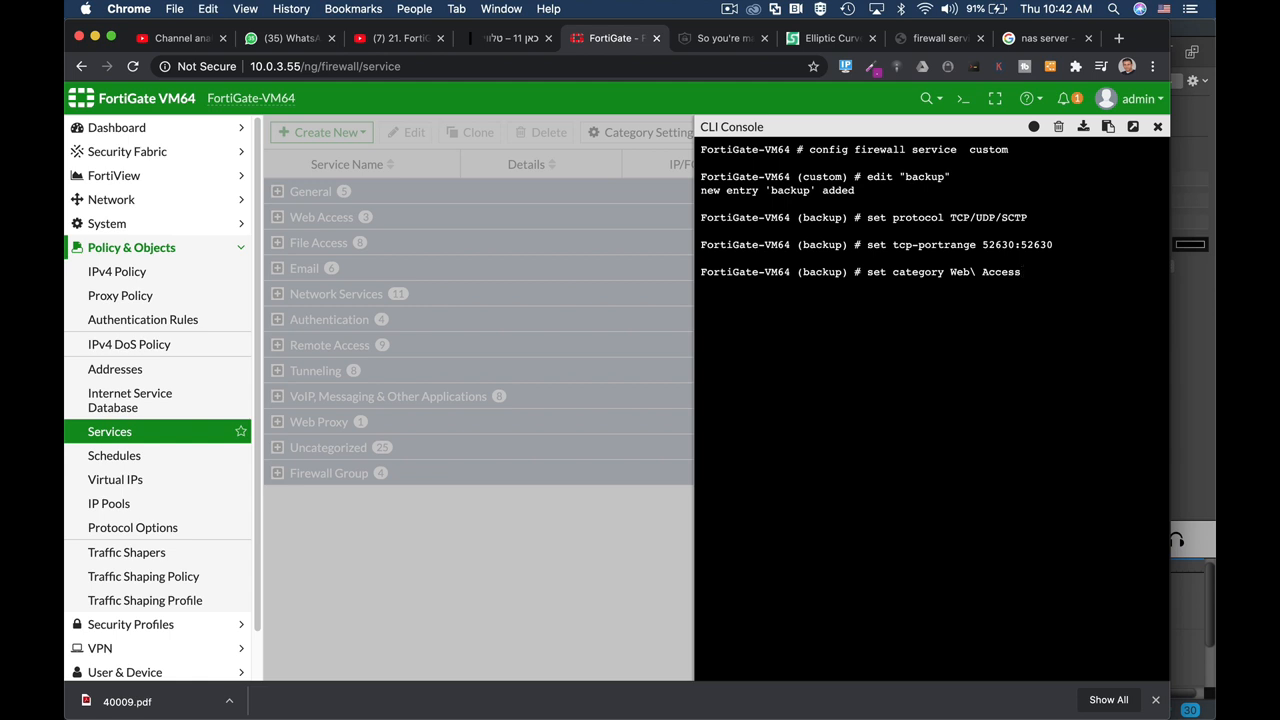
type("s")
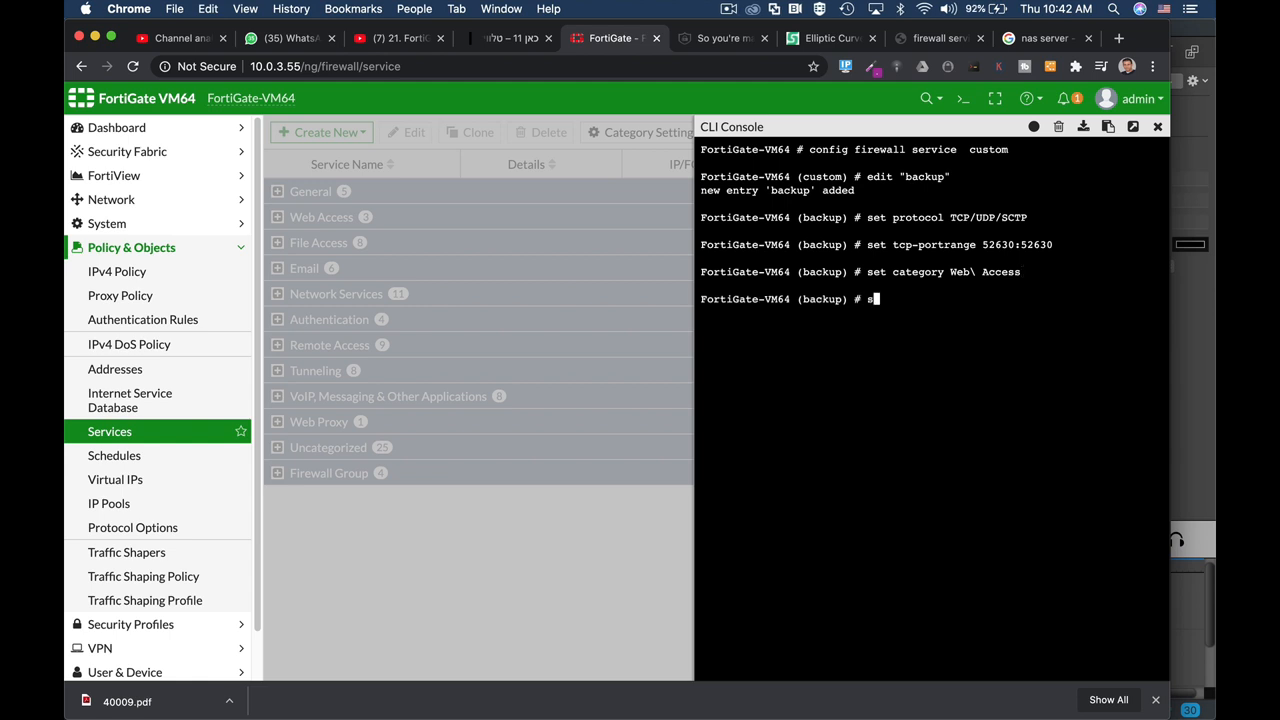
type("et iprange")
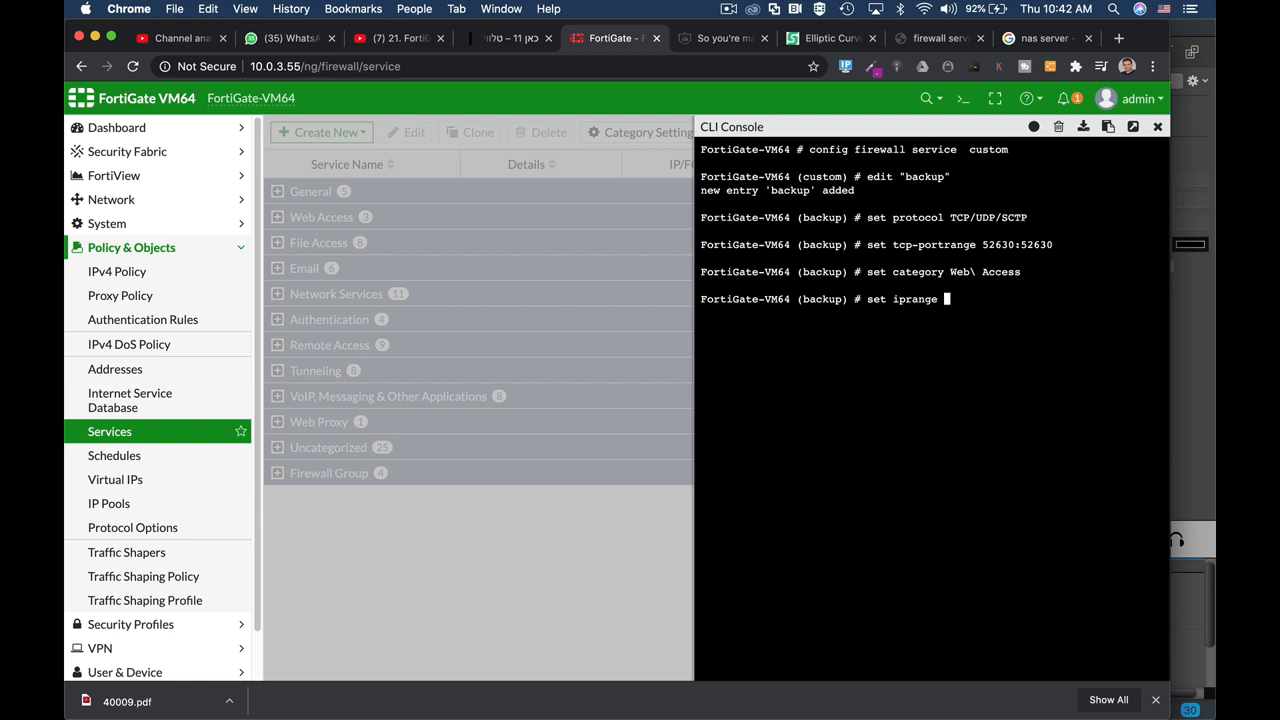
type("1")
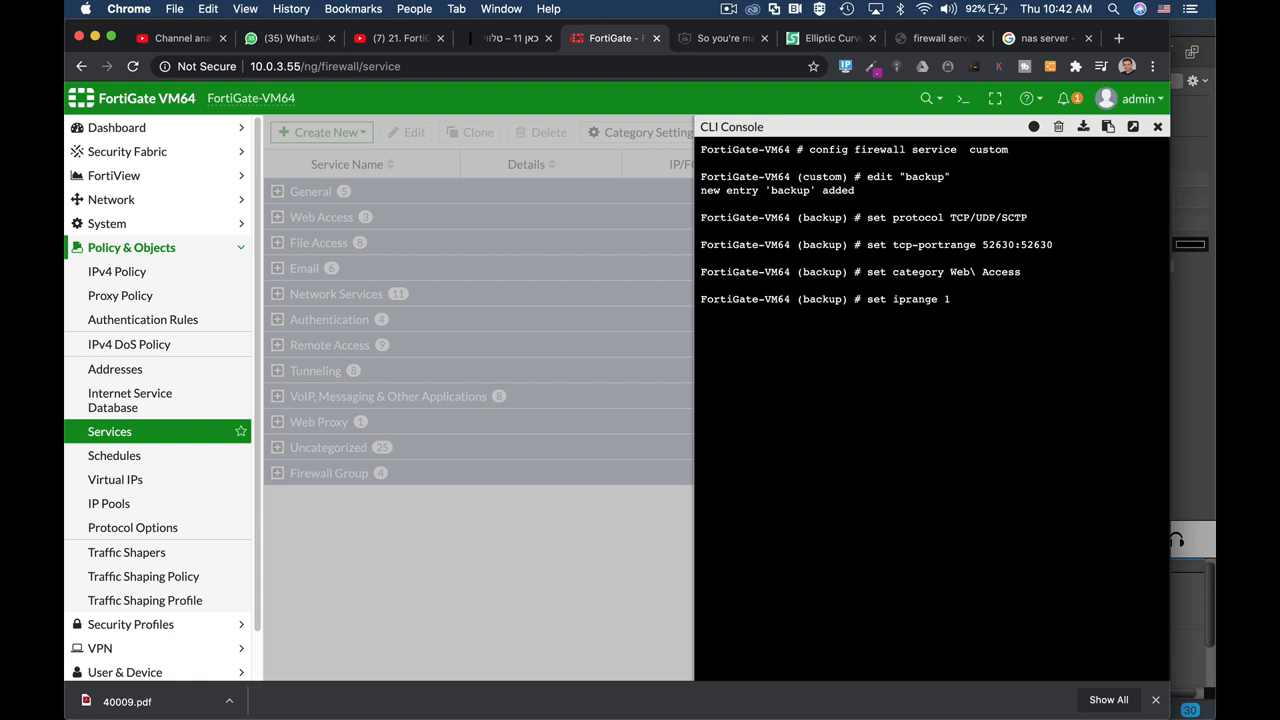
type(".1.1.1")
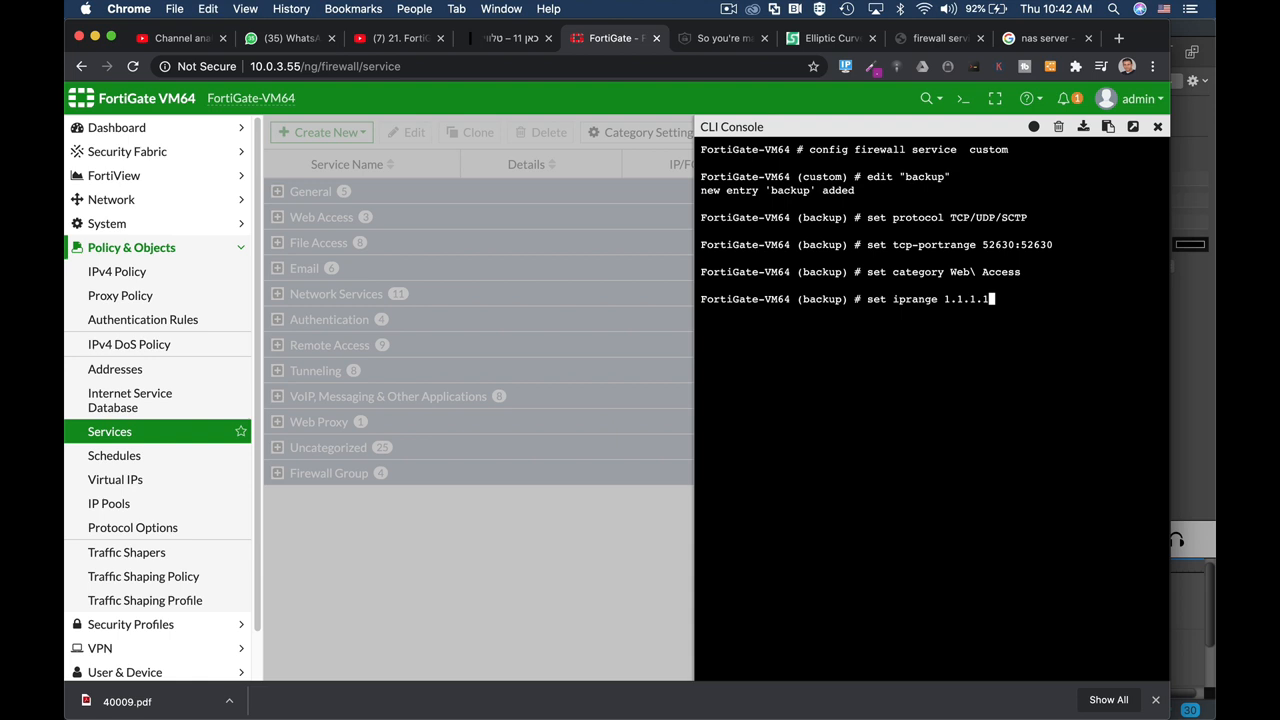
type("-1")
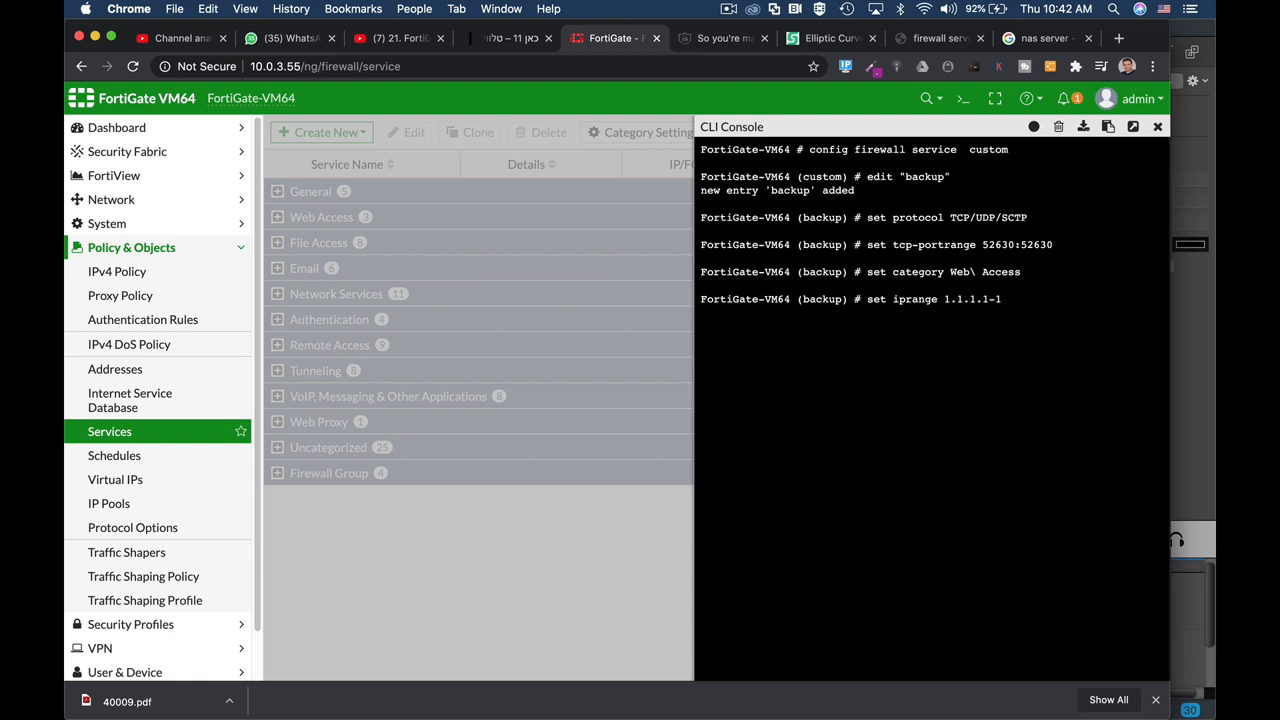
type("1.1.1.2")
type("end")
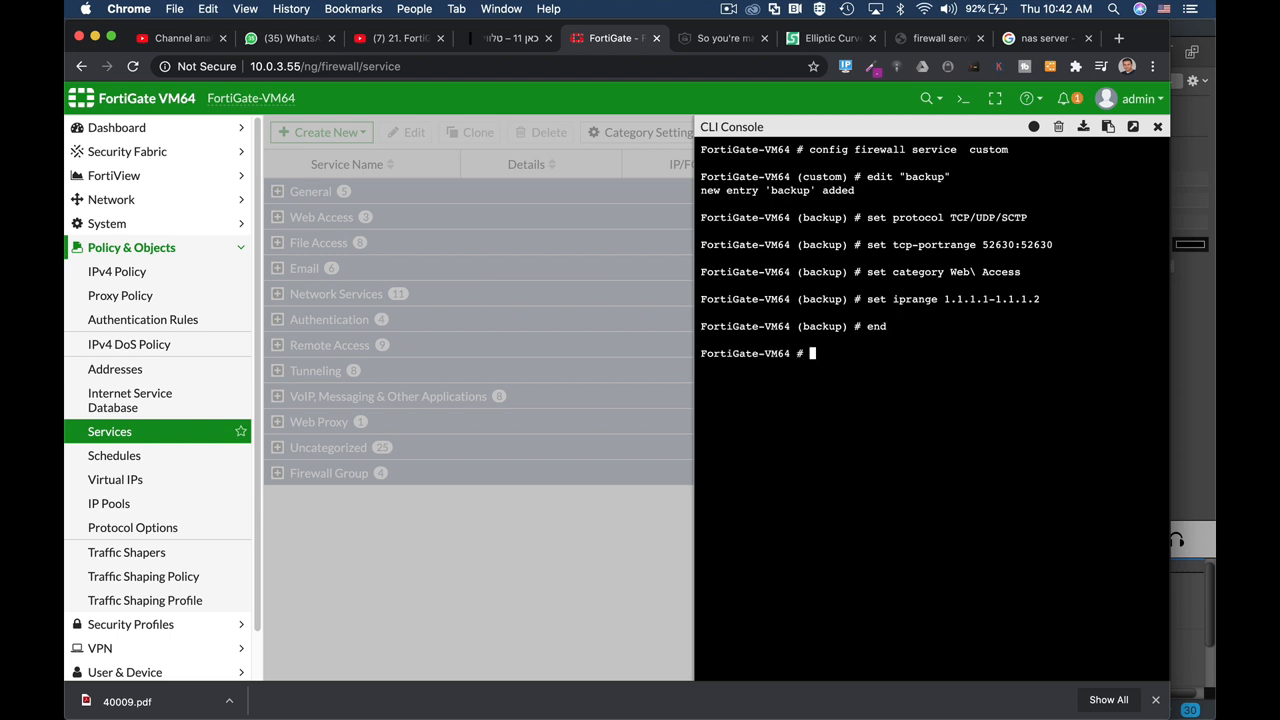
key("Enter")
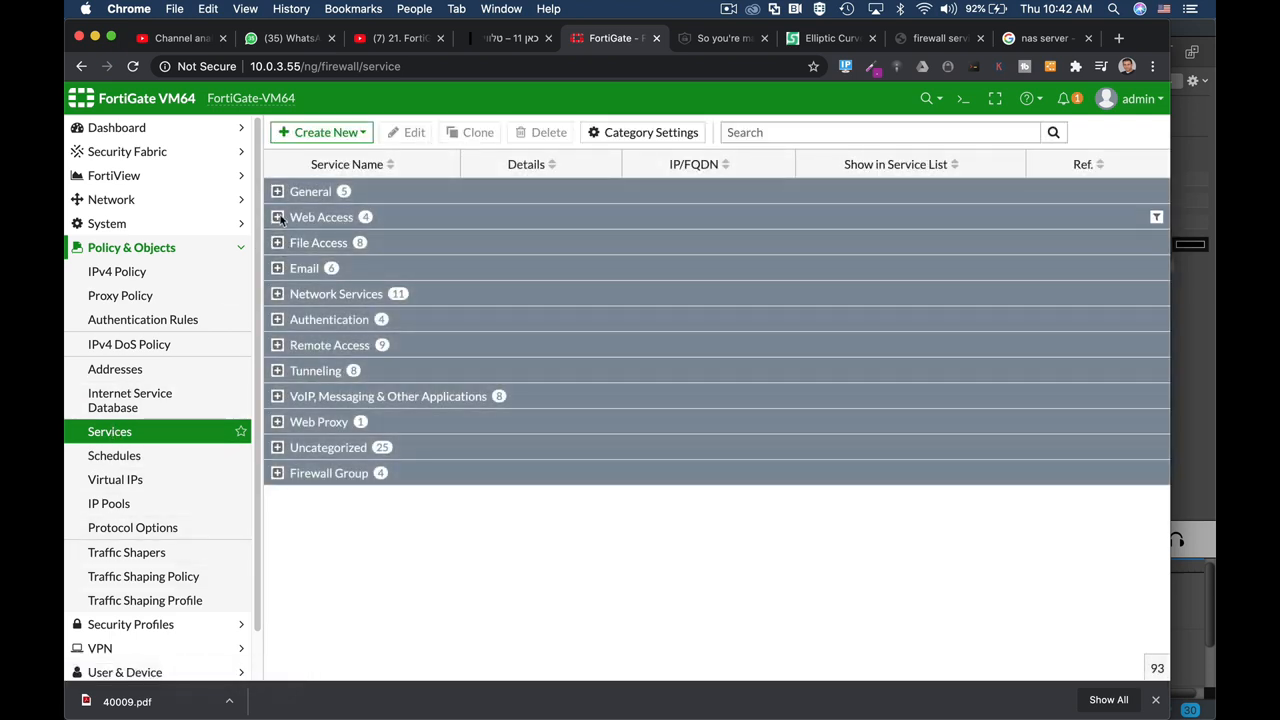
Expand Web Access services to show backup with TCP/52630 and 1.1.1.1-1.1.1.2
left_click(277, 217)
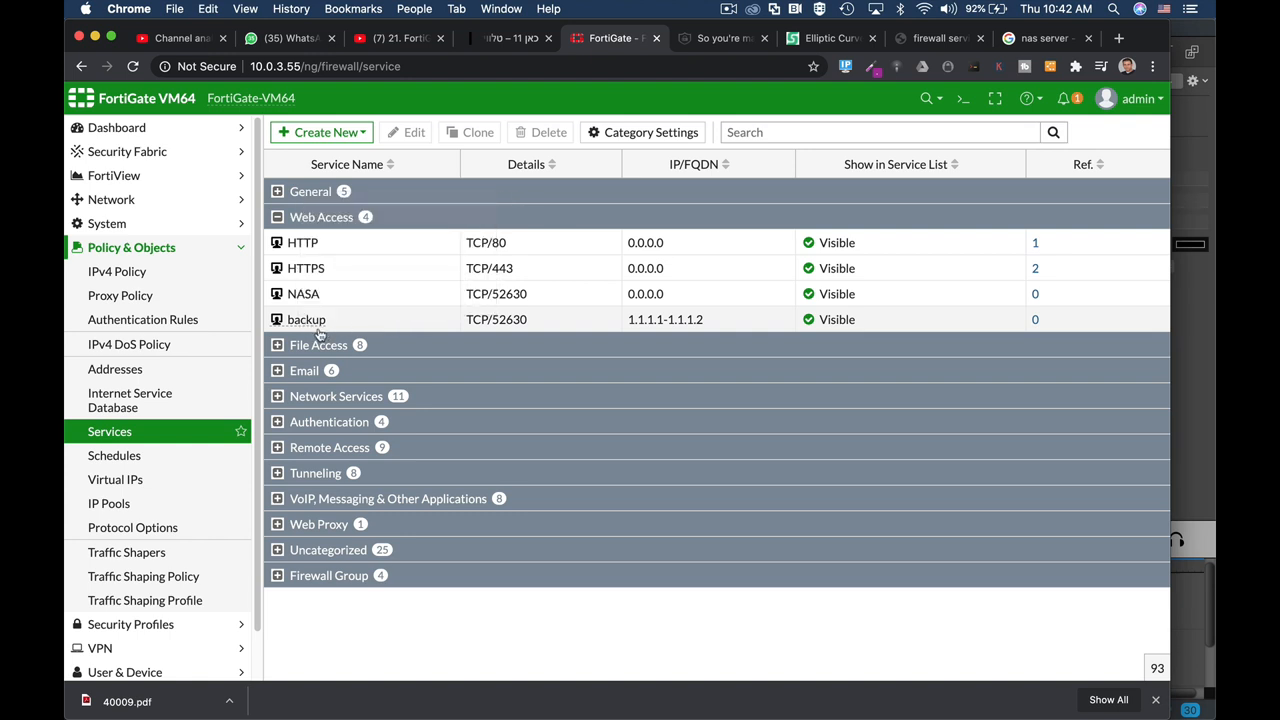
mouse_move(330, 326)
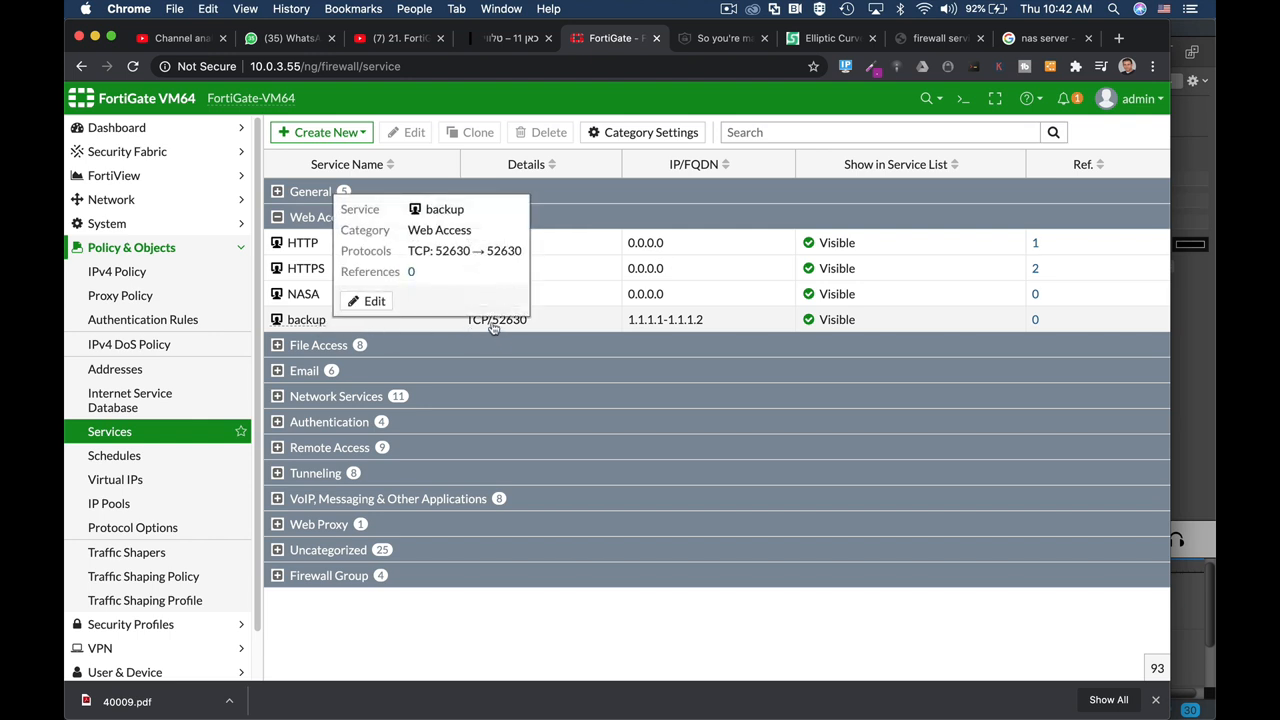
mouse_move(516, 330)
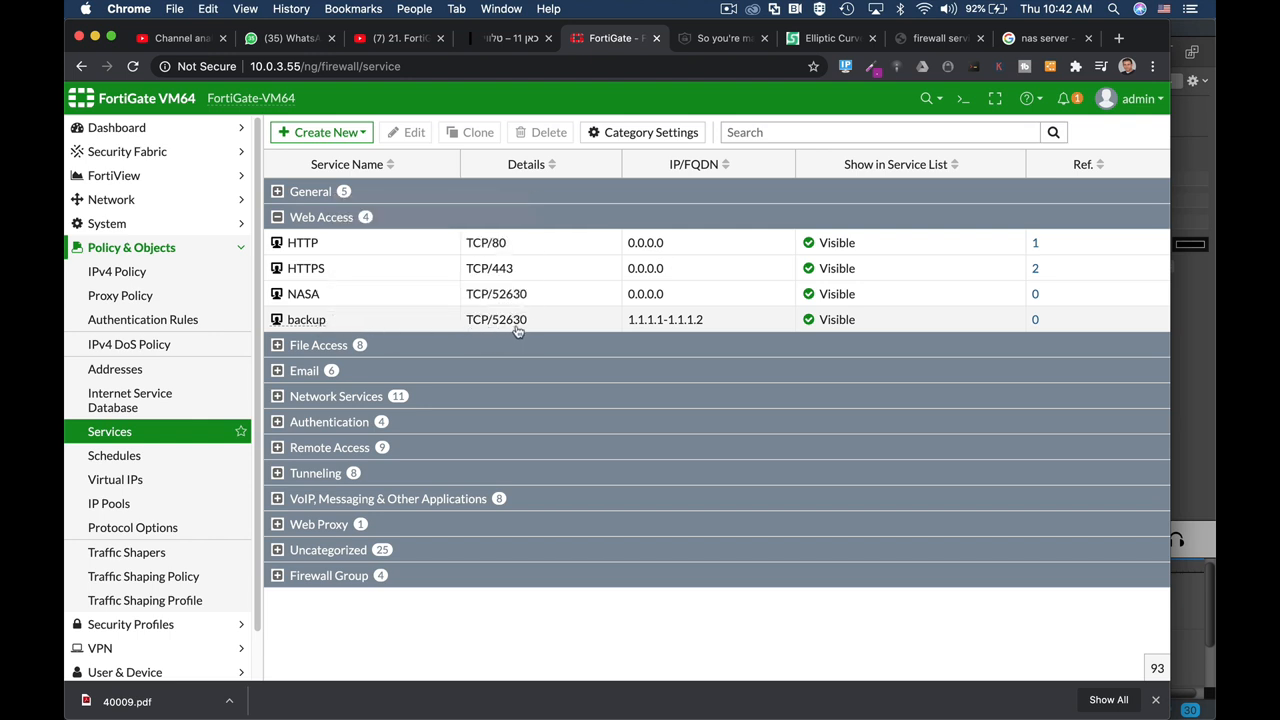
mouse_move(477, 328)
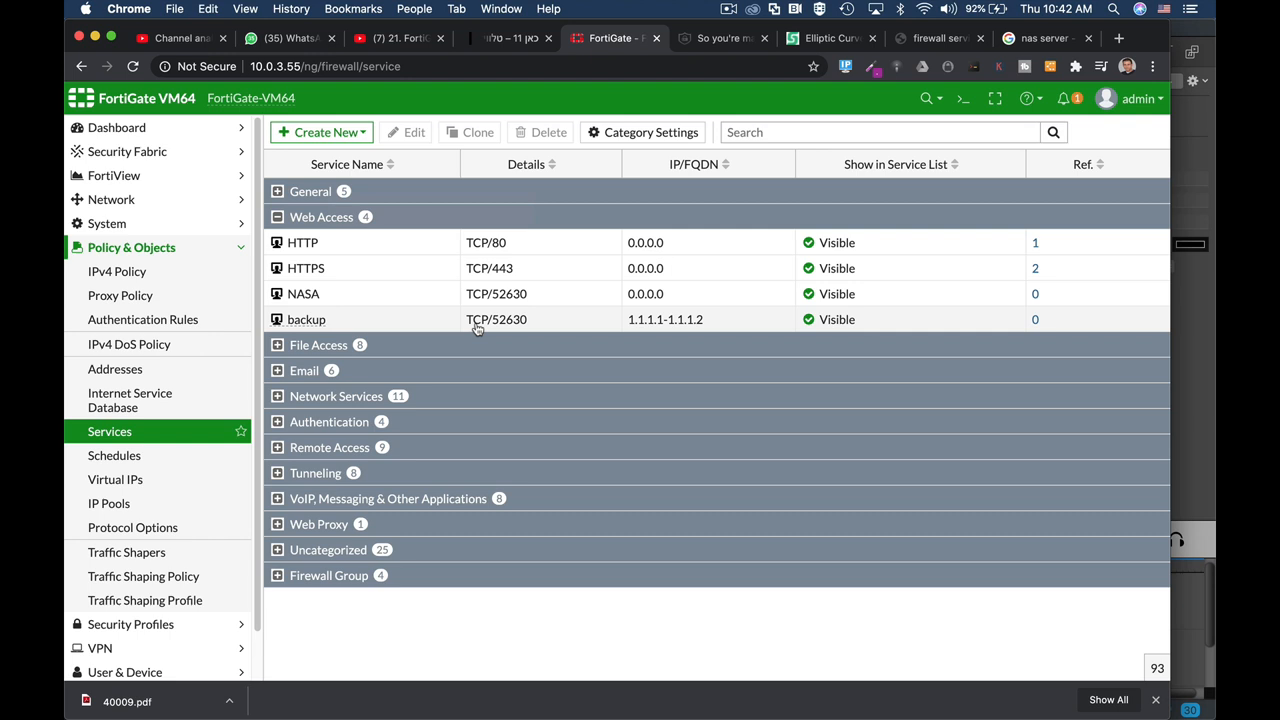
mouse_move(664, 311)
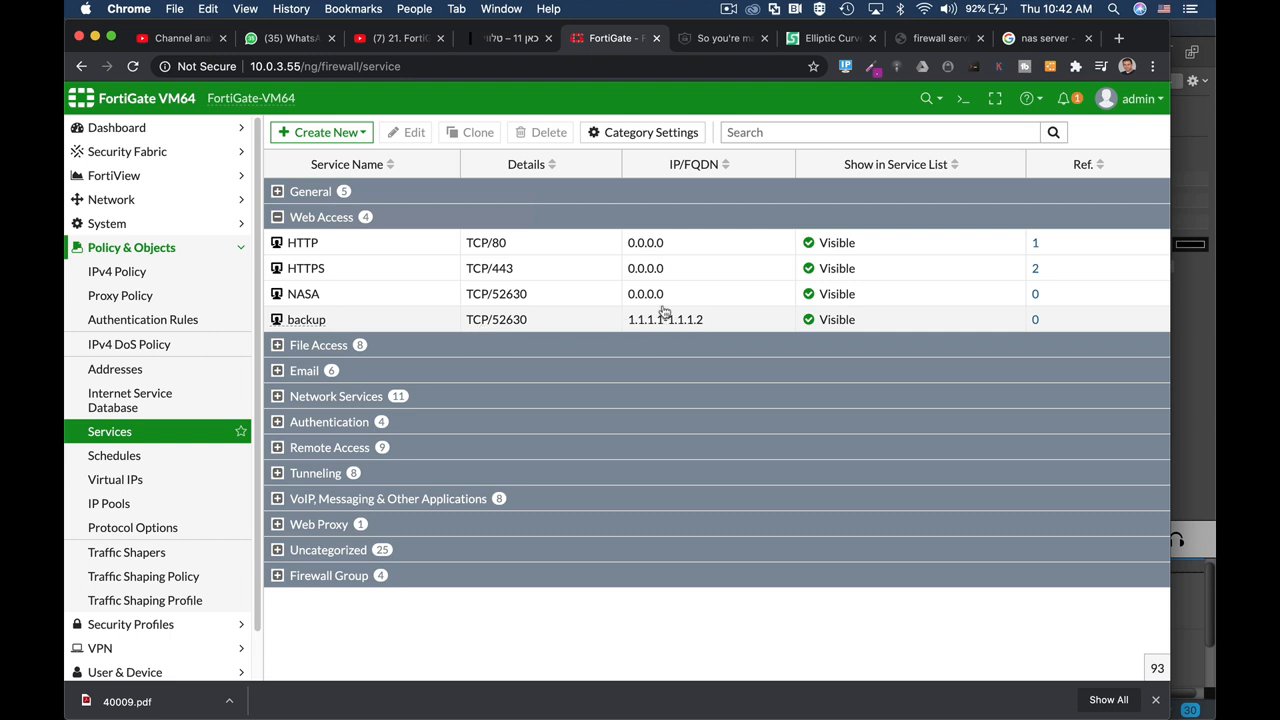
mouse_move(668, 324)
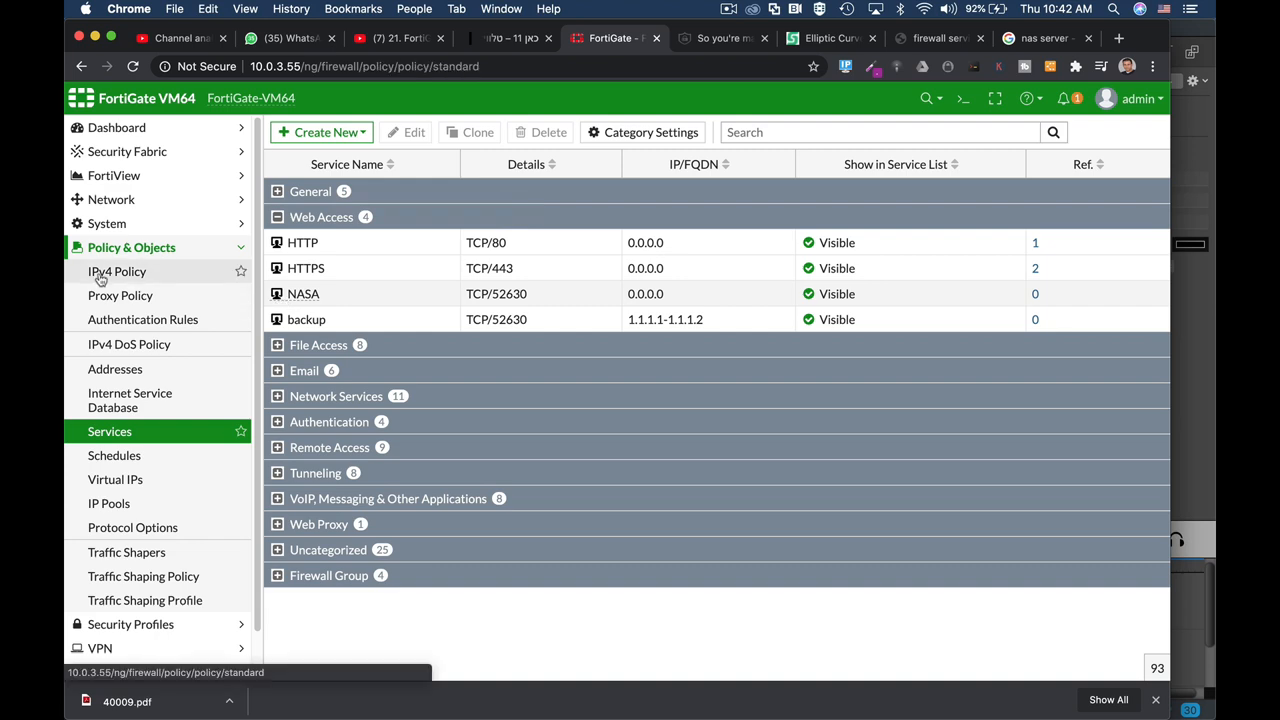
Create IPv4 policy DMZ_Backup with incoming DMZ (port10) and outgoing WAN (port1)
left_click(117, 271)
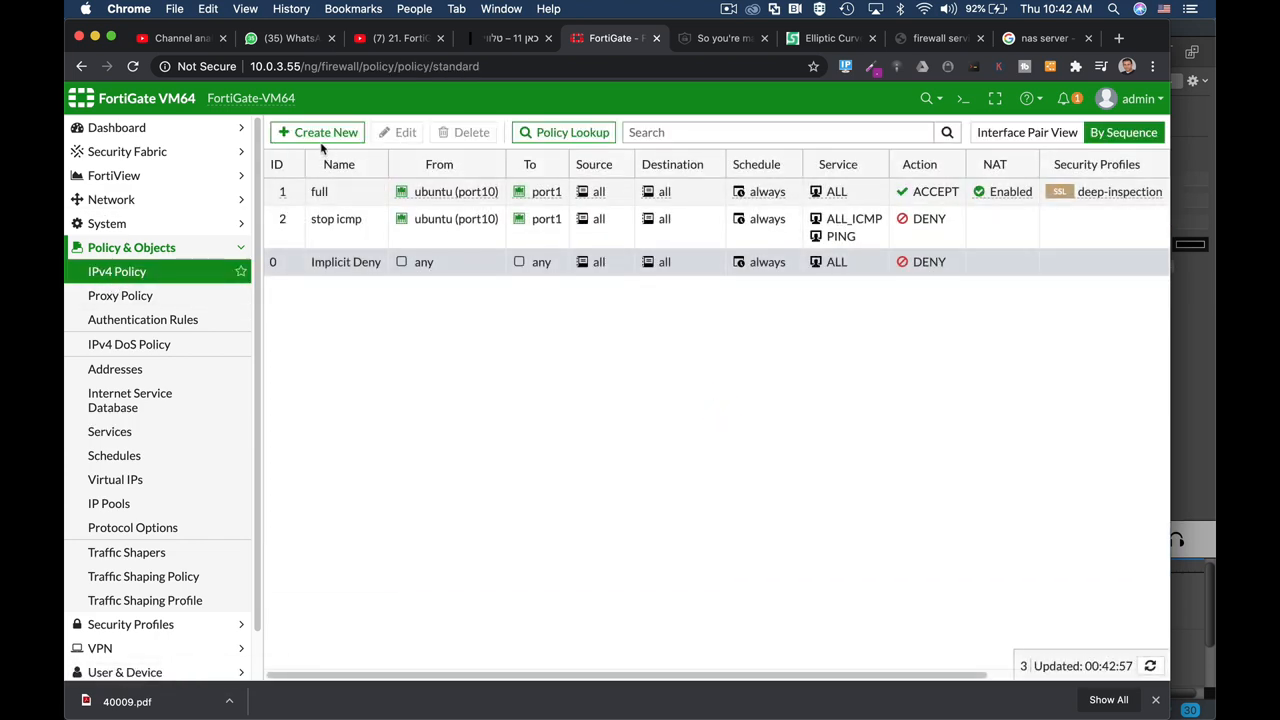
left_click(317, 132)
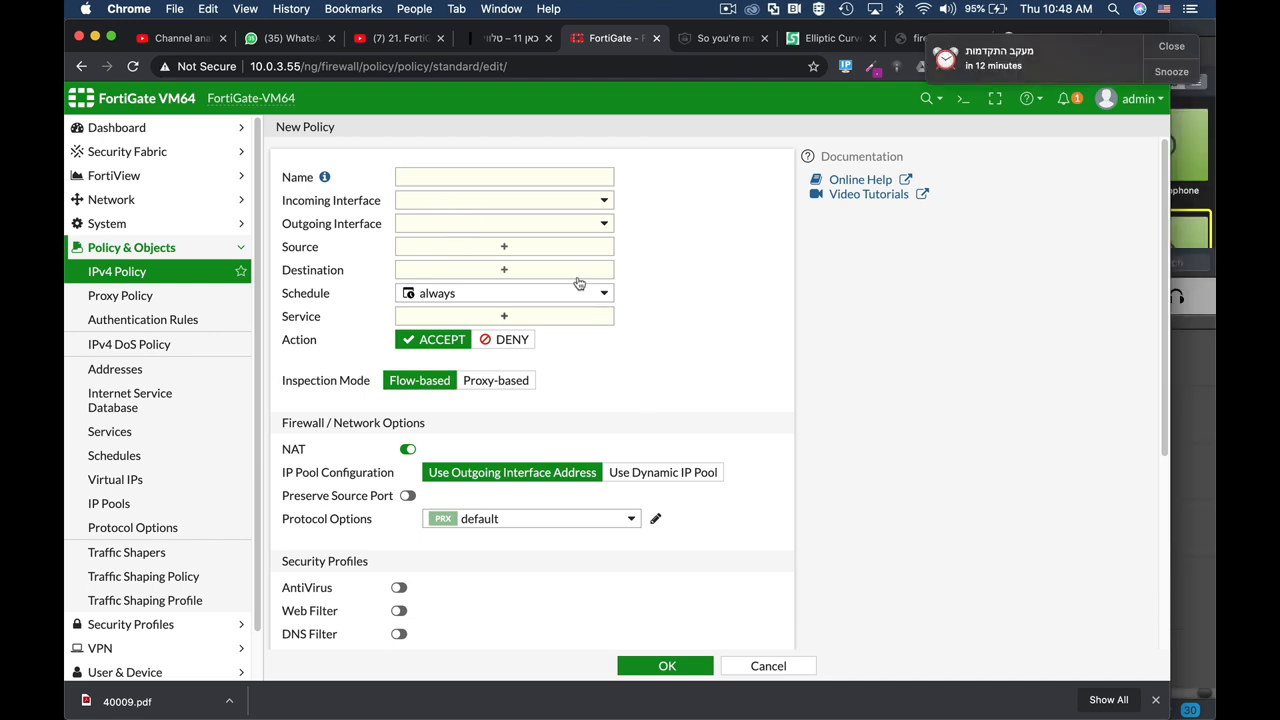
type("DMZ_Backup")
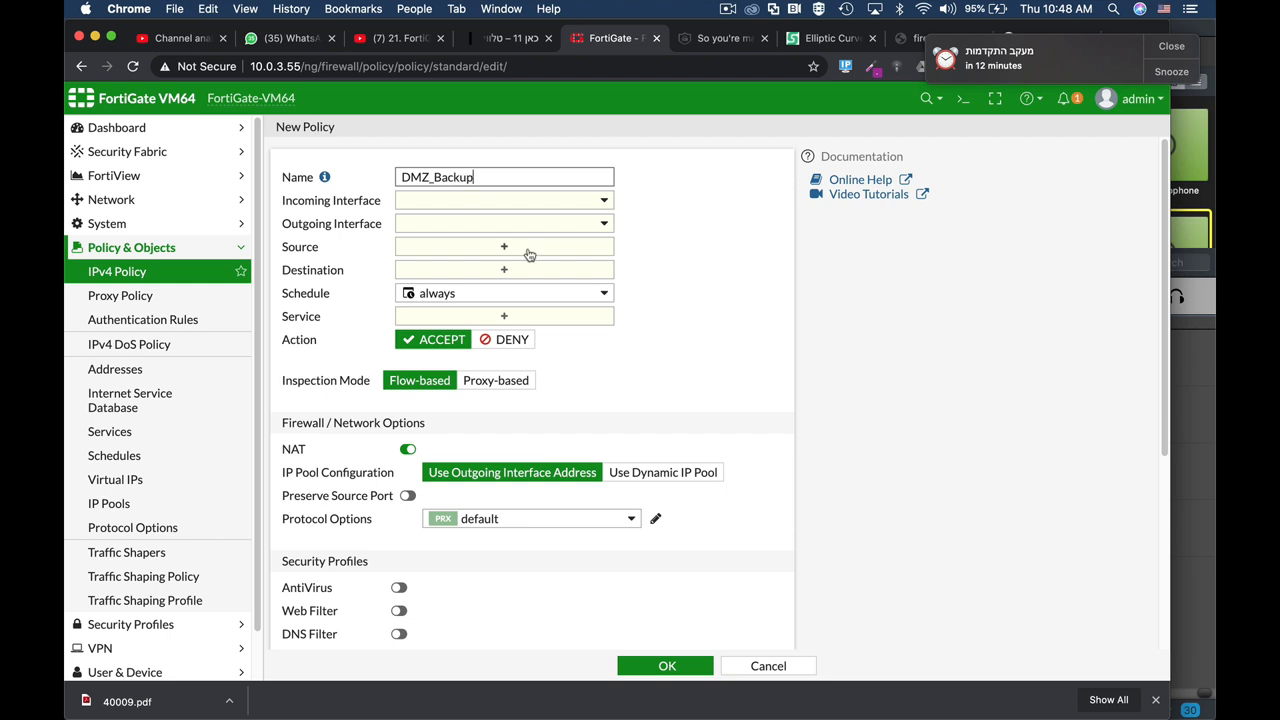
left_click(503, 200)
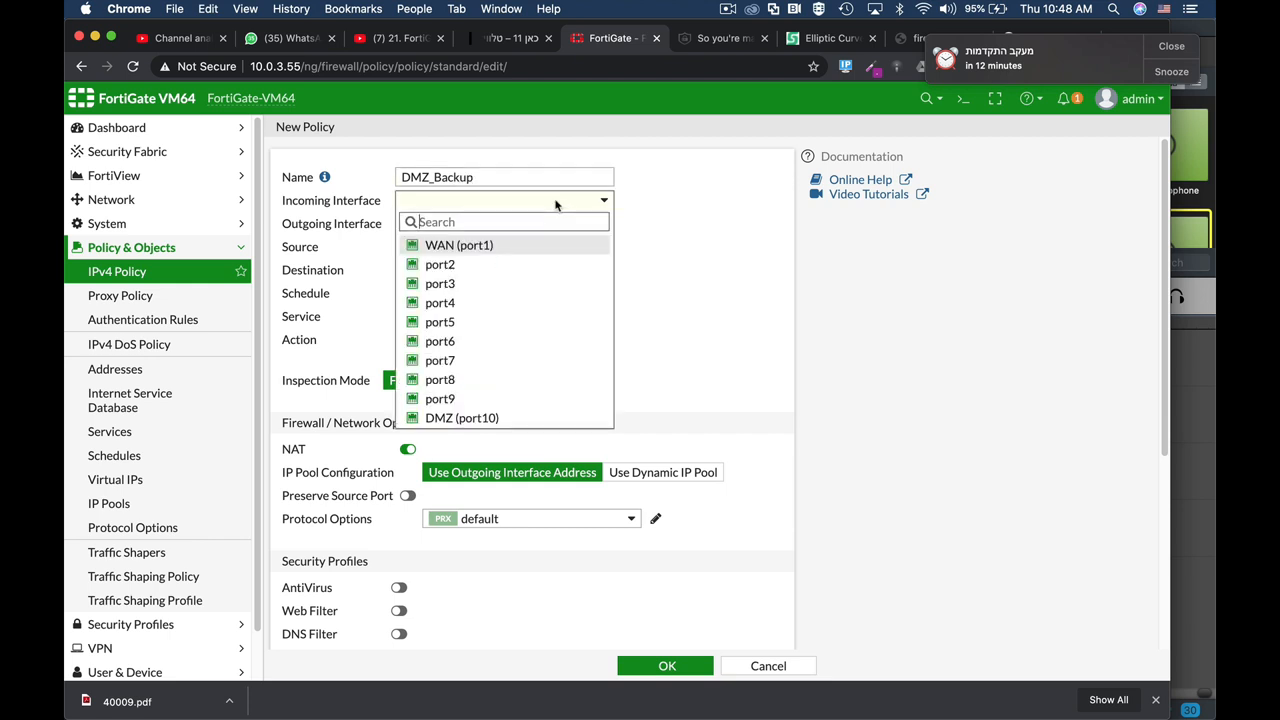
left_click(463, 417)
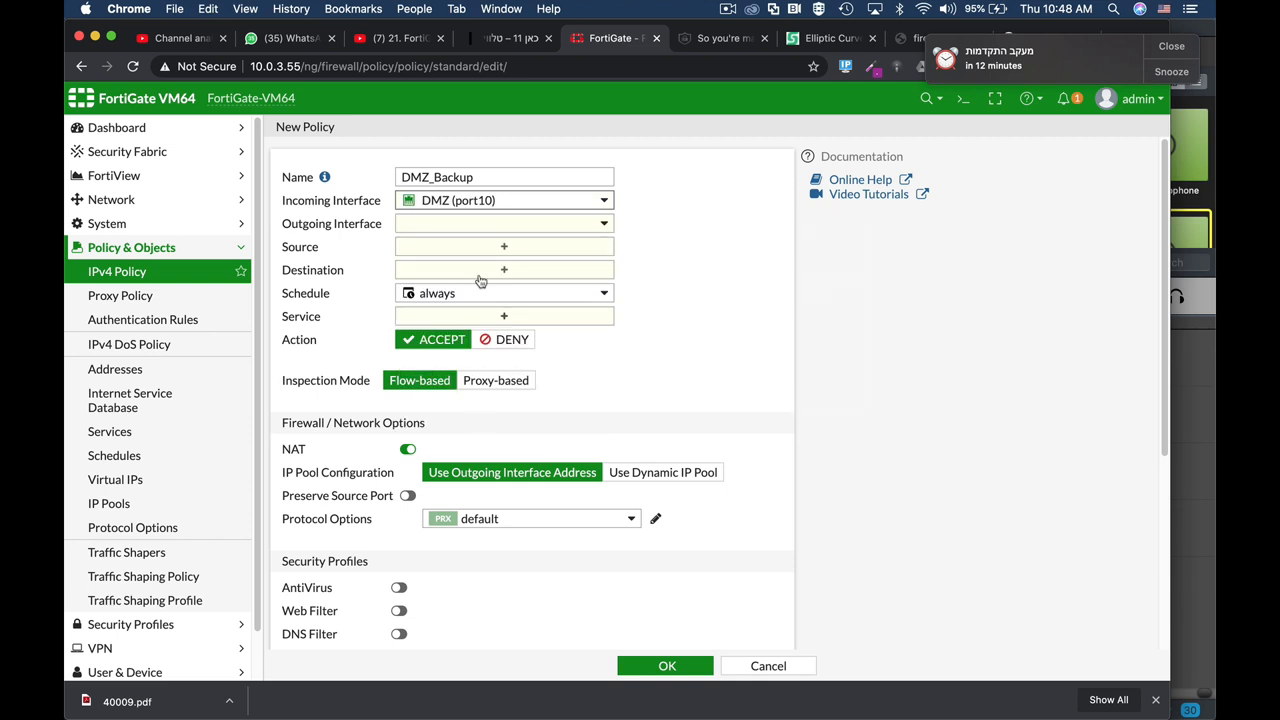
left_click(503, 223)
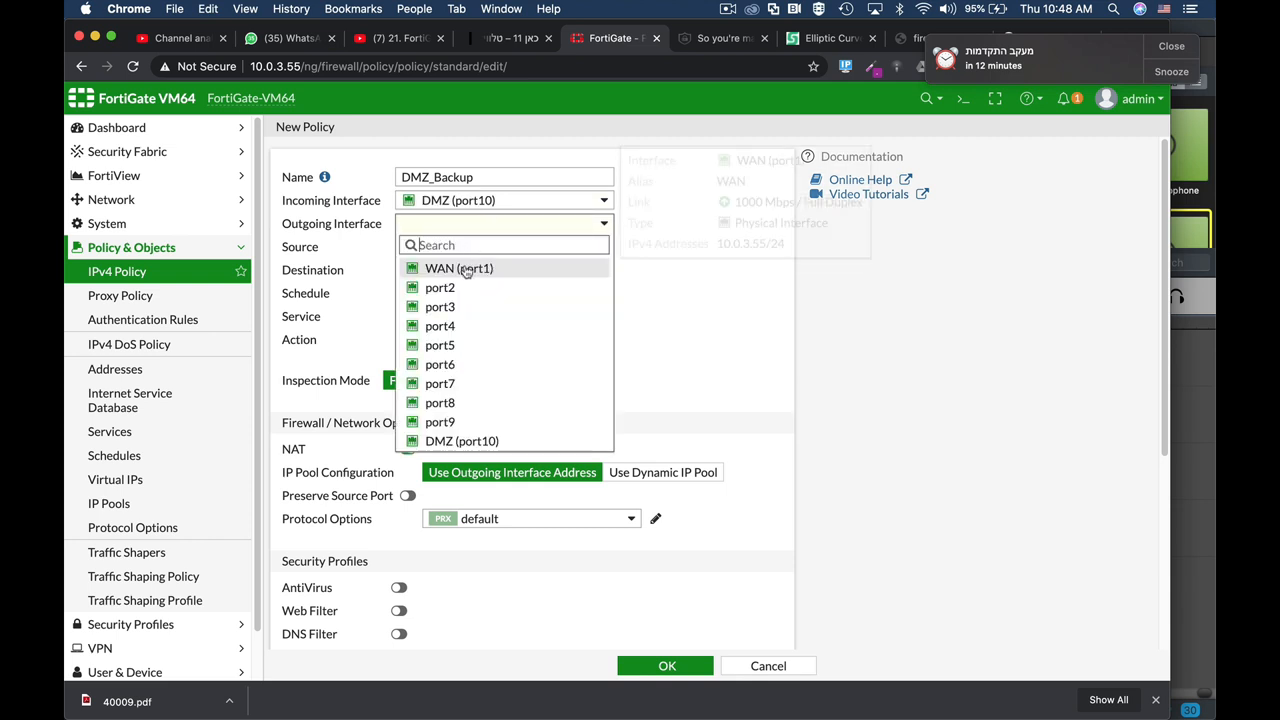
left_click(457, 267)
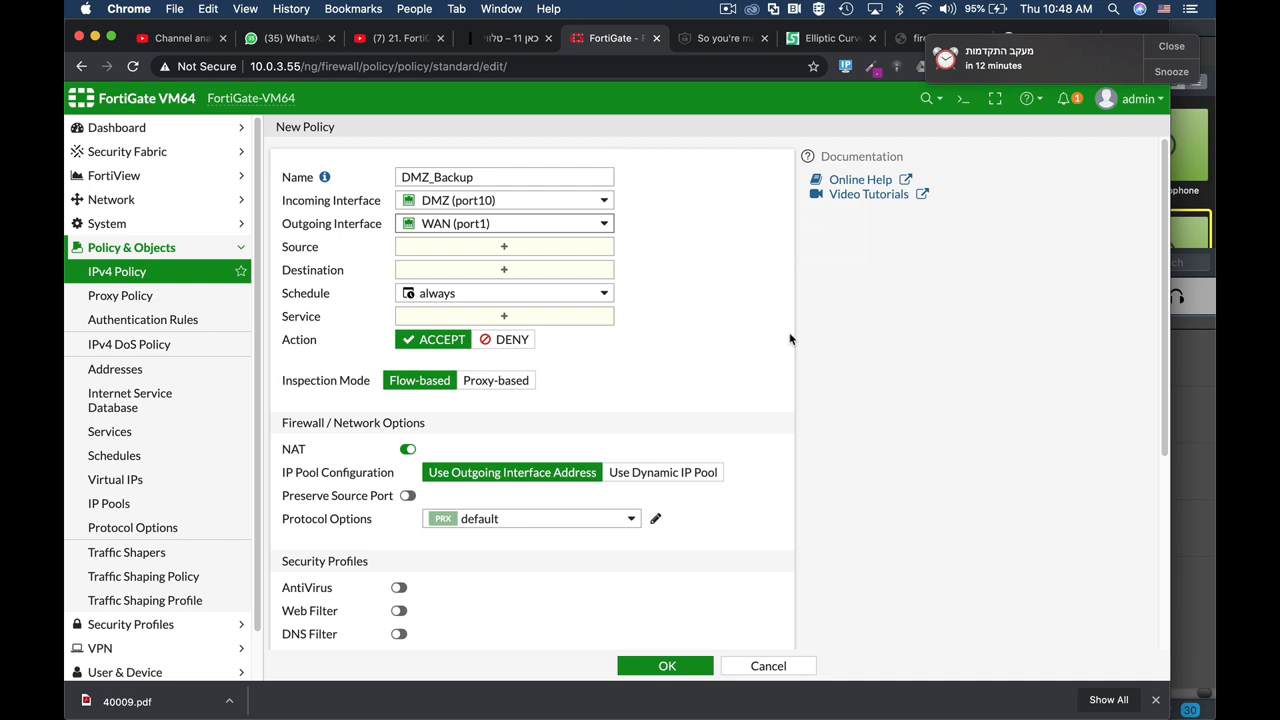
left_click(504, 293)
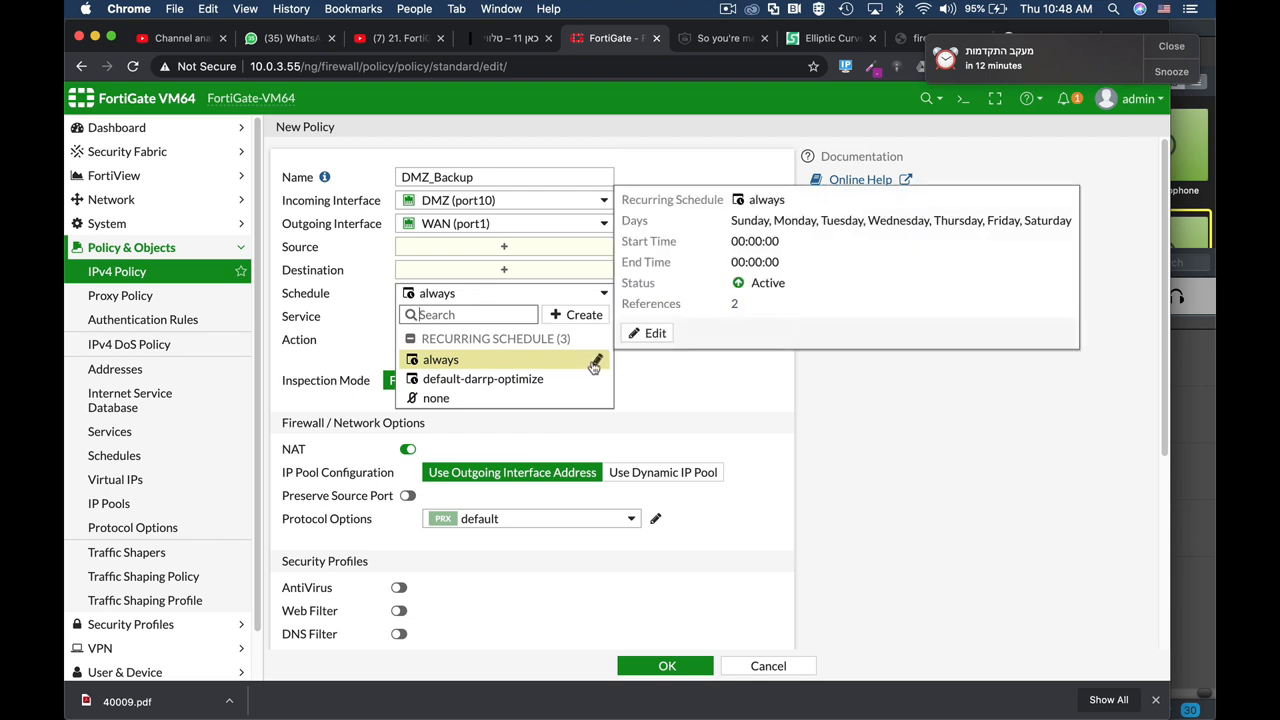
Add recurring schedule 'backup' for Monday–Wednesday, 22:00 to 23:00
left_click(575, 314)
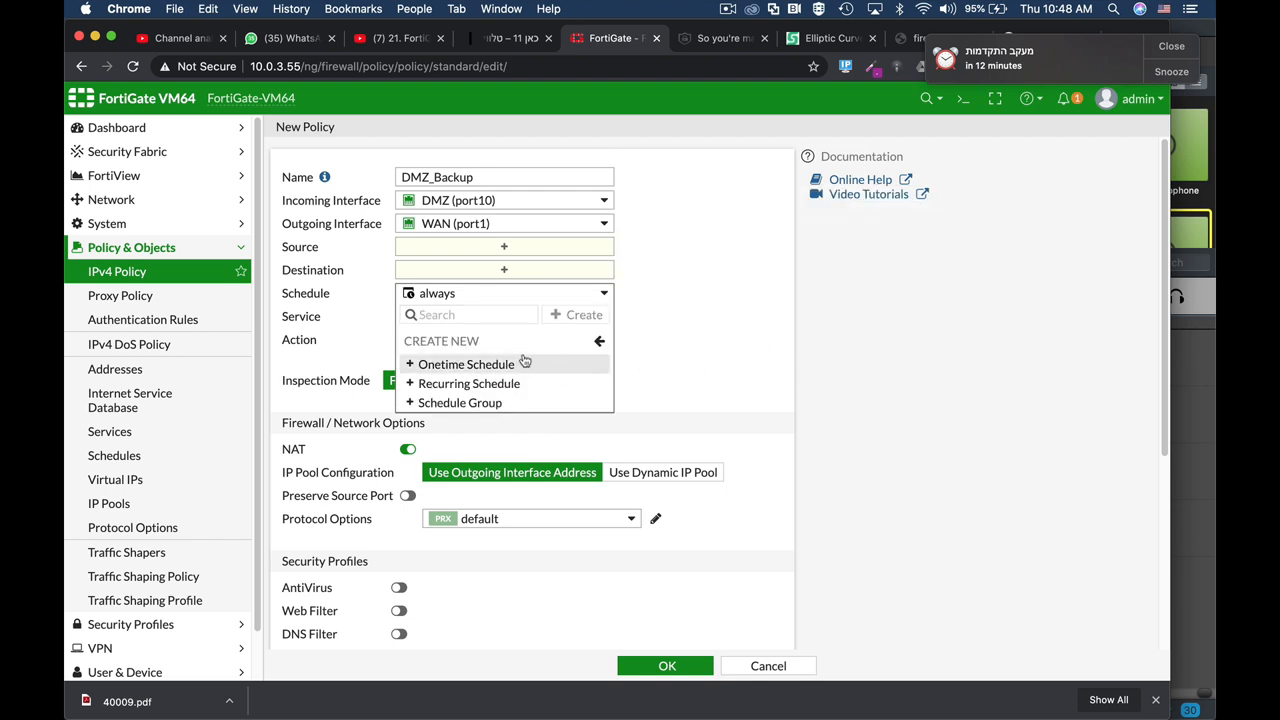
mouse_move(494, 383)
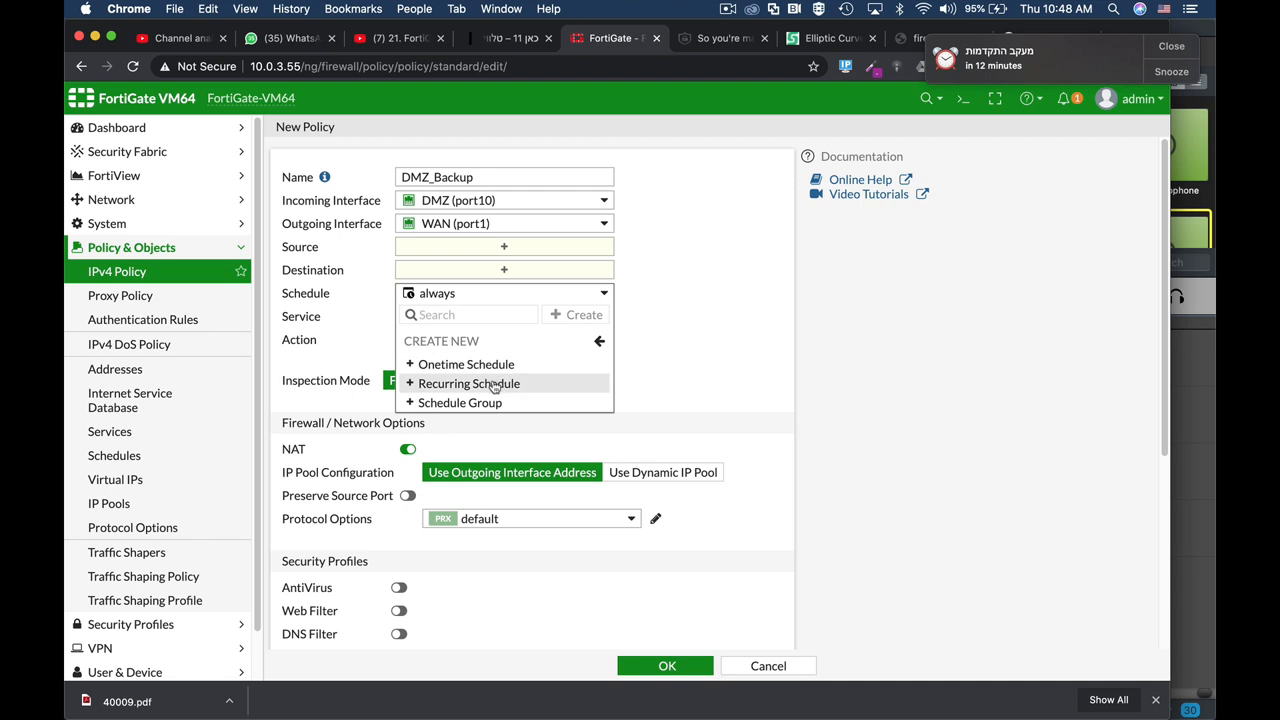
left_click(468, 383)
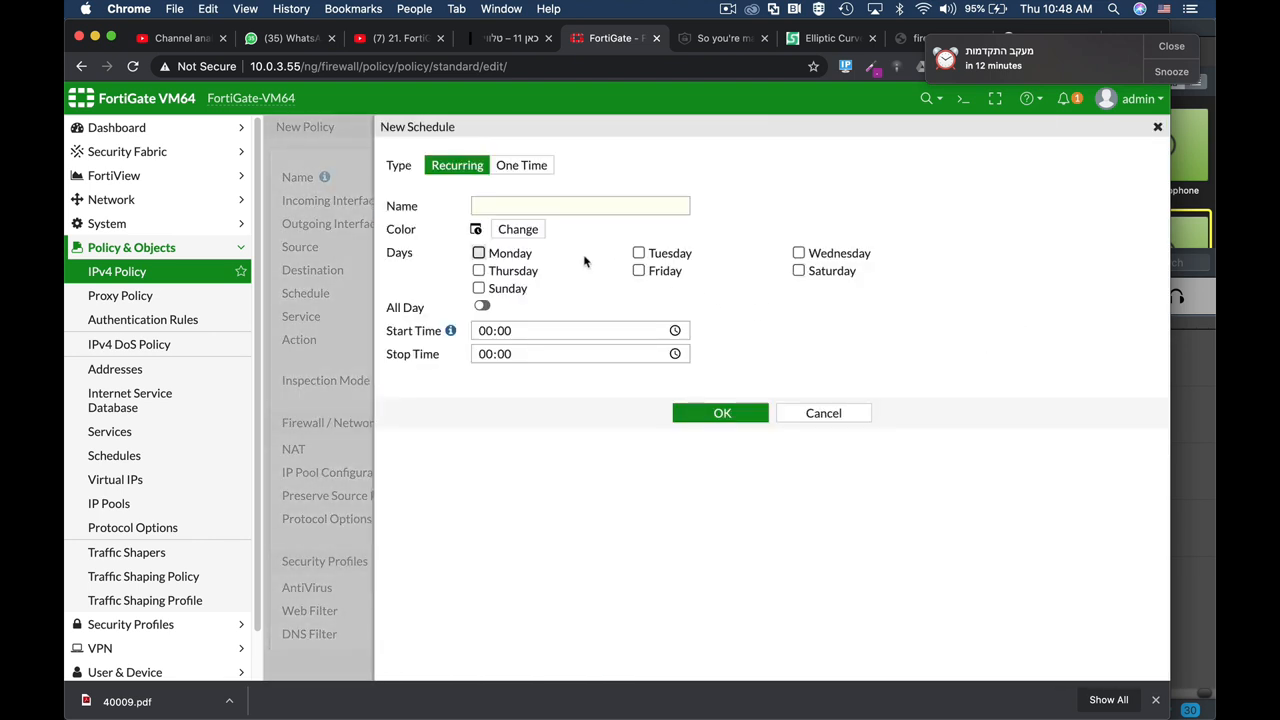
mouse_move(438, 229)
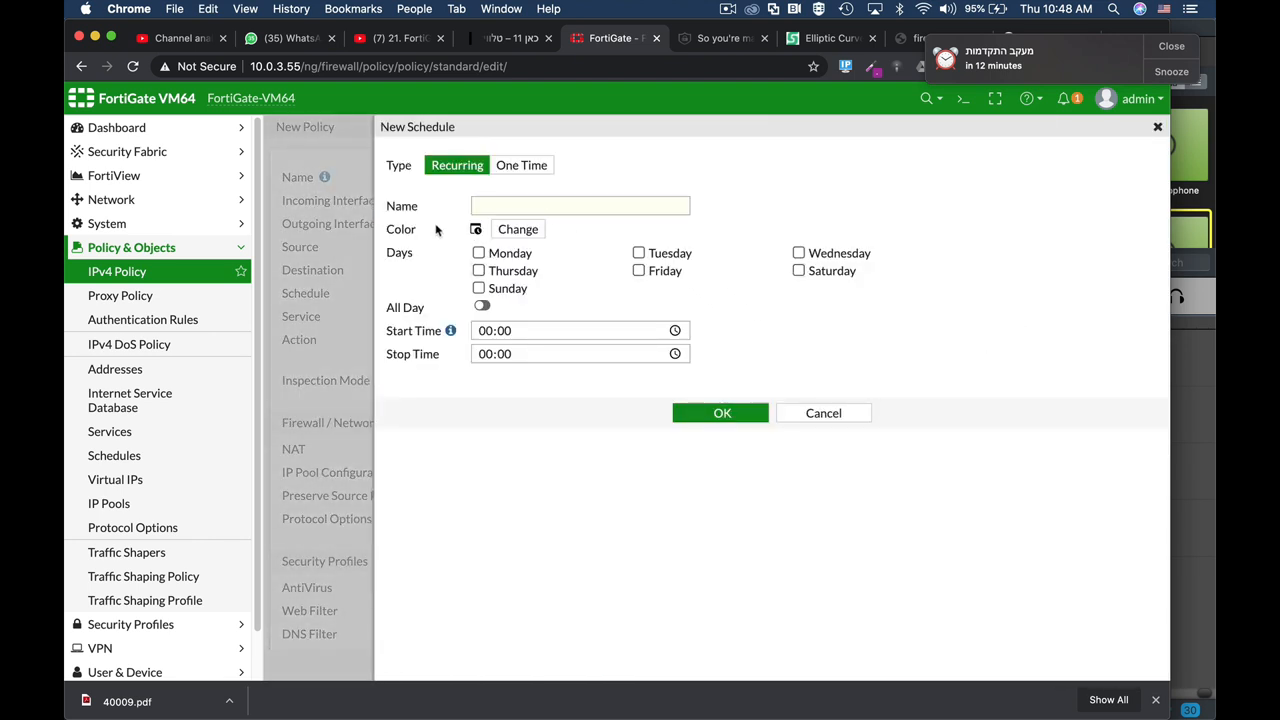
left_click(478, 252)
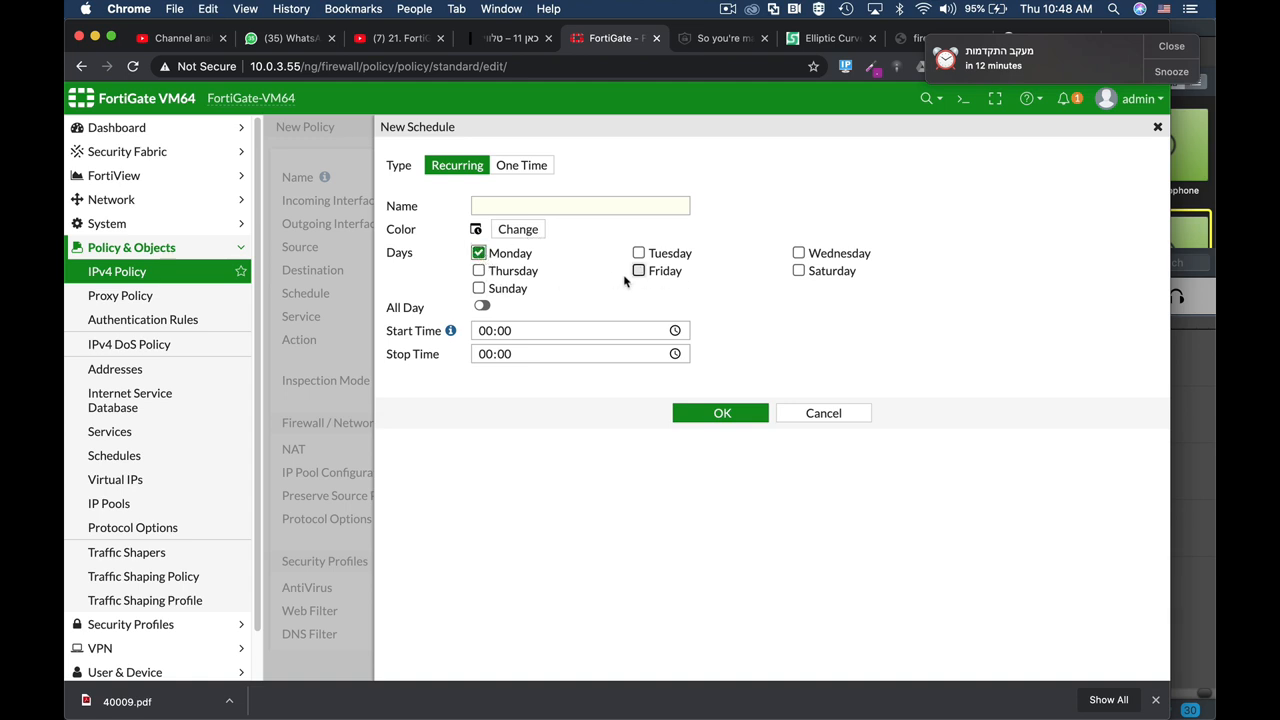
left_click(637, 252)
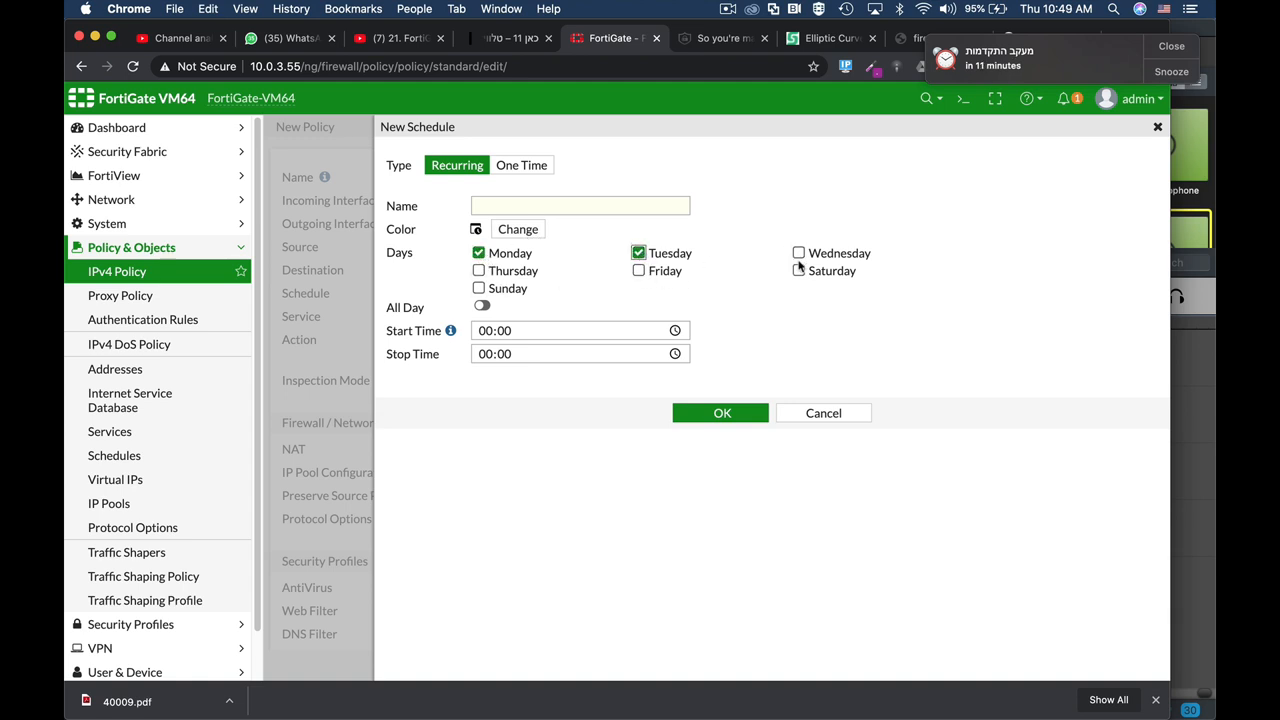
left_click(798, 252)
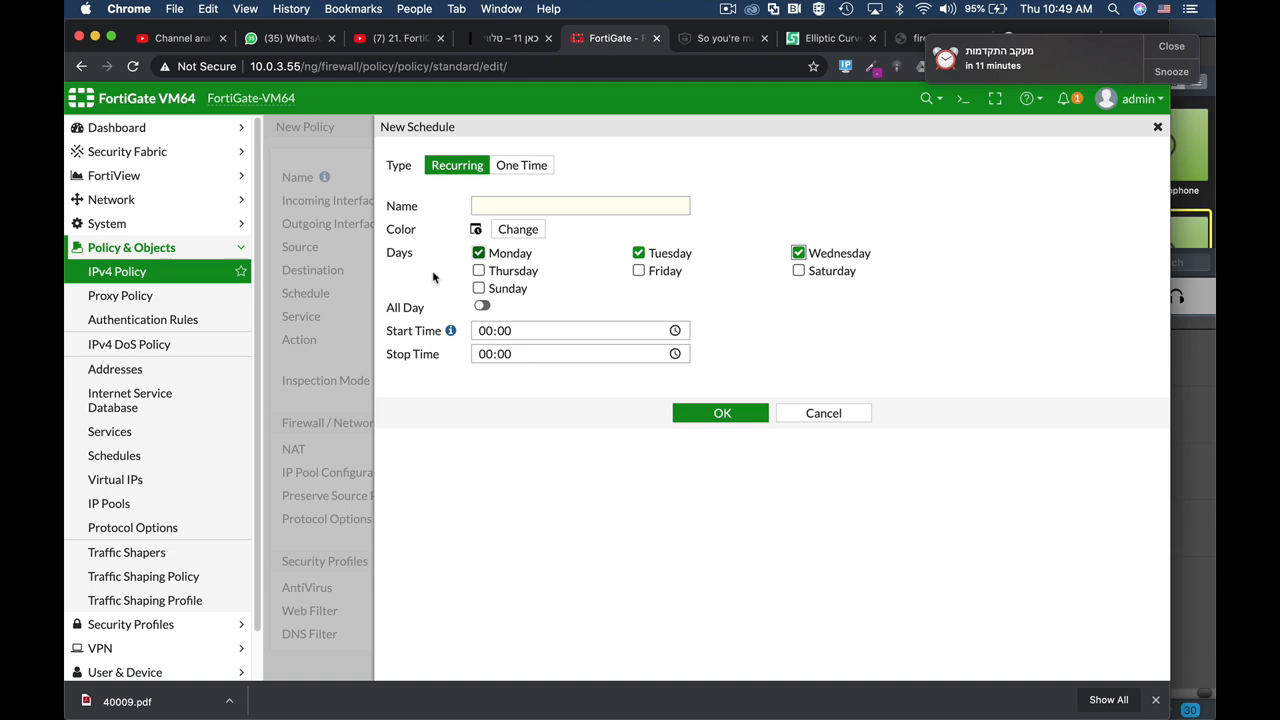
mouse_move(497, 338)
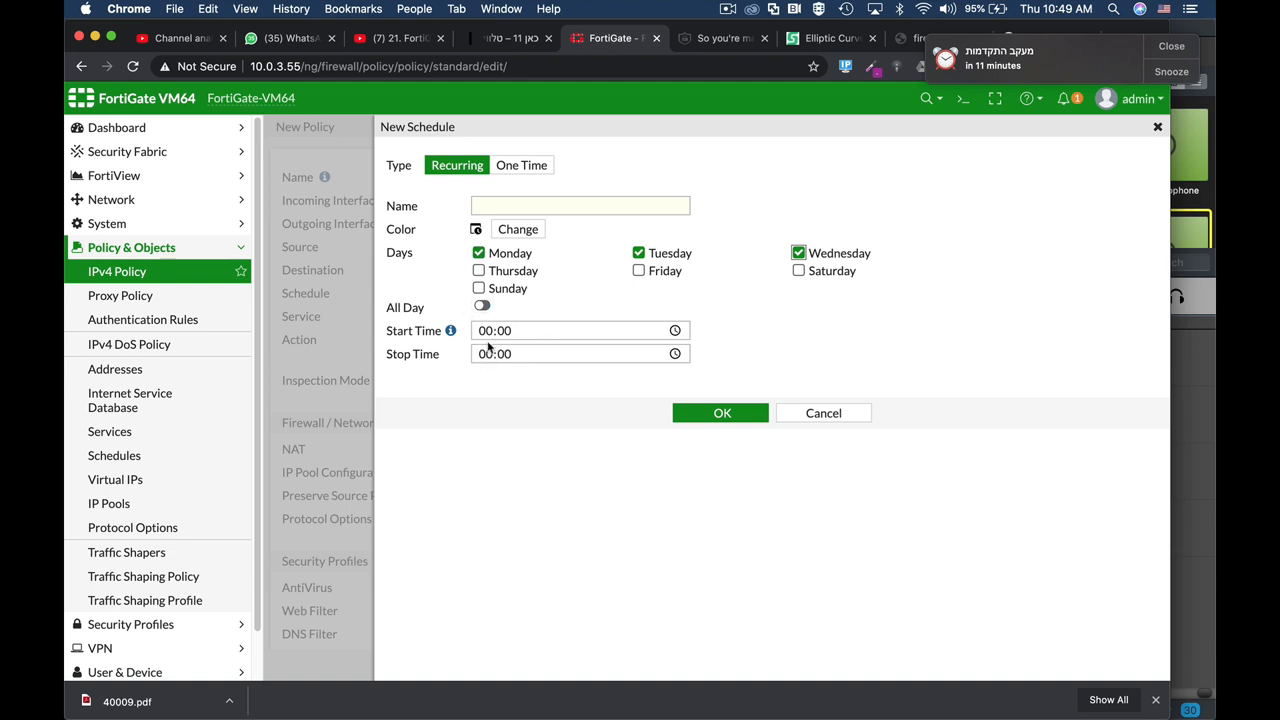
type("22:00")
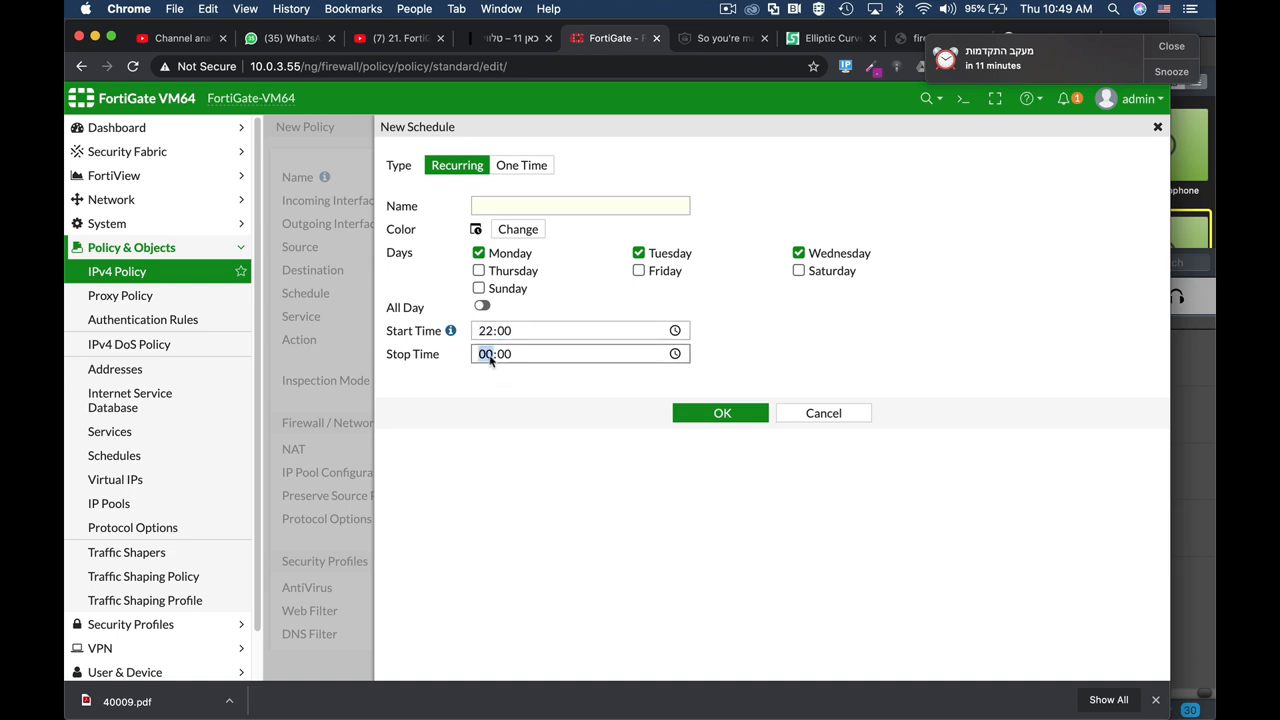
left_click(720, 412)
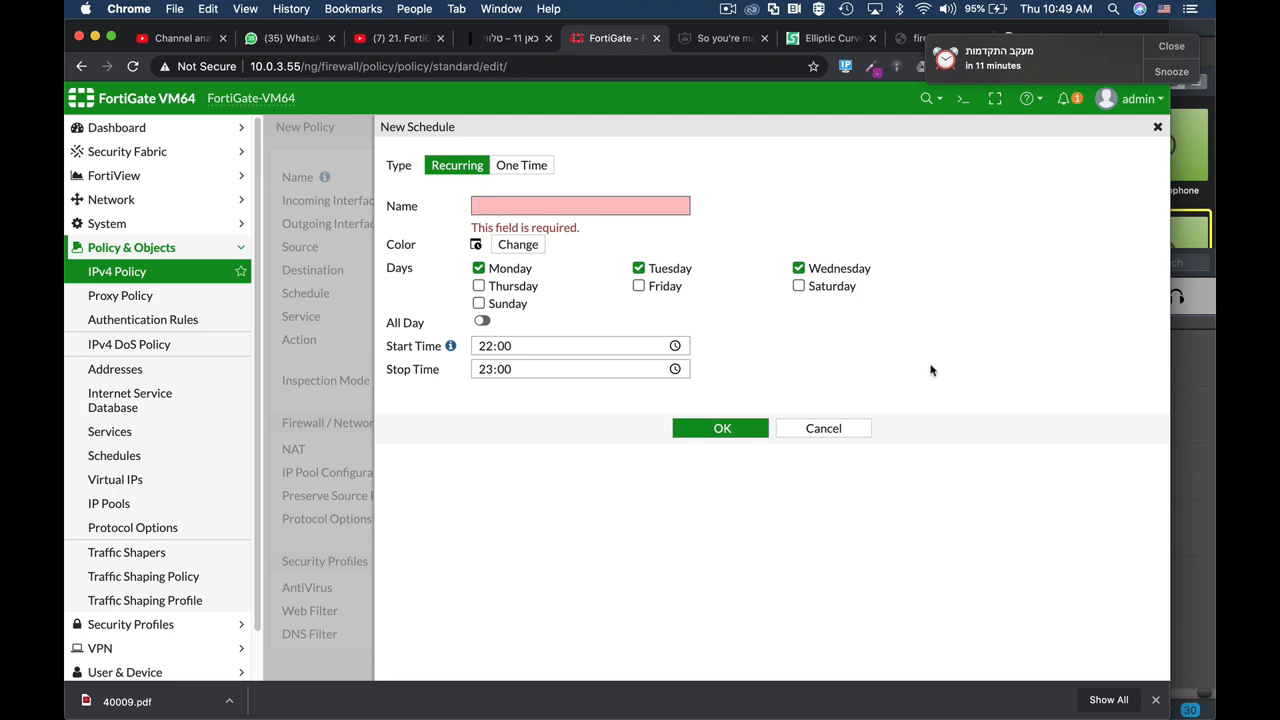
type("backup")
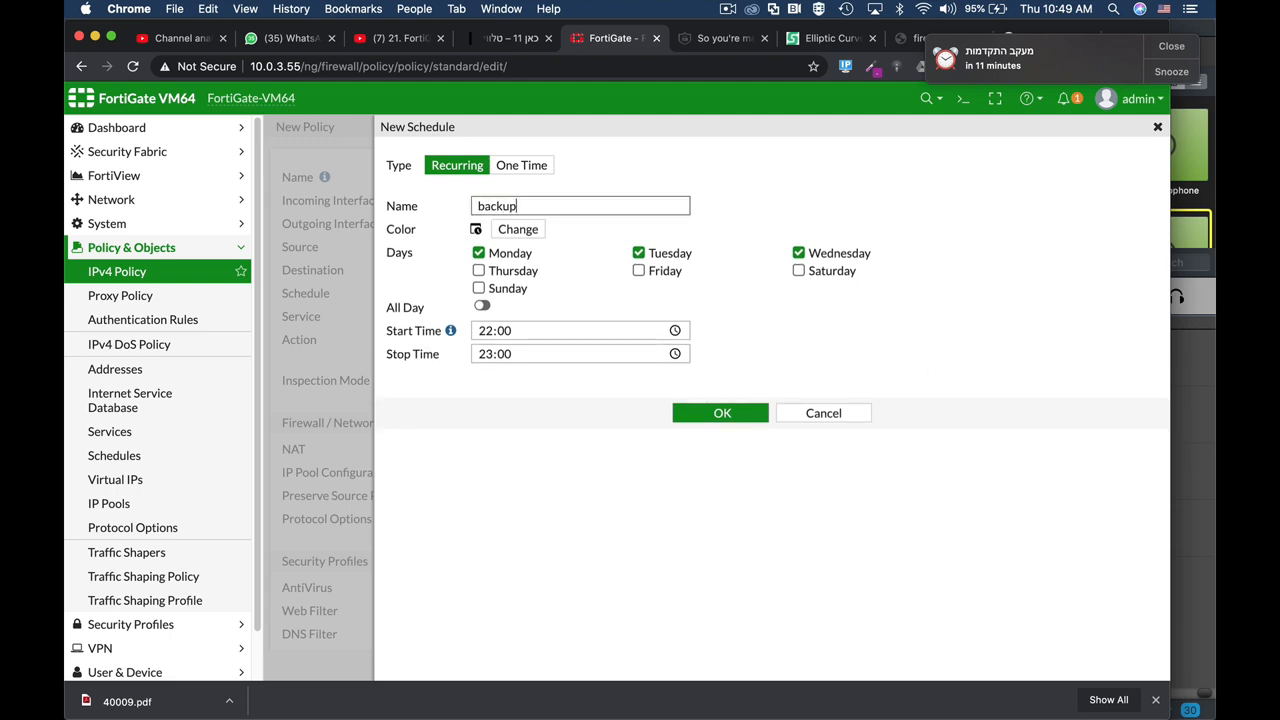
left_click(720, 412)
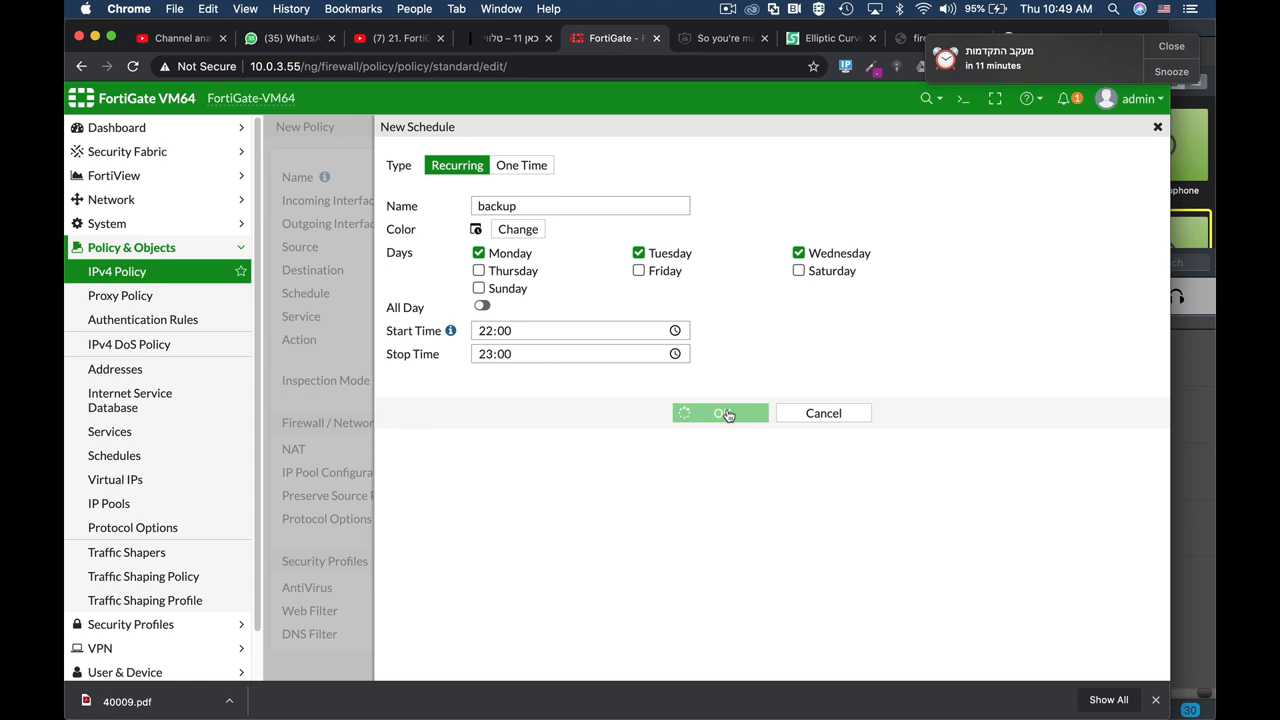
left_click(720, 412)
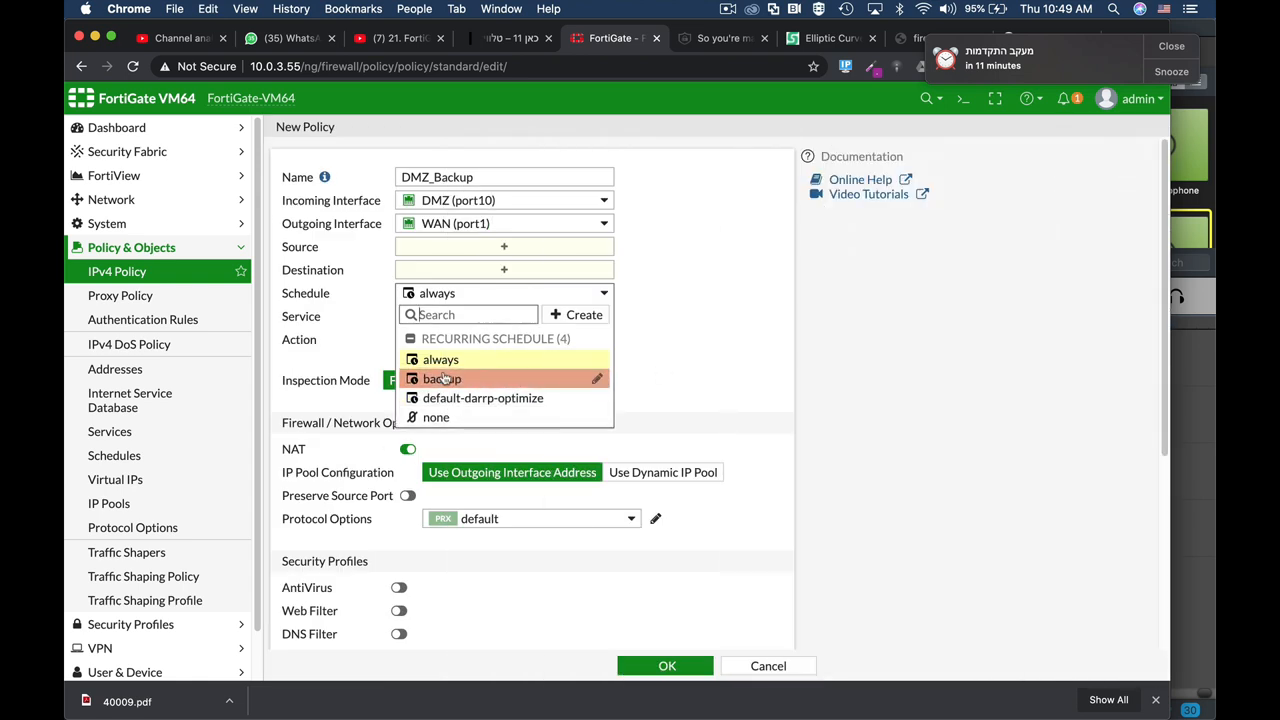
Set the policy schedule to backup and add the backup service
left_click(443, 379)
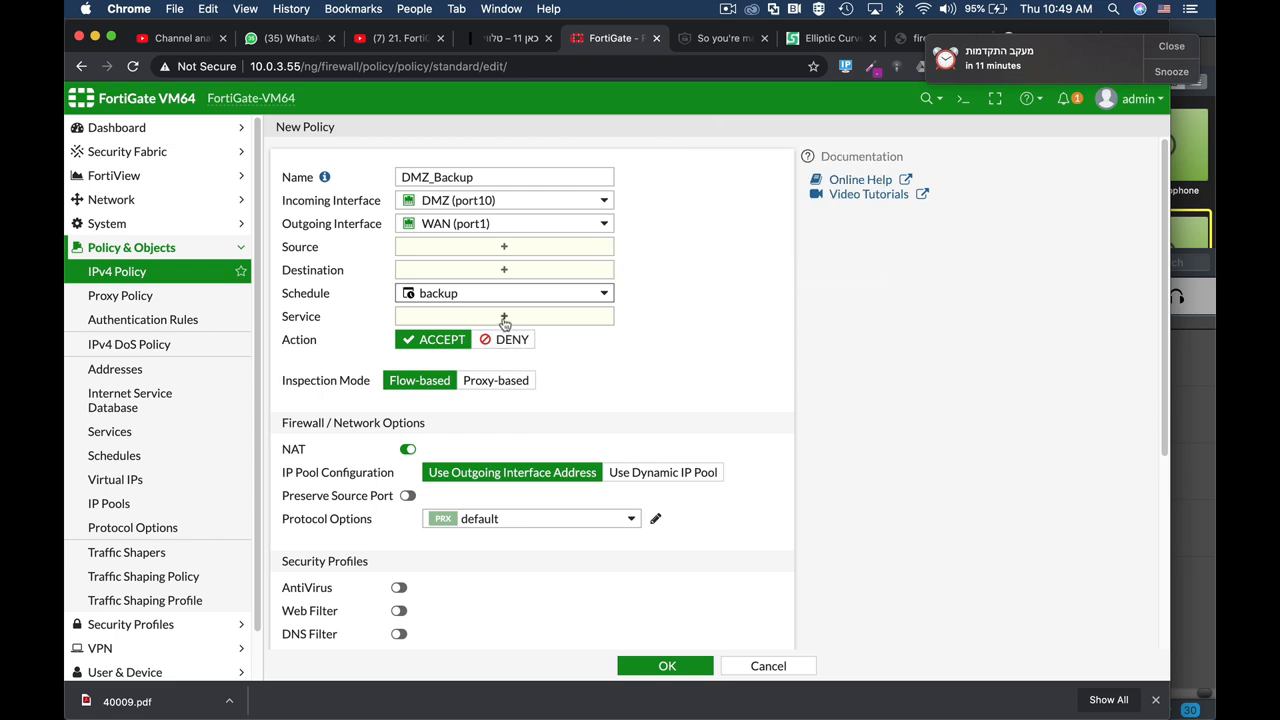
left_click(504, 316)
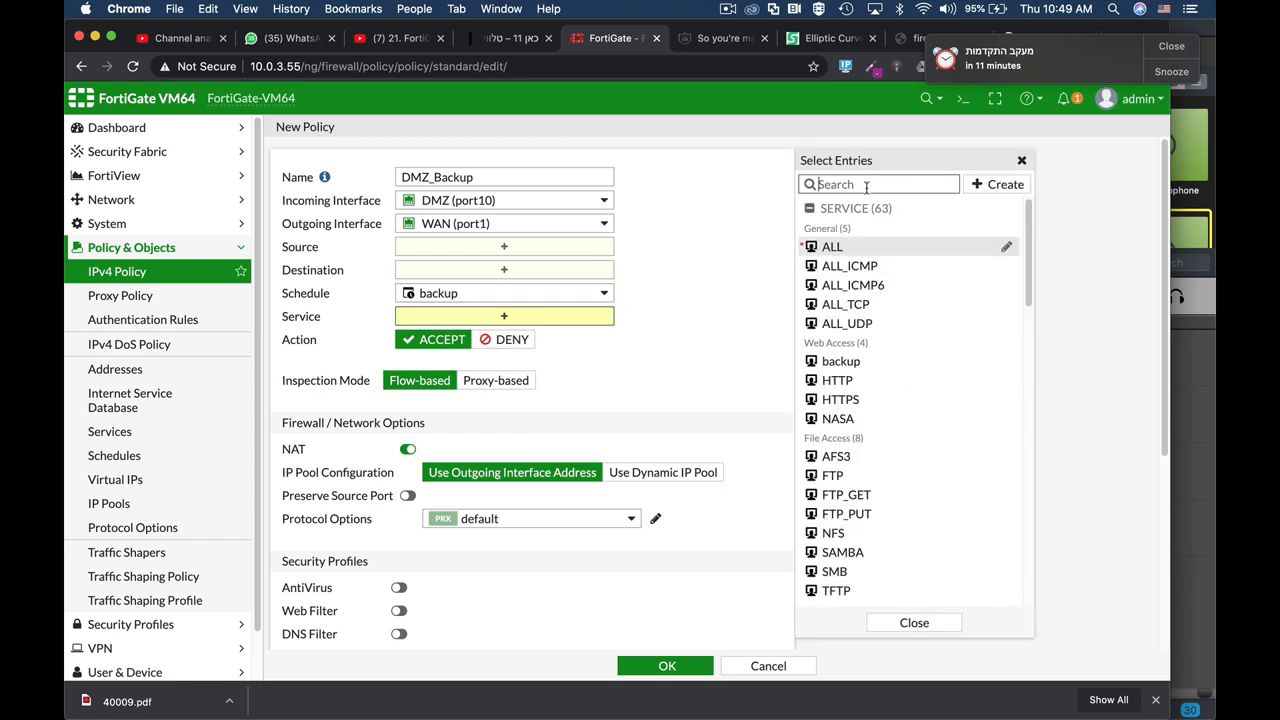
type("backup")
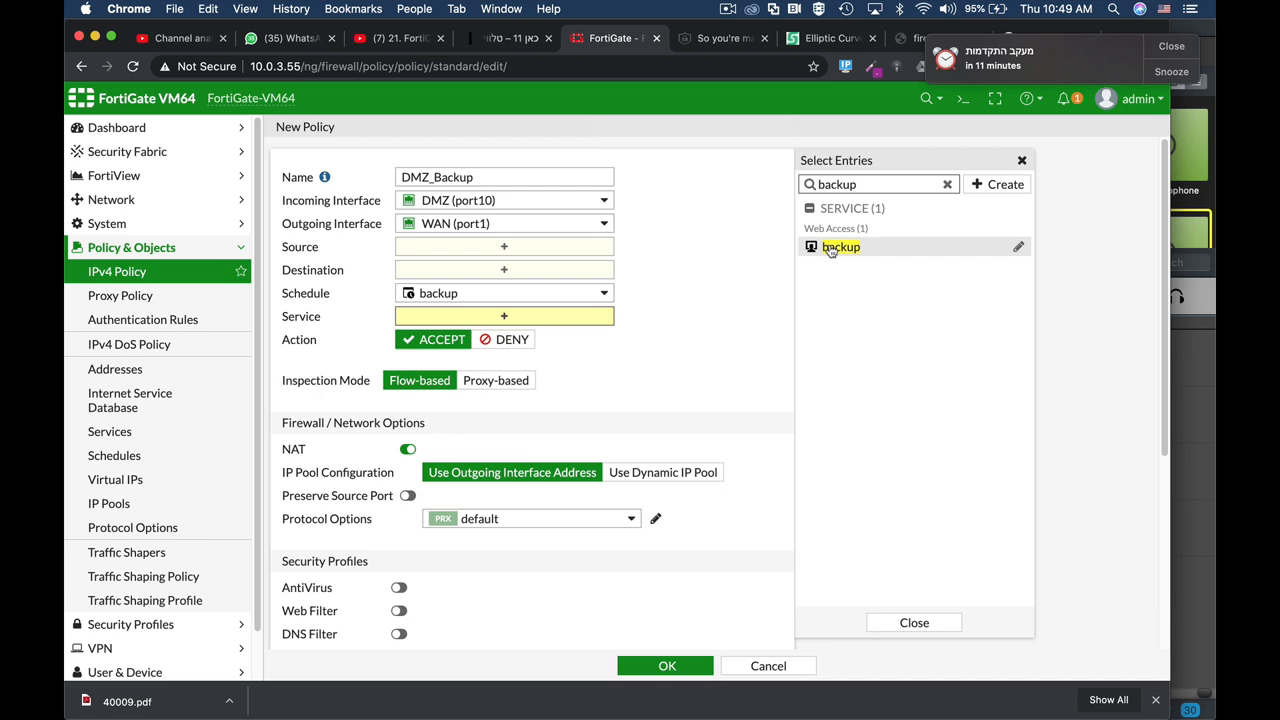
mouse_move(832, 247)
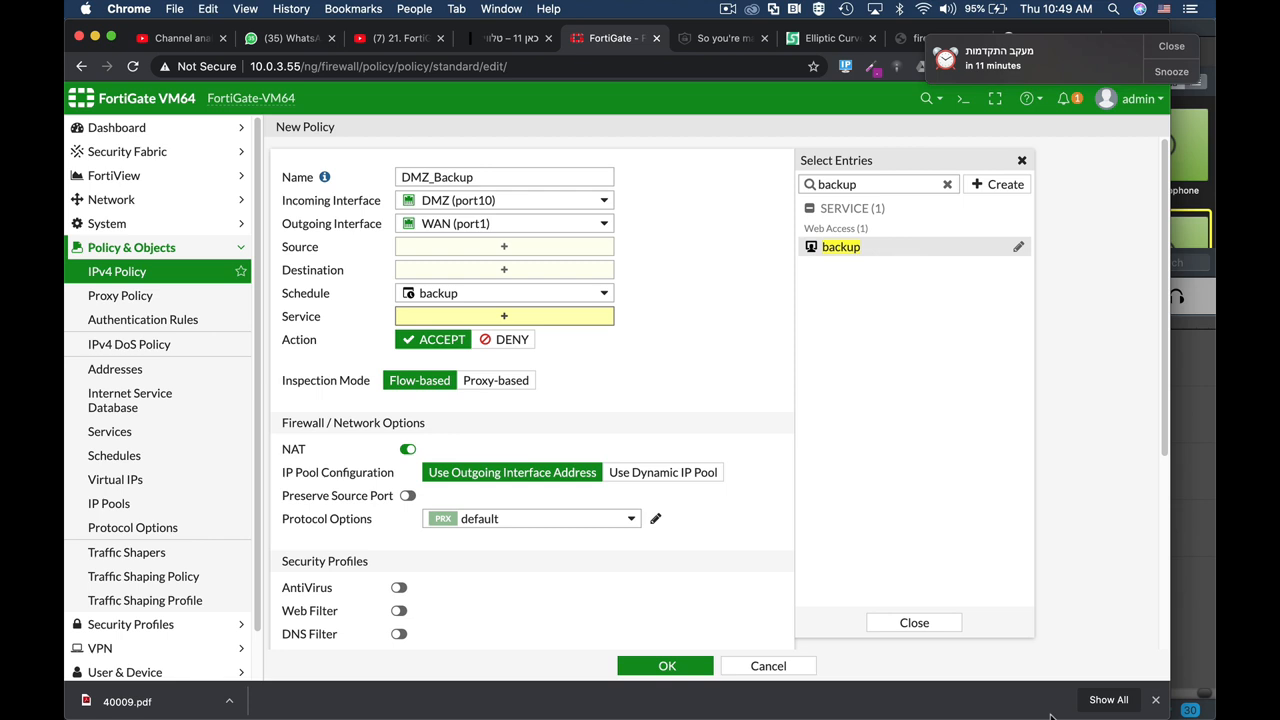
left_click(841, 246)
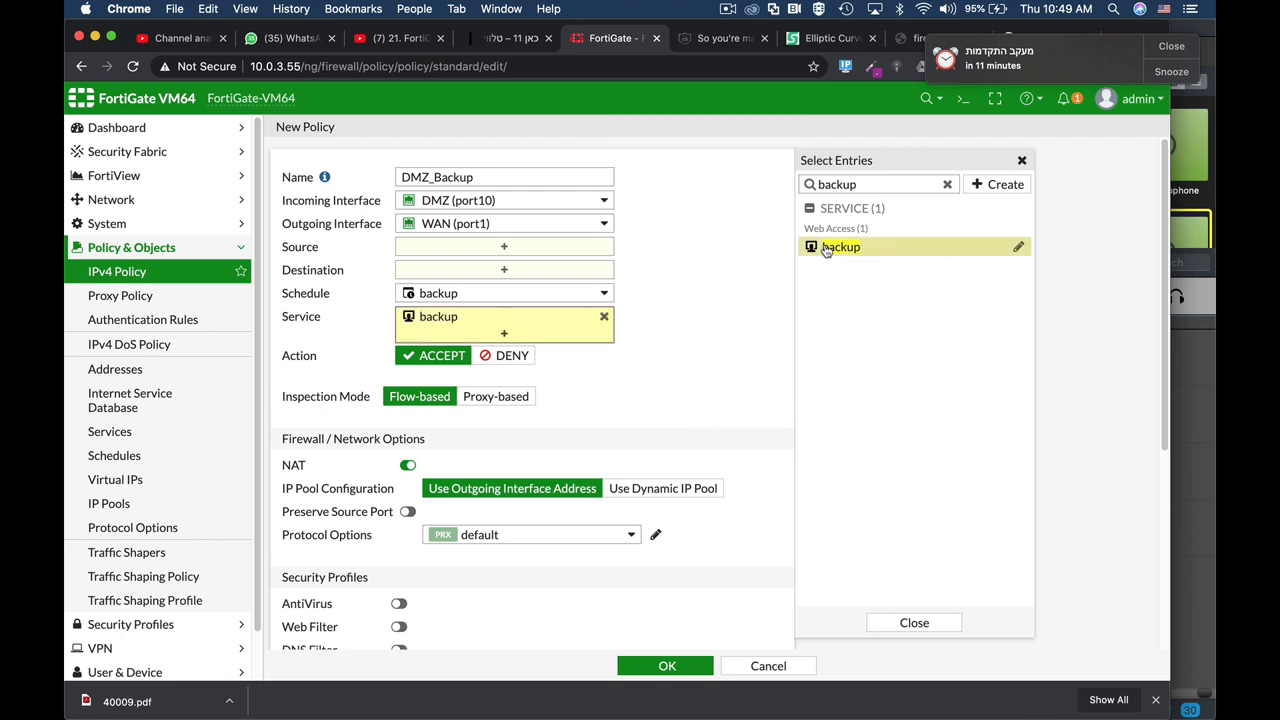
left_click(504, 246)
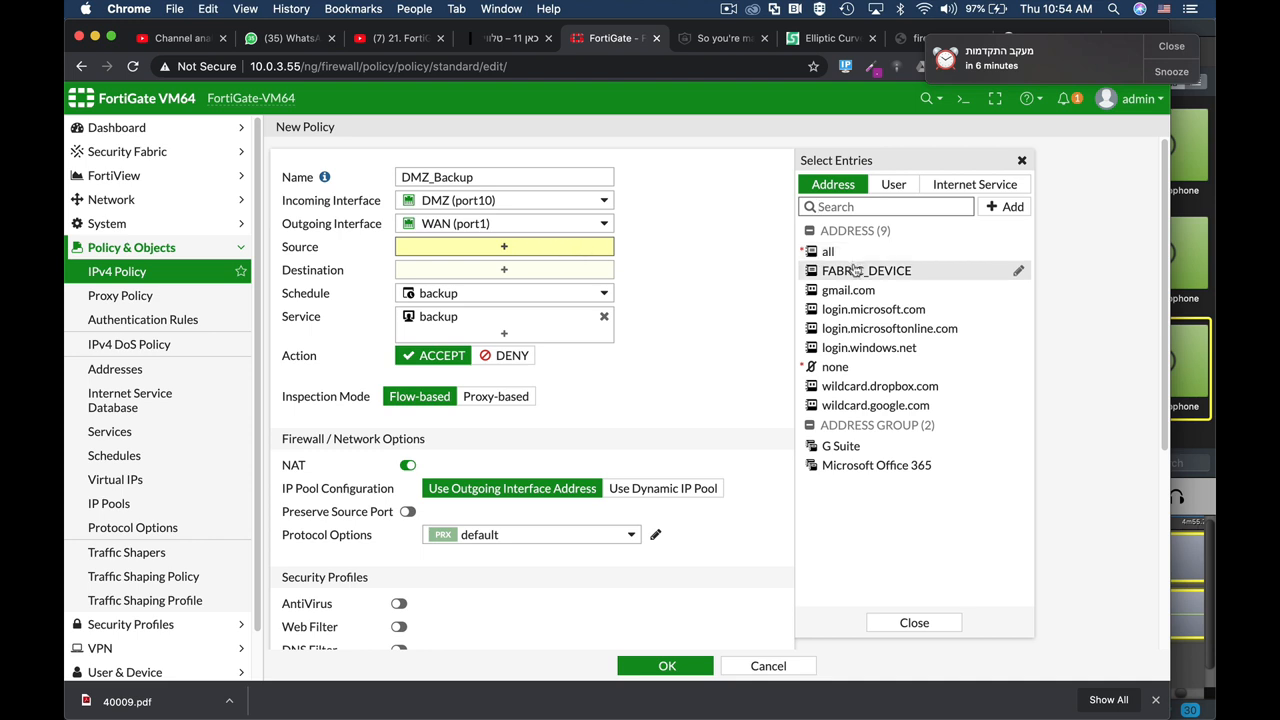
mouse_move(828, 255)
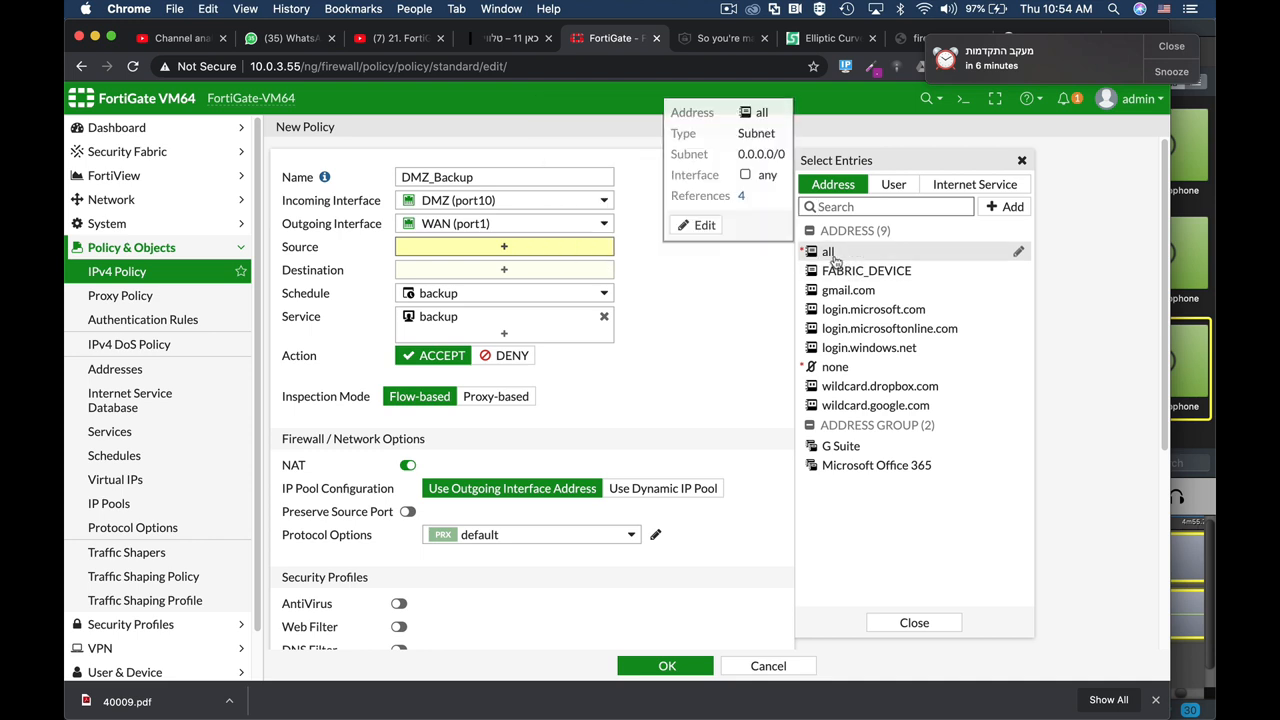
Create address 'NAS Backup' as IP range 1.1.1.1-1.1.1.2 on DMZ (port10)
left_click(828, 251)
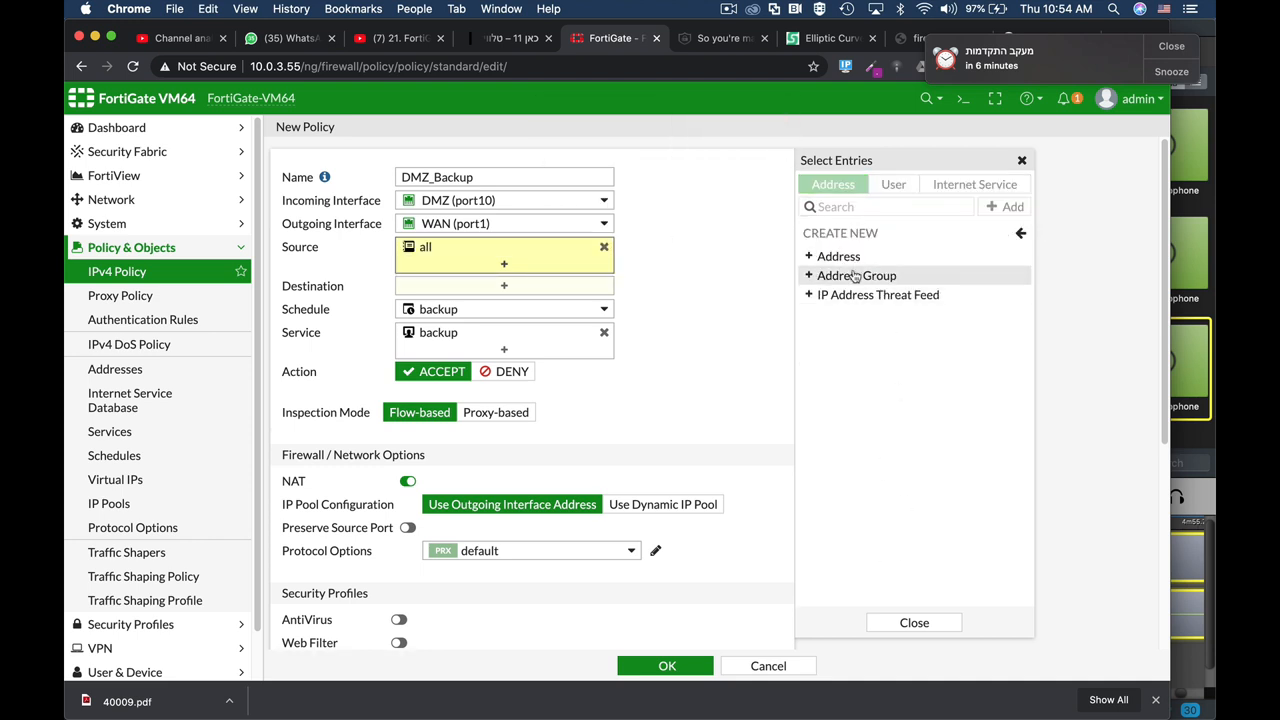
left_click(836, 256)
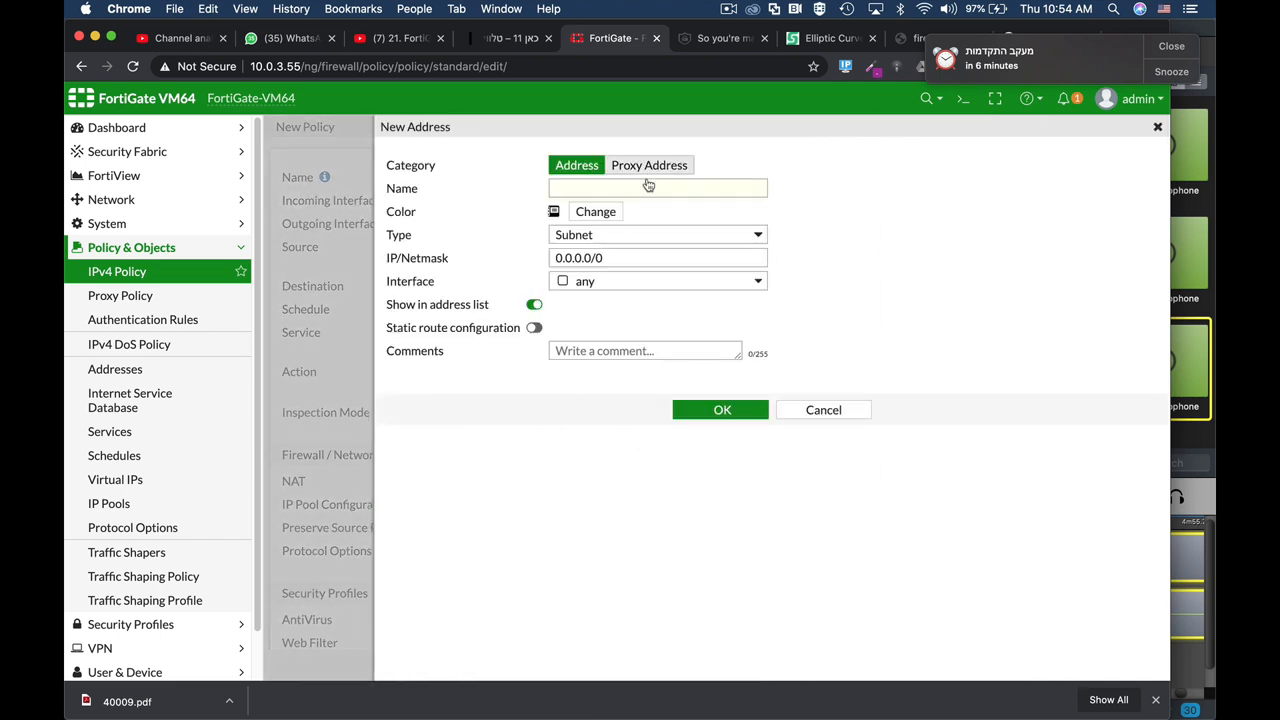
type("NA")
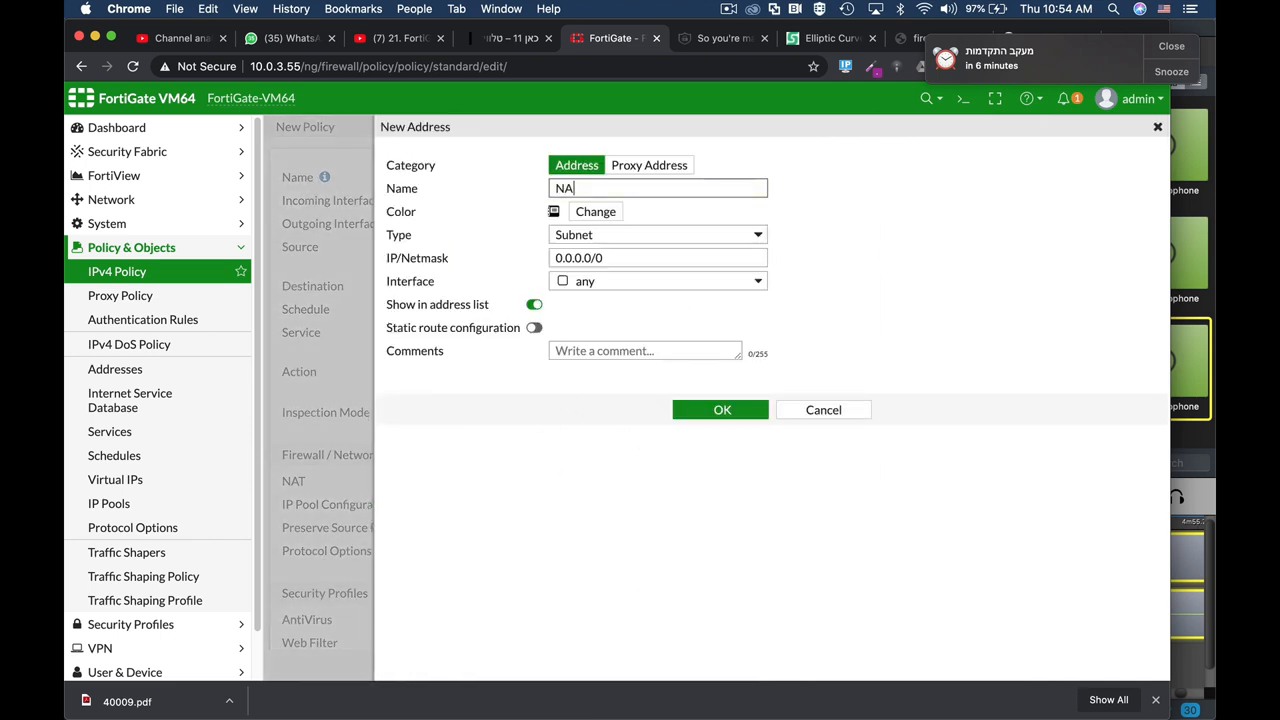
type("S")
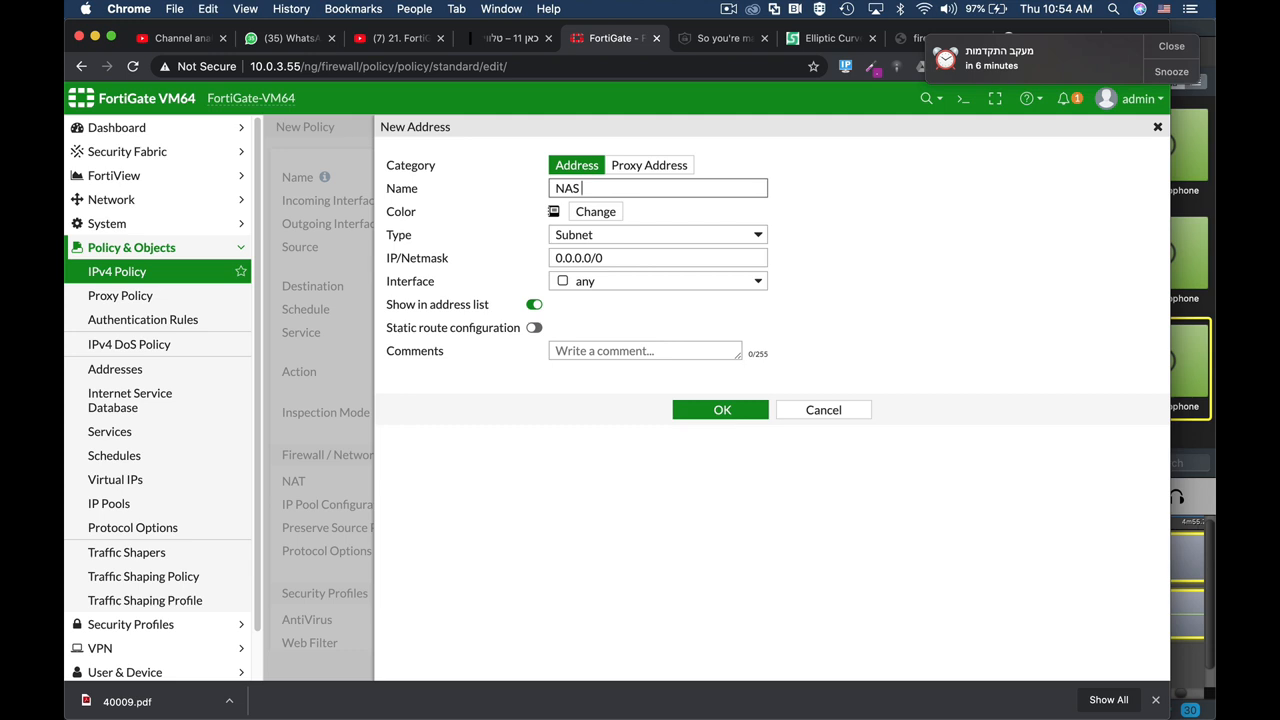
type("Backup")
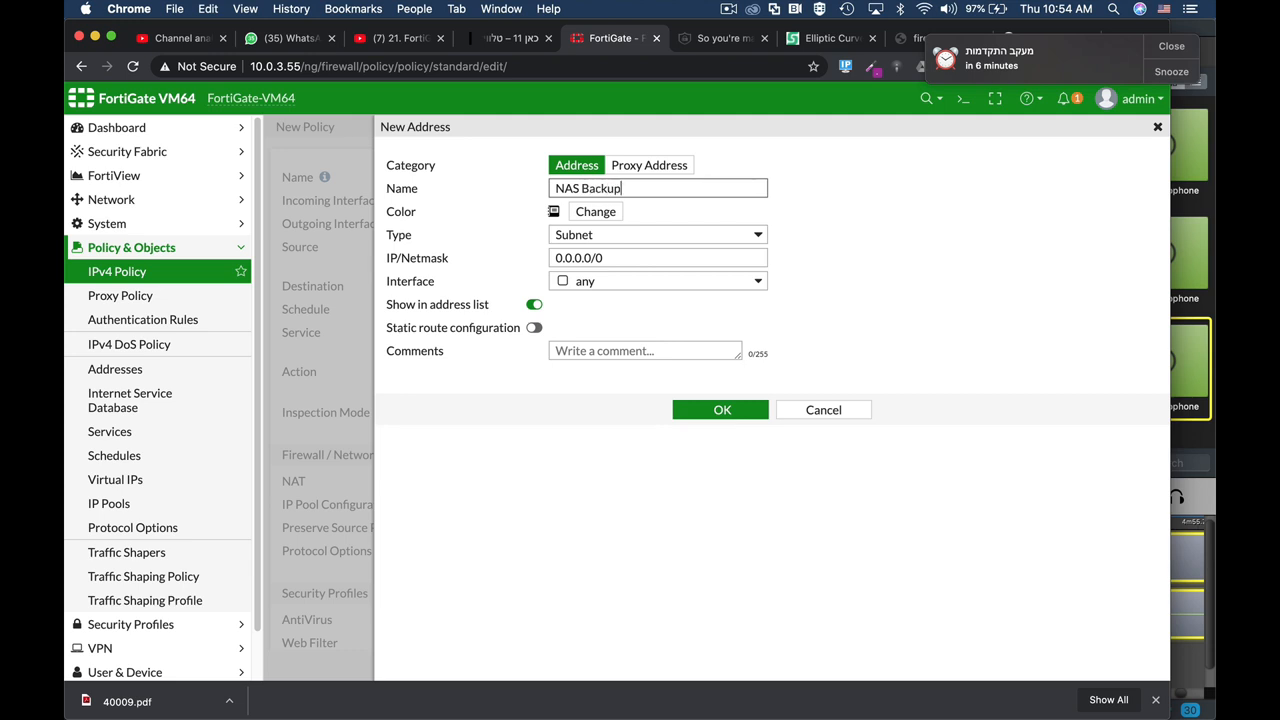
left_click(657, 234)
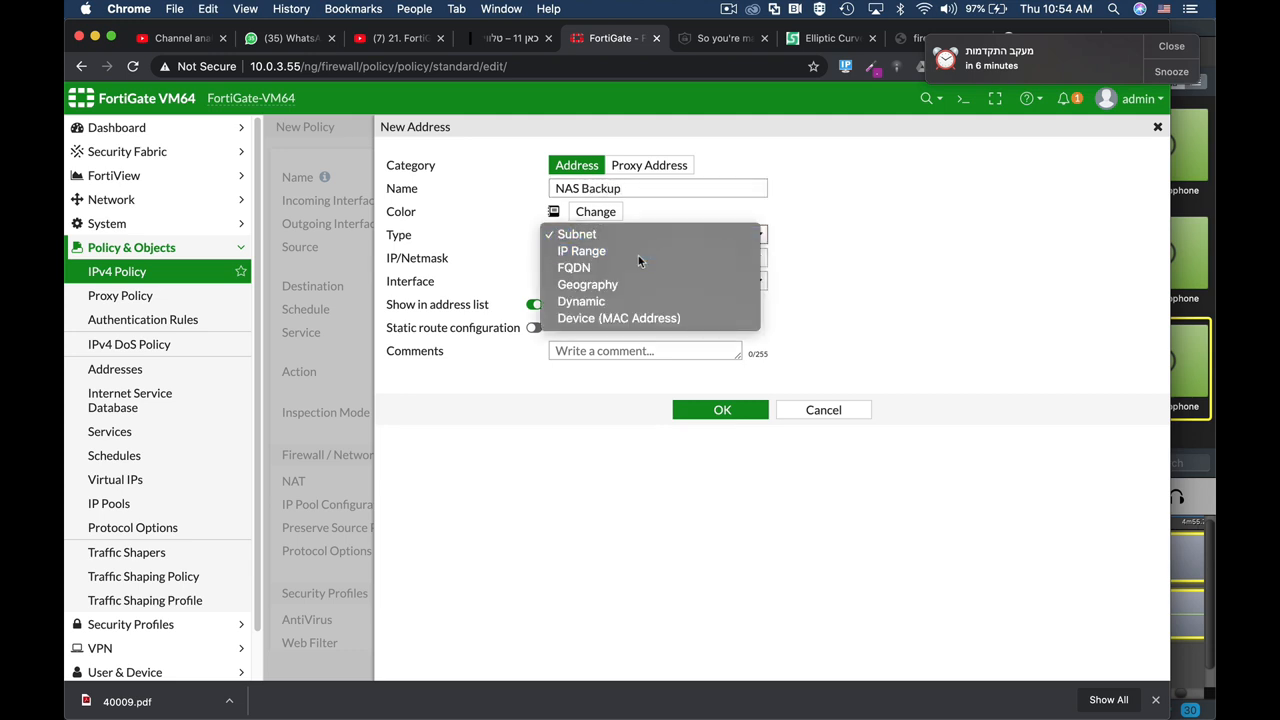
left_click(582, 251)
type("1.1.1.1-")
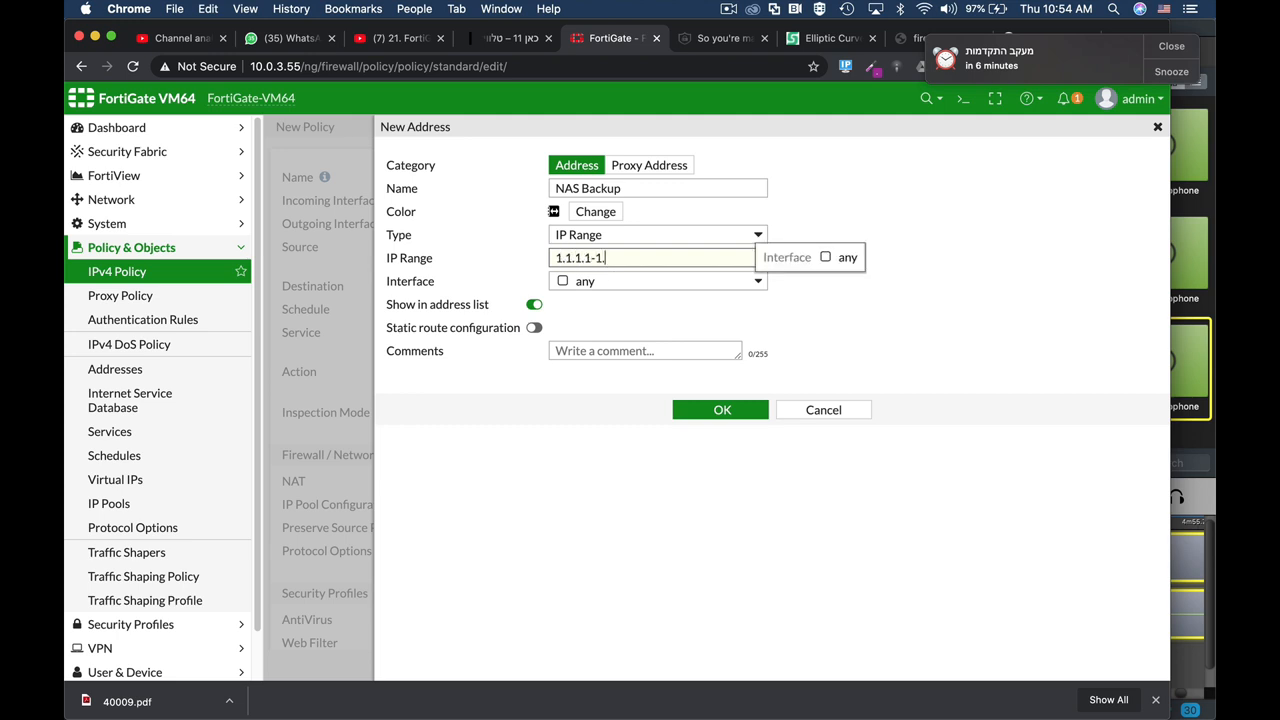
type("1.1.1.2")
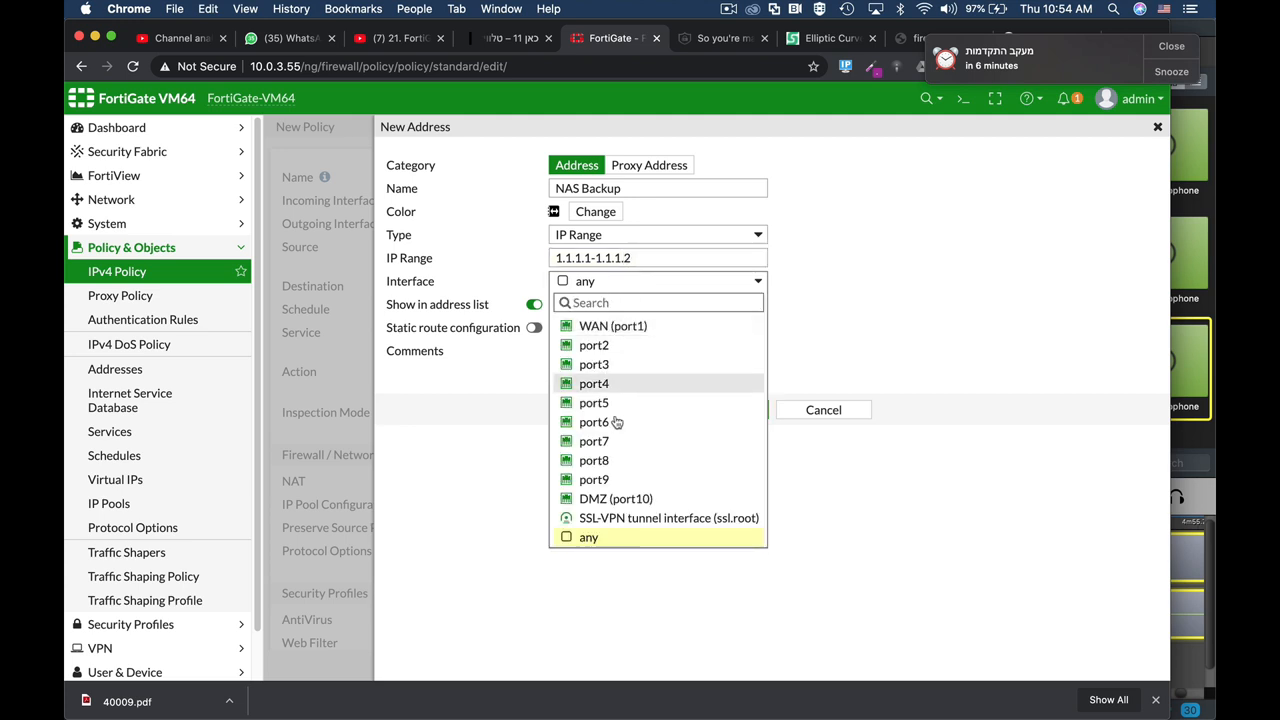
left_click(615, 498)
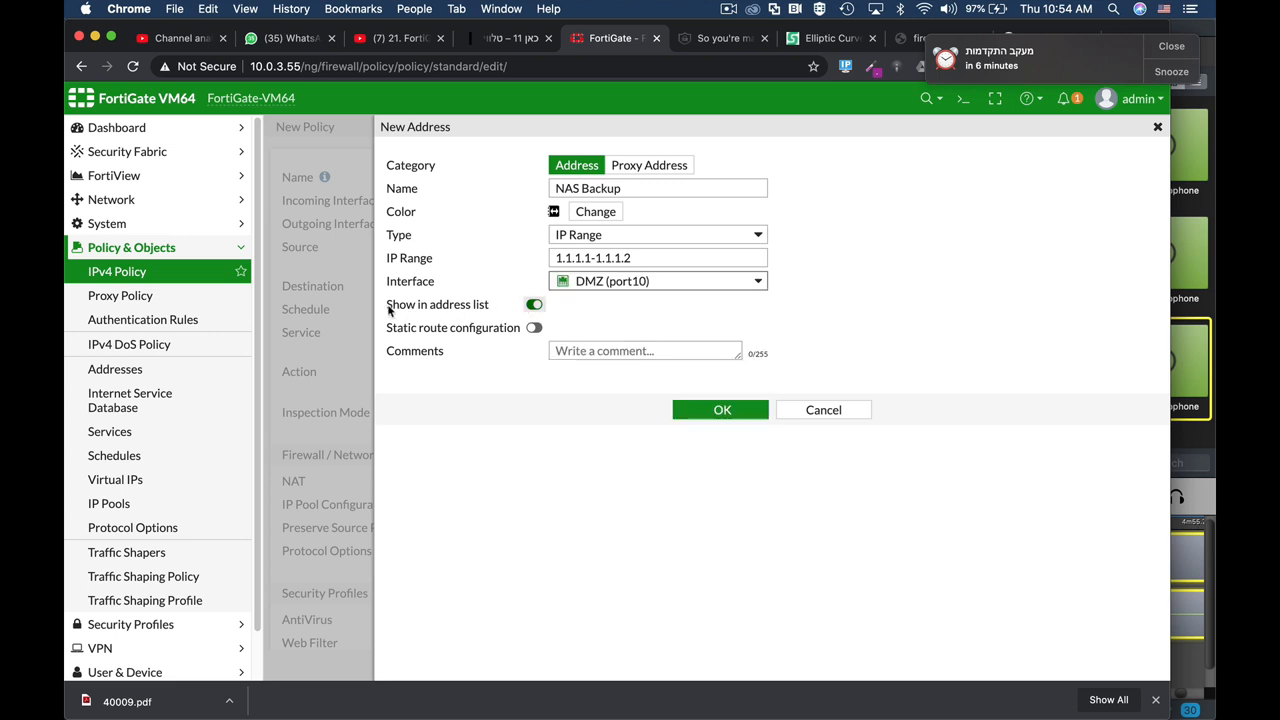
mouse_move(411, 320)
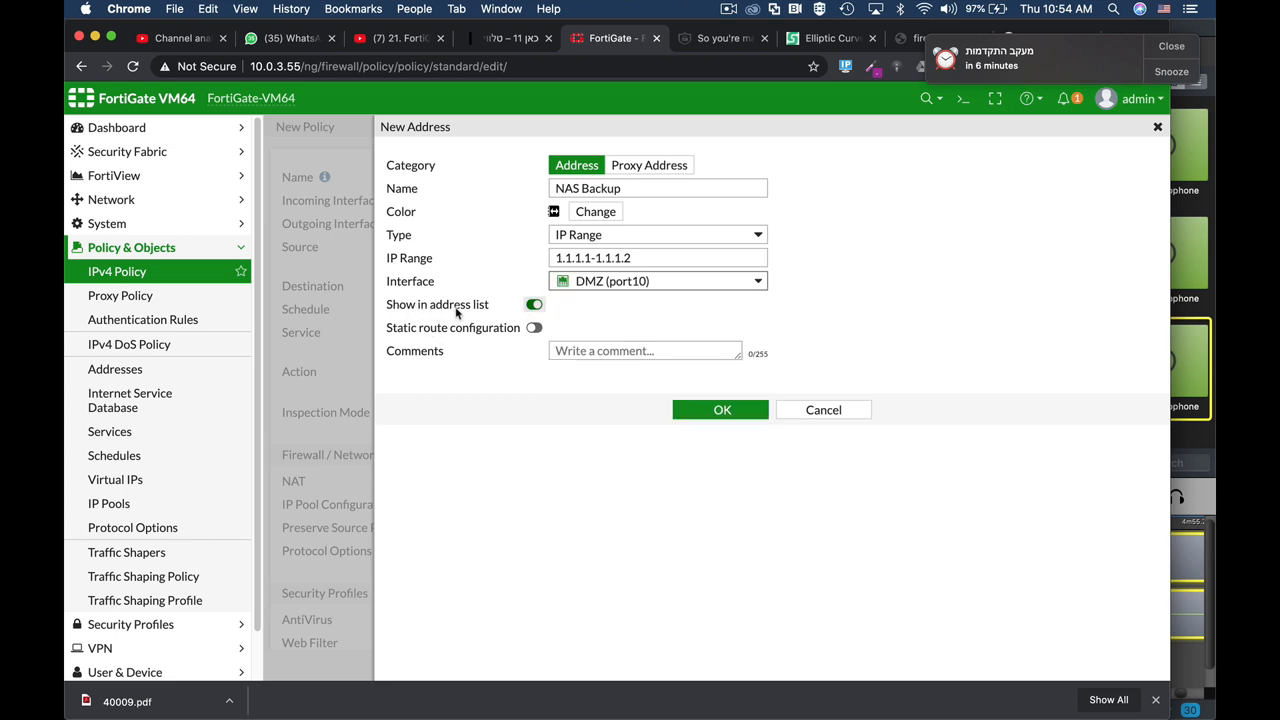
left_click(533, 304)
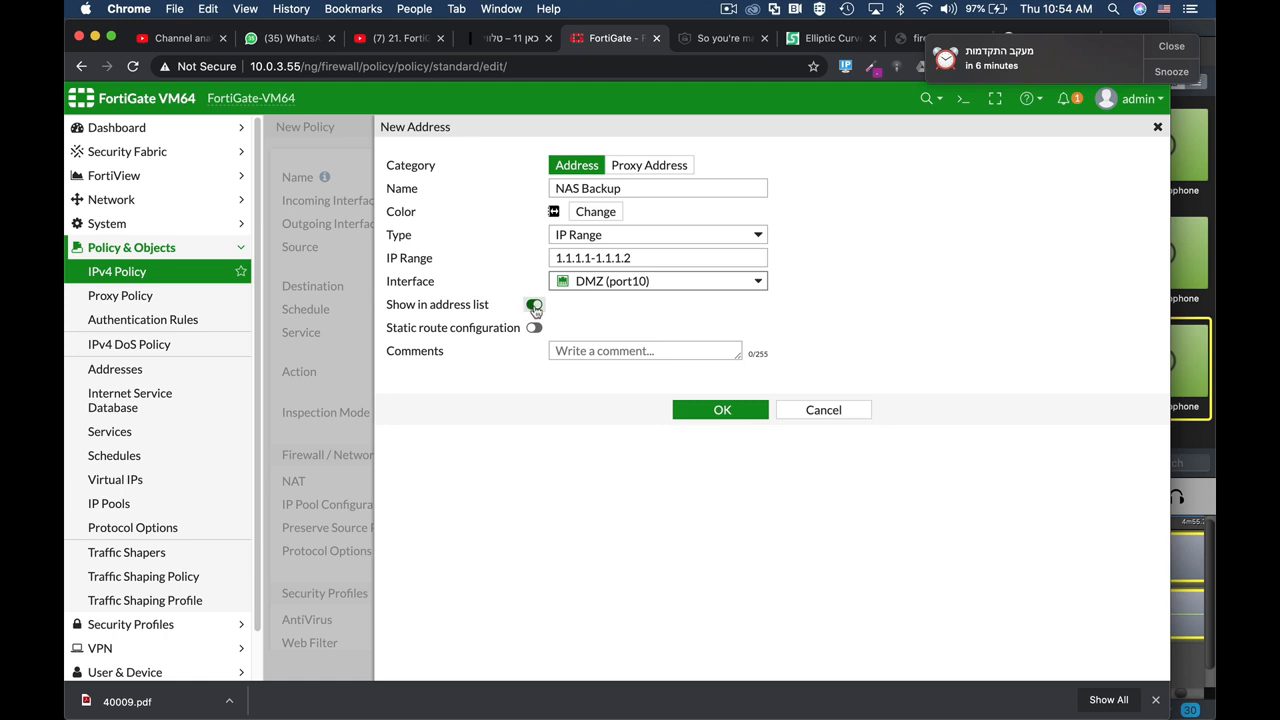
left_click(720, 409)
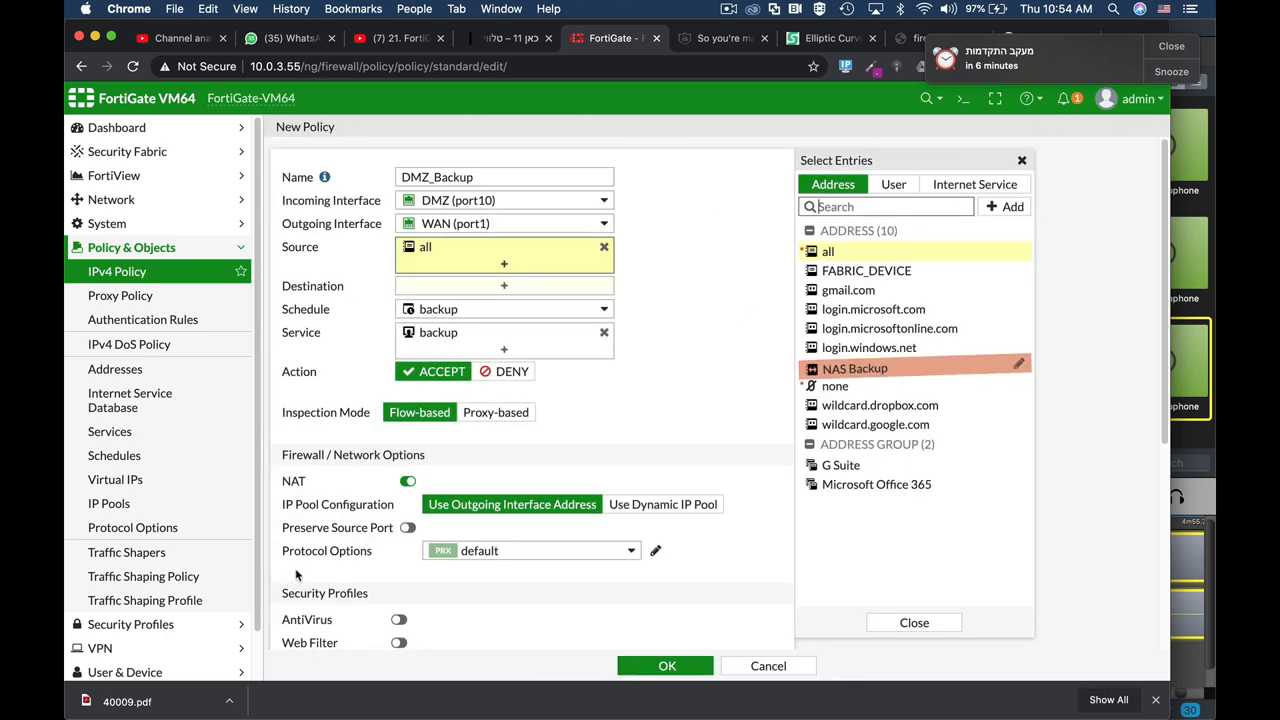
Select NAS Backup as the DMZ_Backup policy's source address
left_click(854, 366)
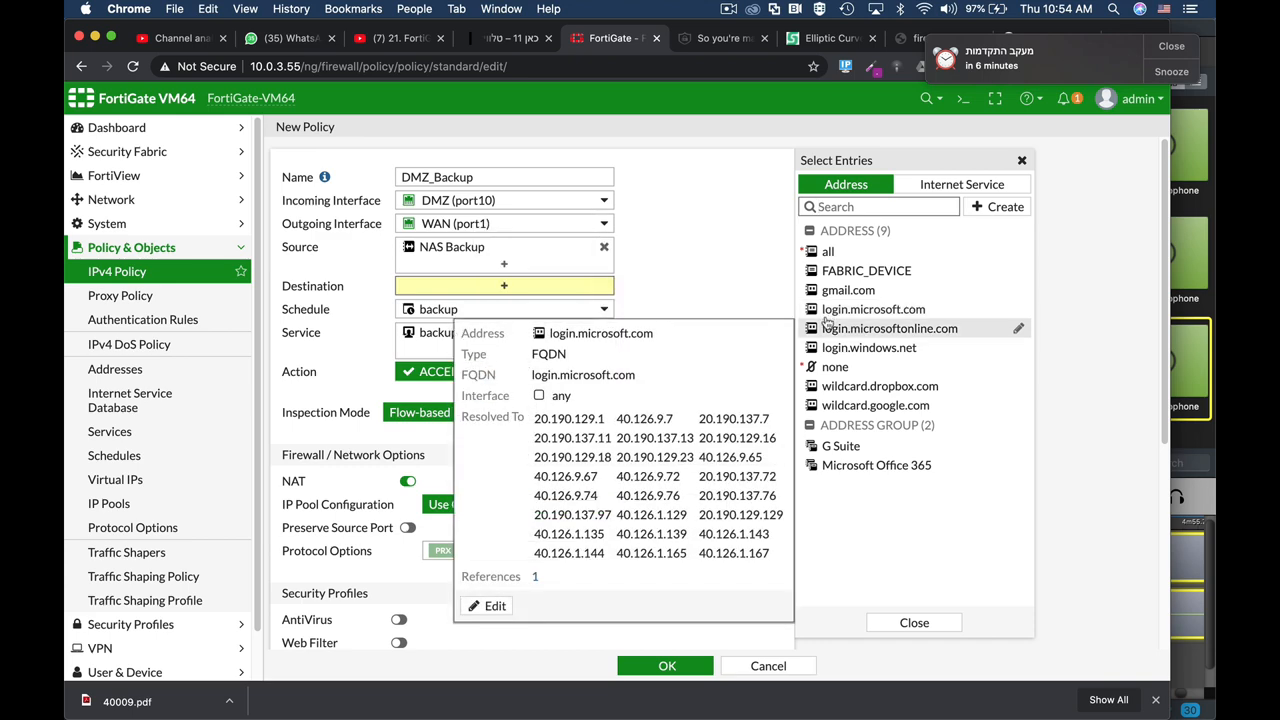
mouse_move(840, 446)
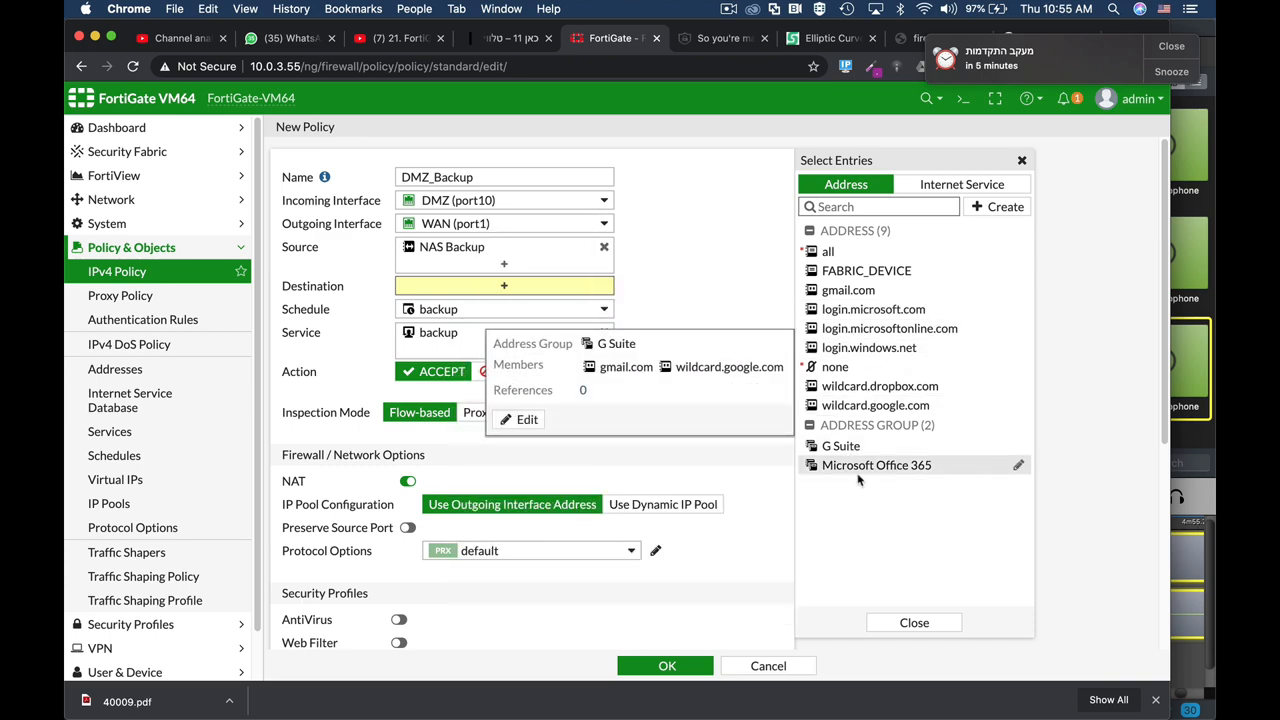